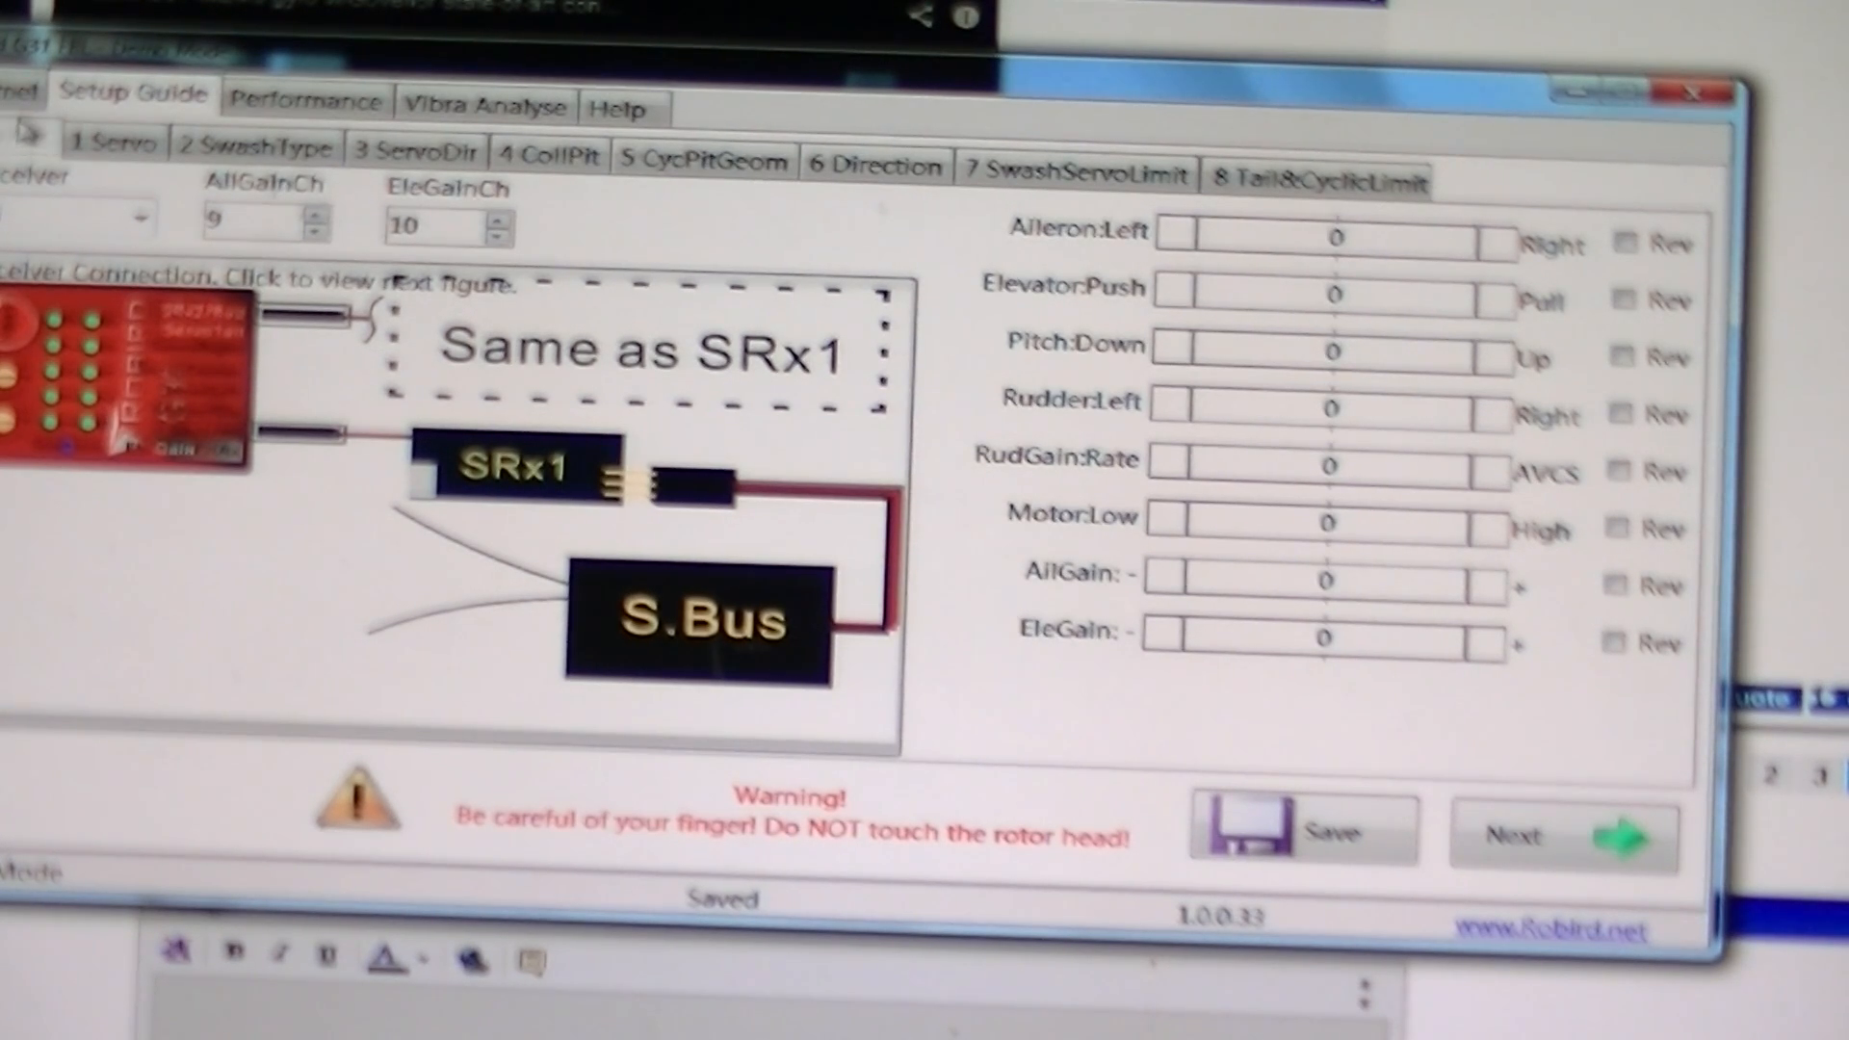
# Step: Return to the main overview page showing release notes and governor setup instructions
pyautogui.click(21, 93)
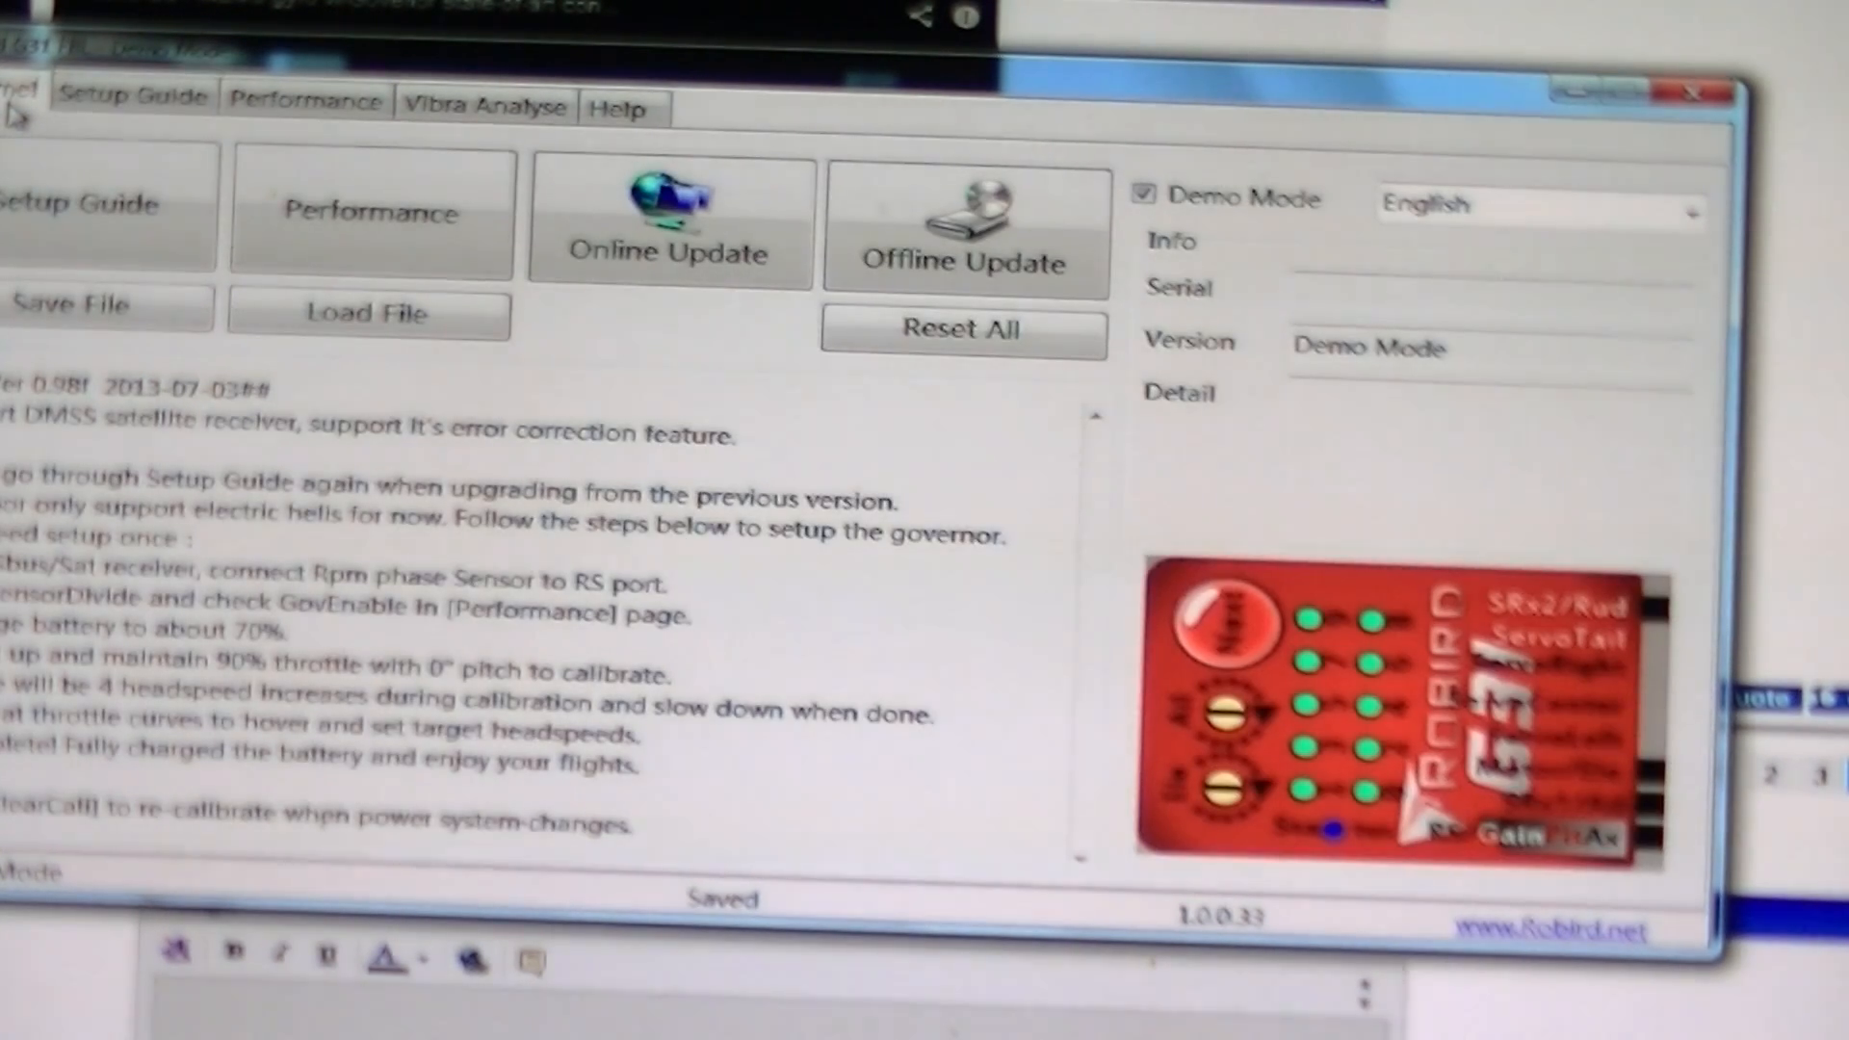
pyautogui.click(132, 104)
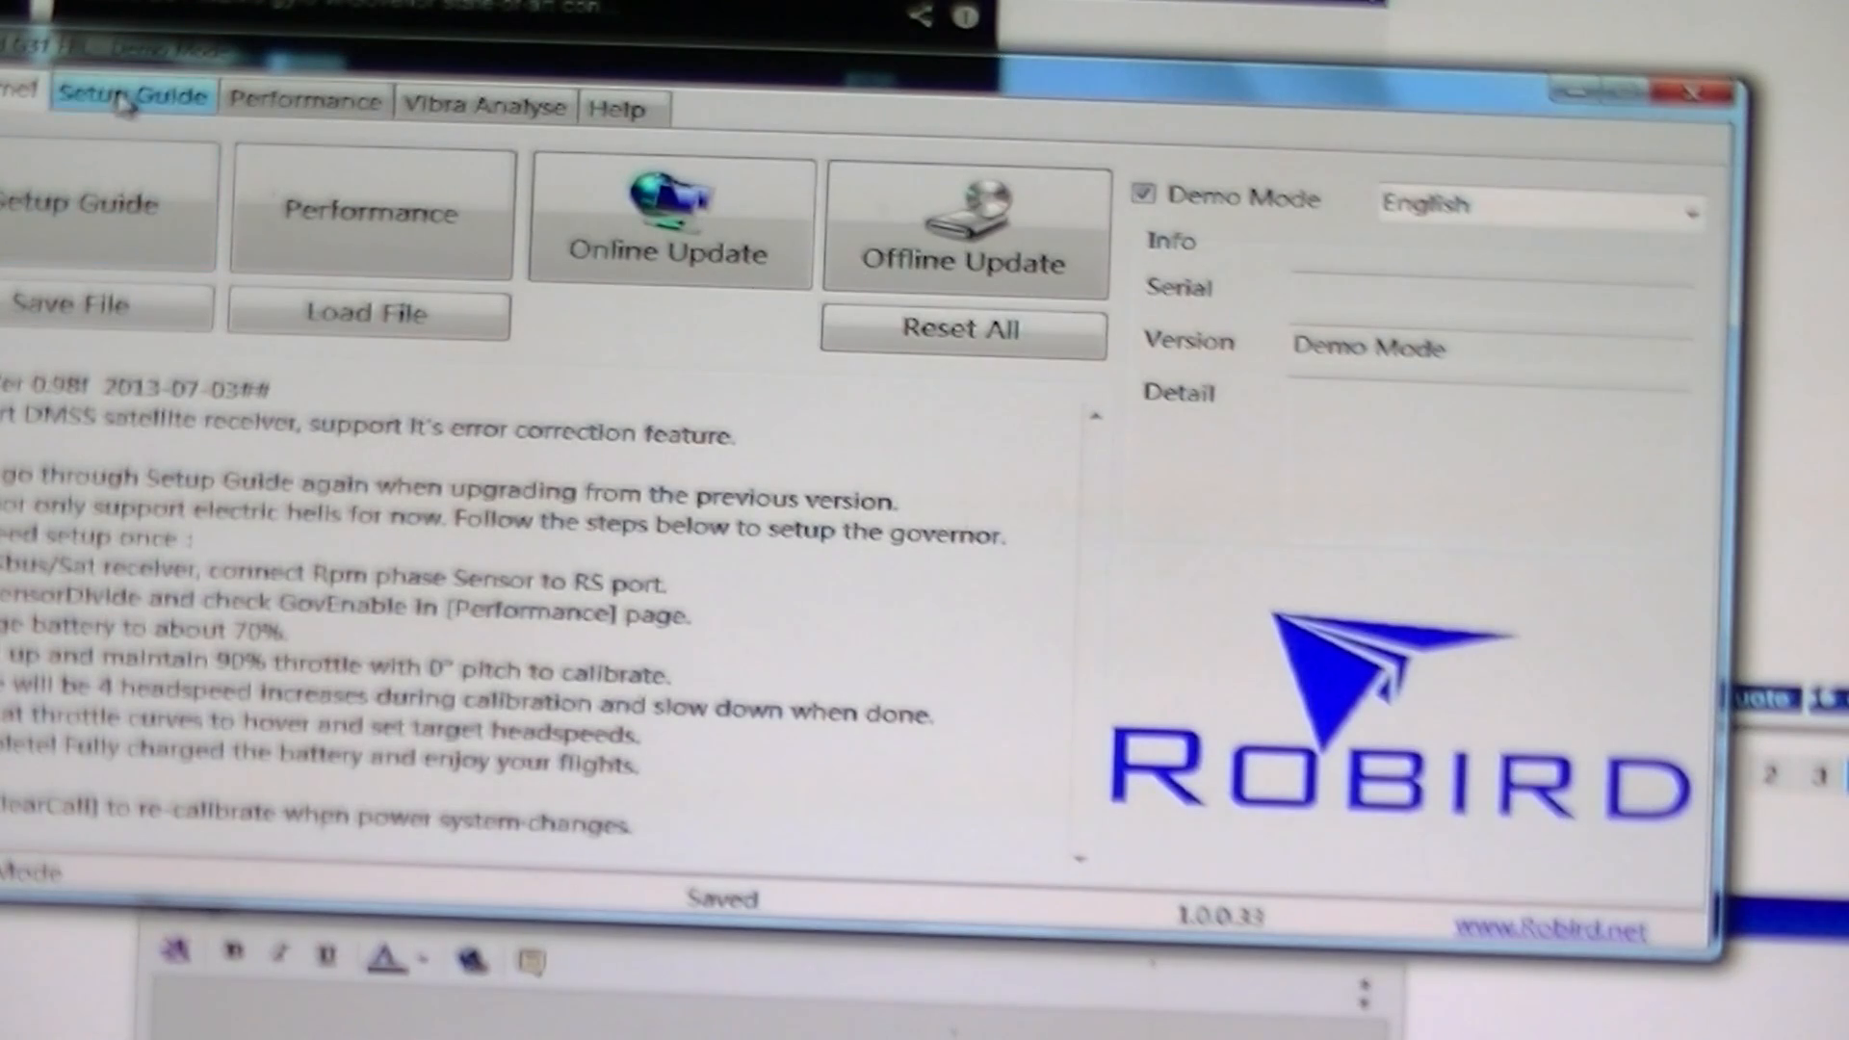
# Step: Enter the setup guide and choose a receiver type to show the S.Bus connection diagram
pyautogui.click(100, 206)
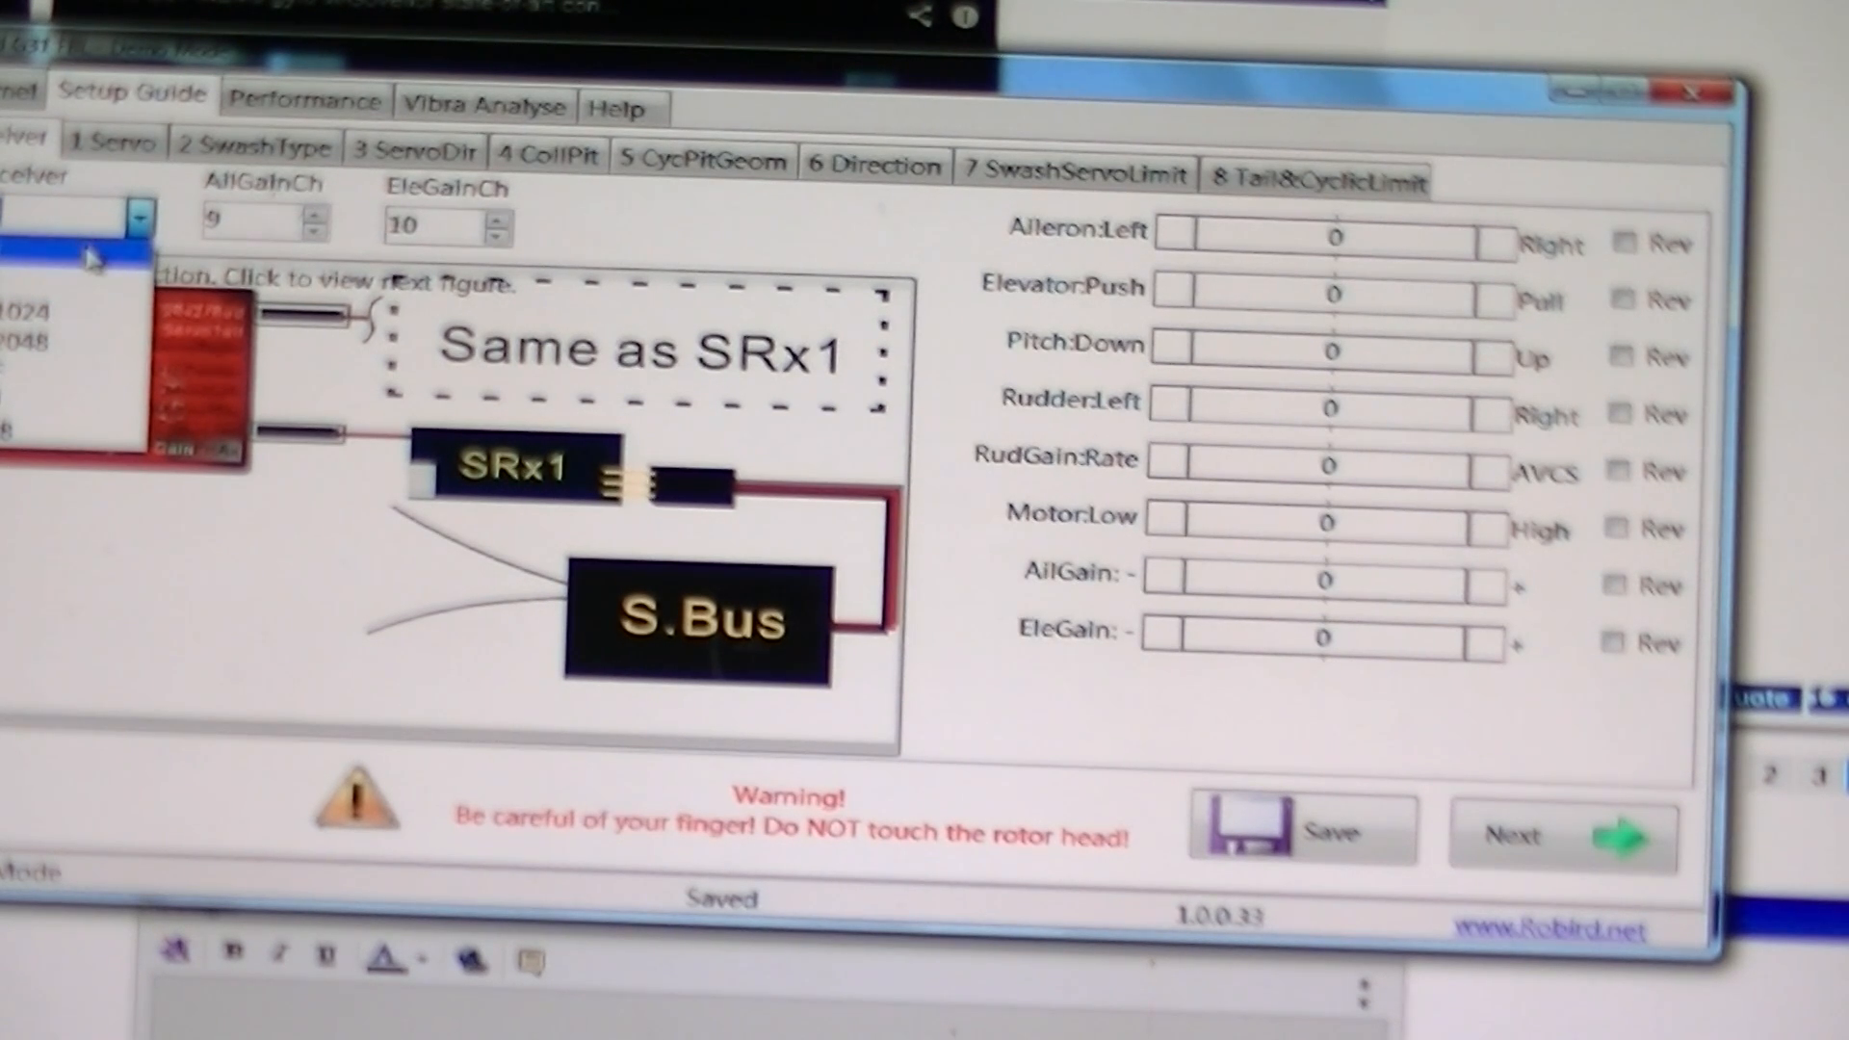
pyautogui.click(139, 218)
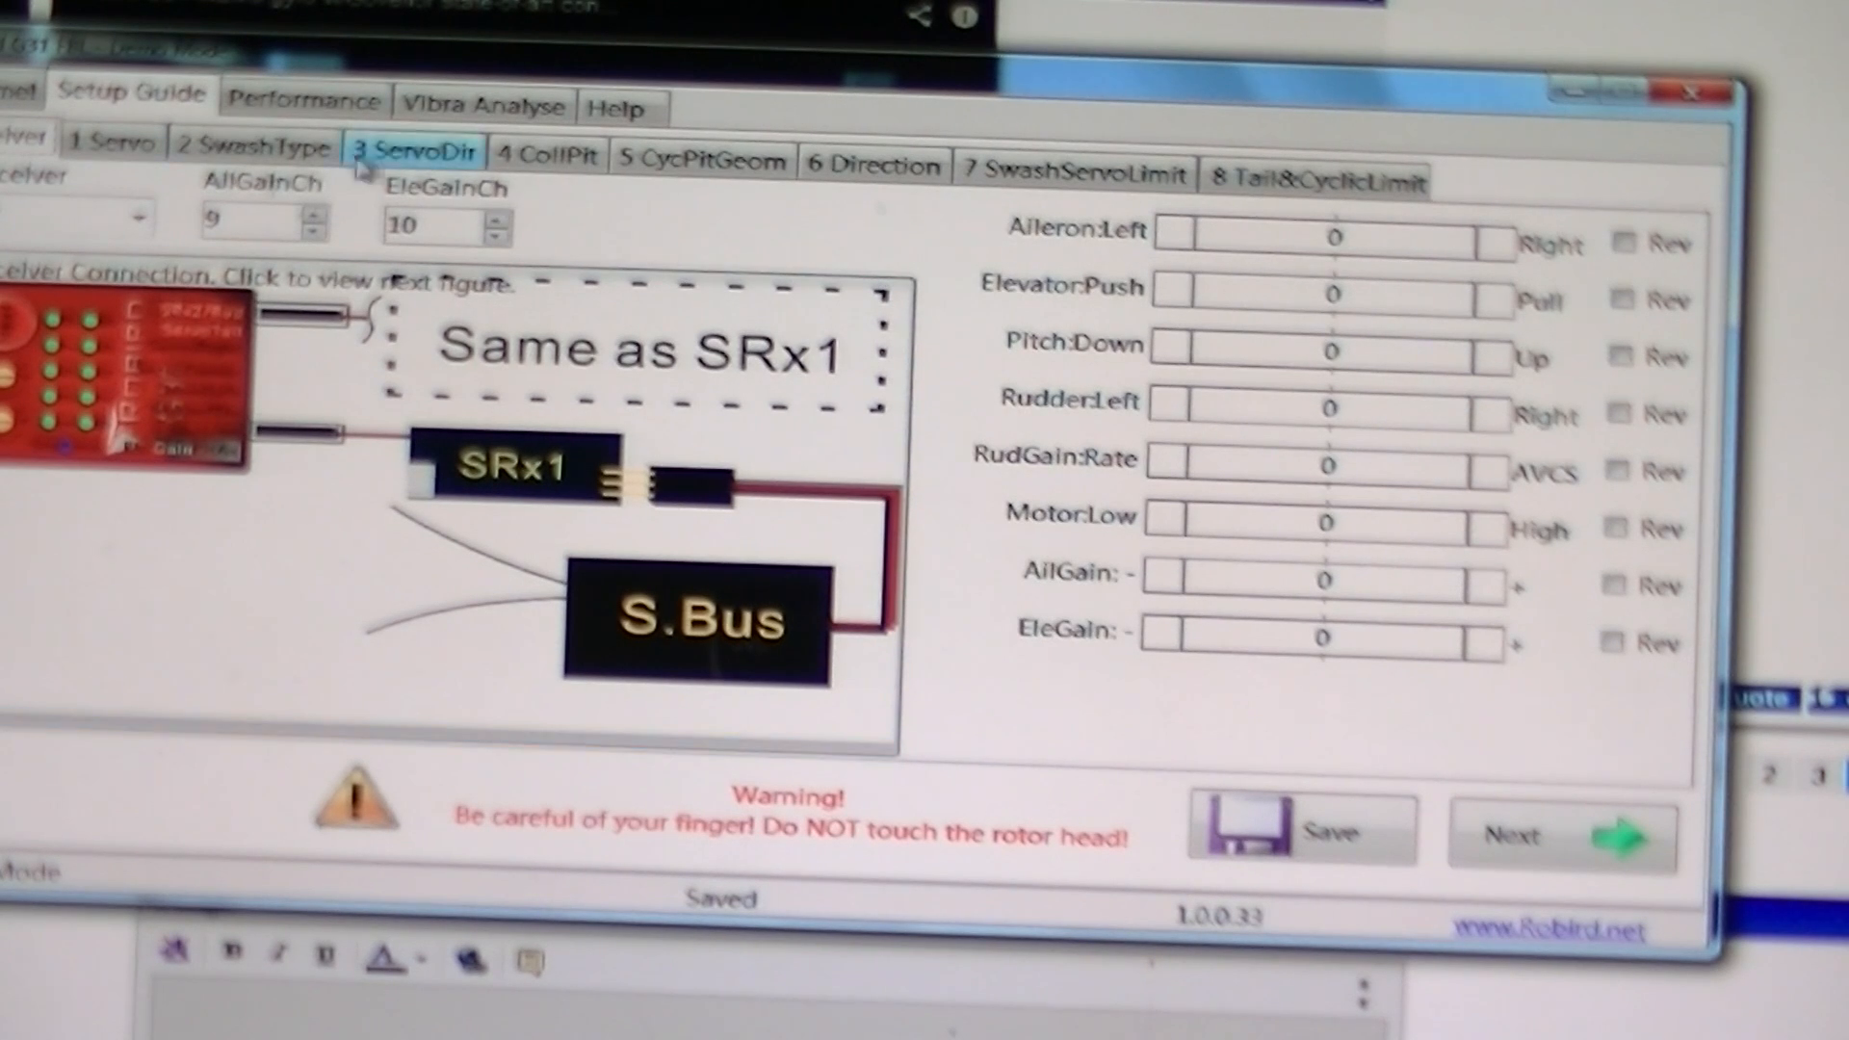
# Step: Review the servo type step and pick the swashplate servo type
pyautogui.click(112, 142)
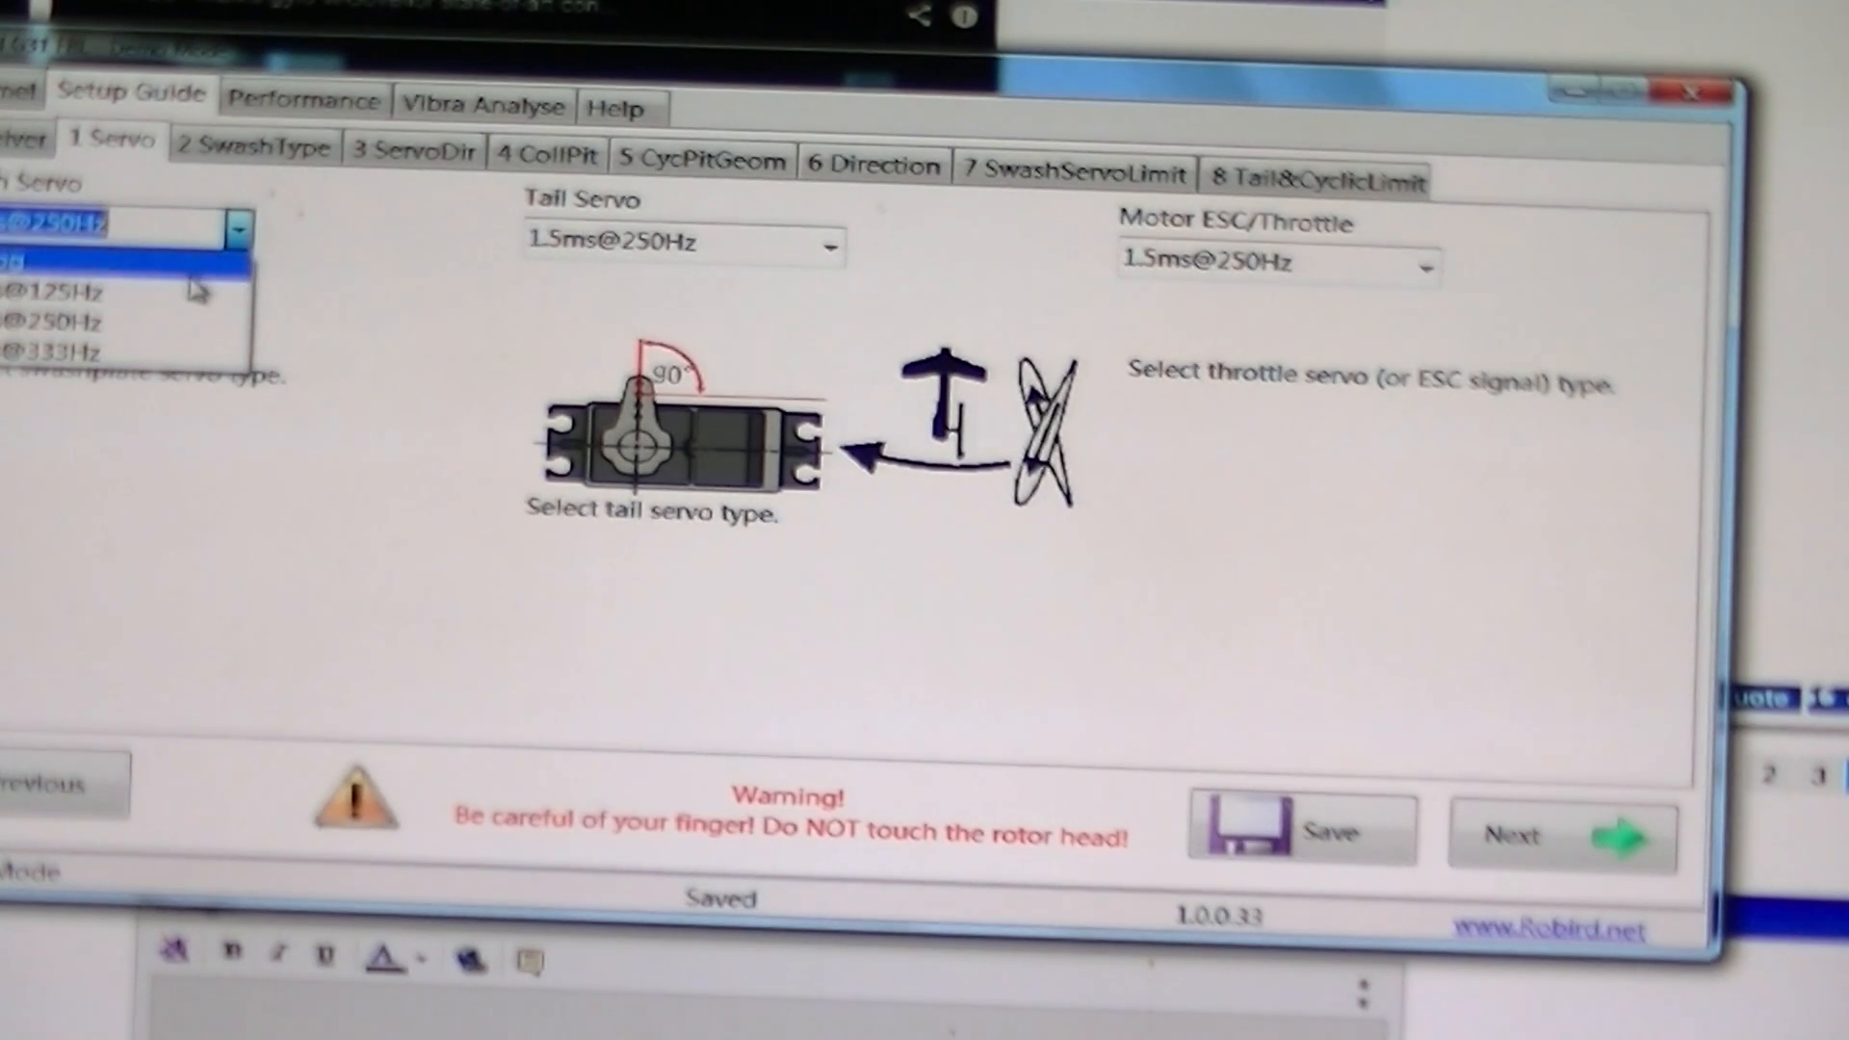
pyautogui.click(123, 224)
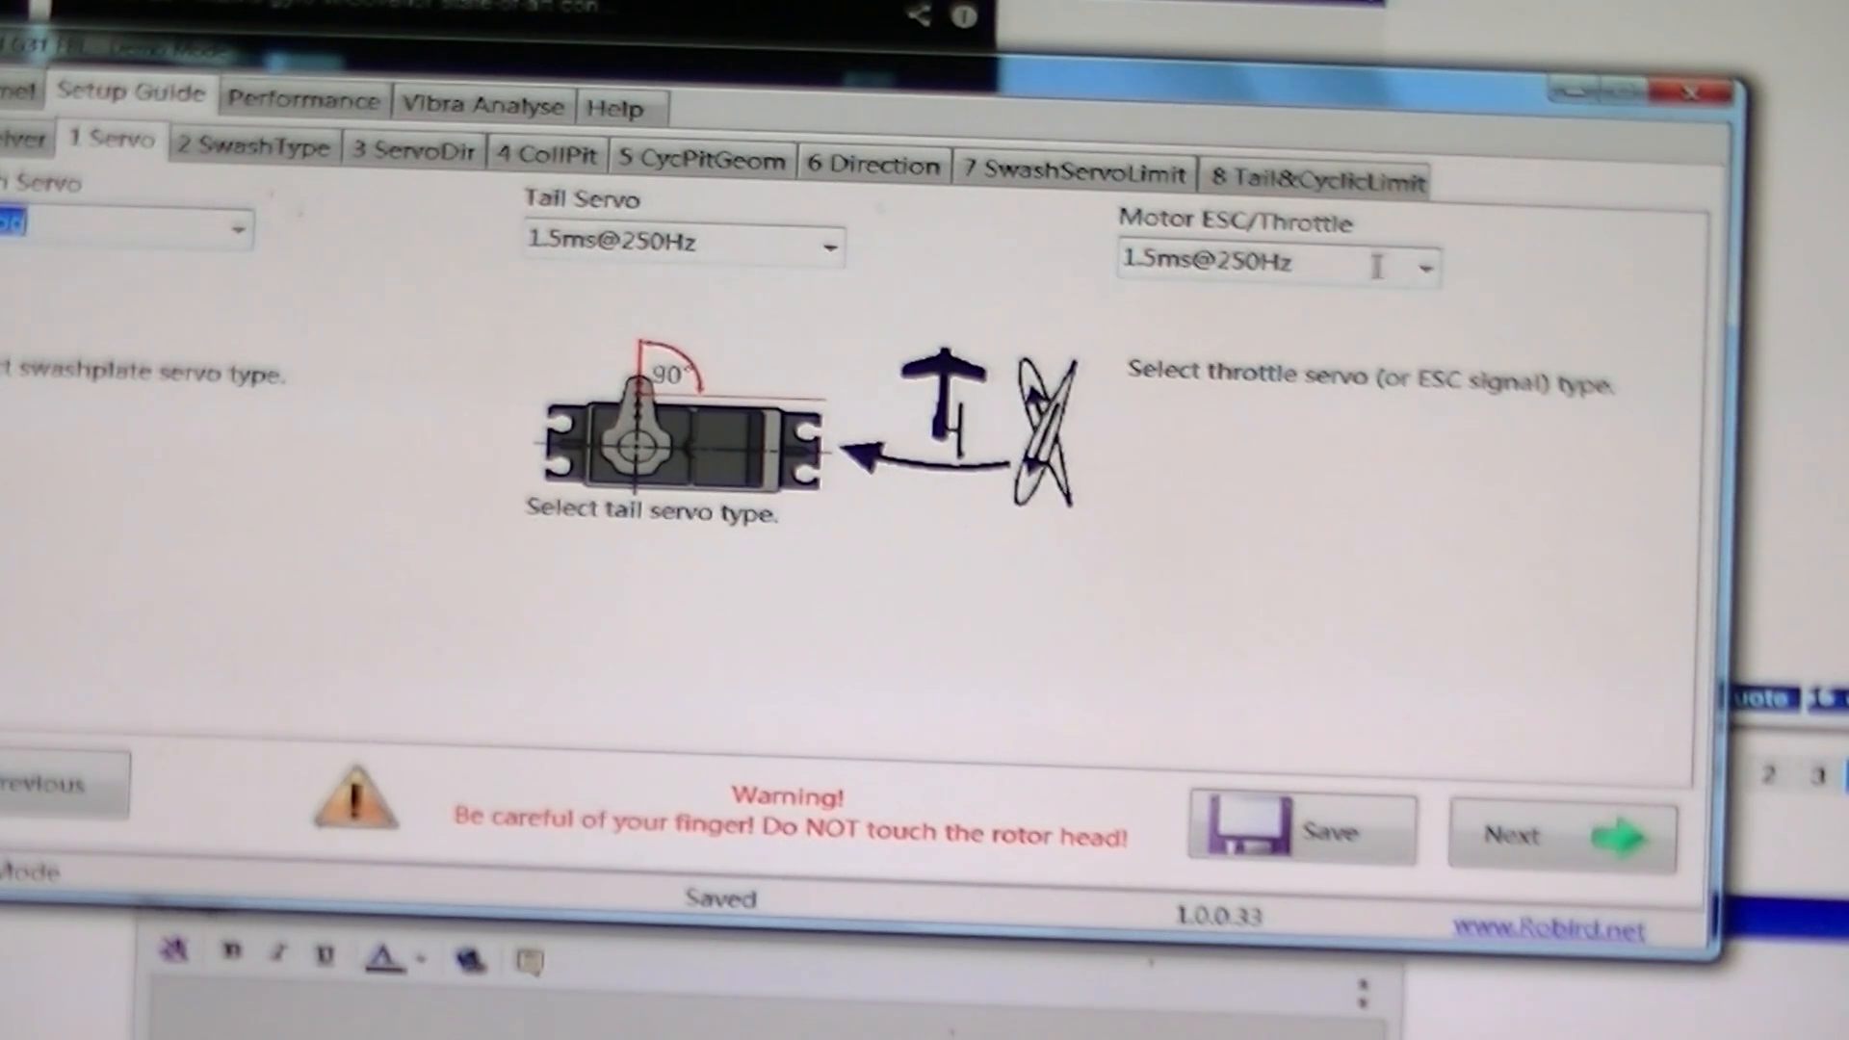
pyautogui.moveTo(618, 312)
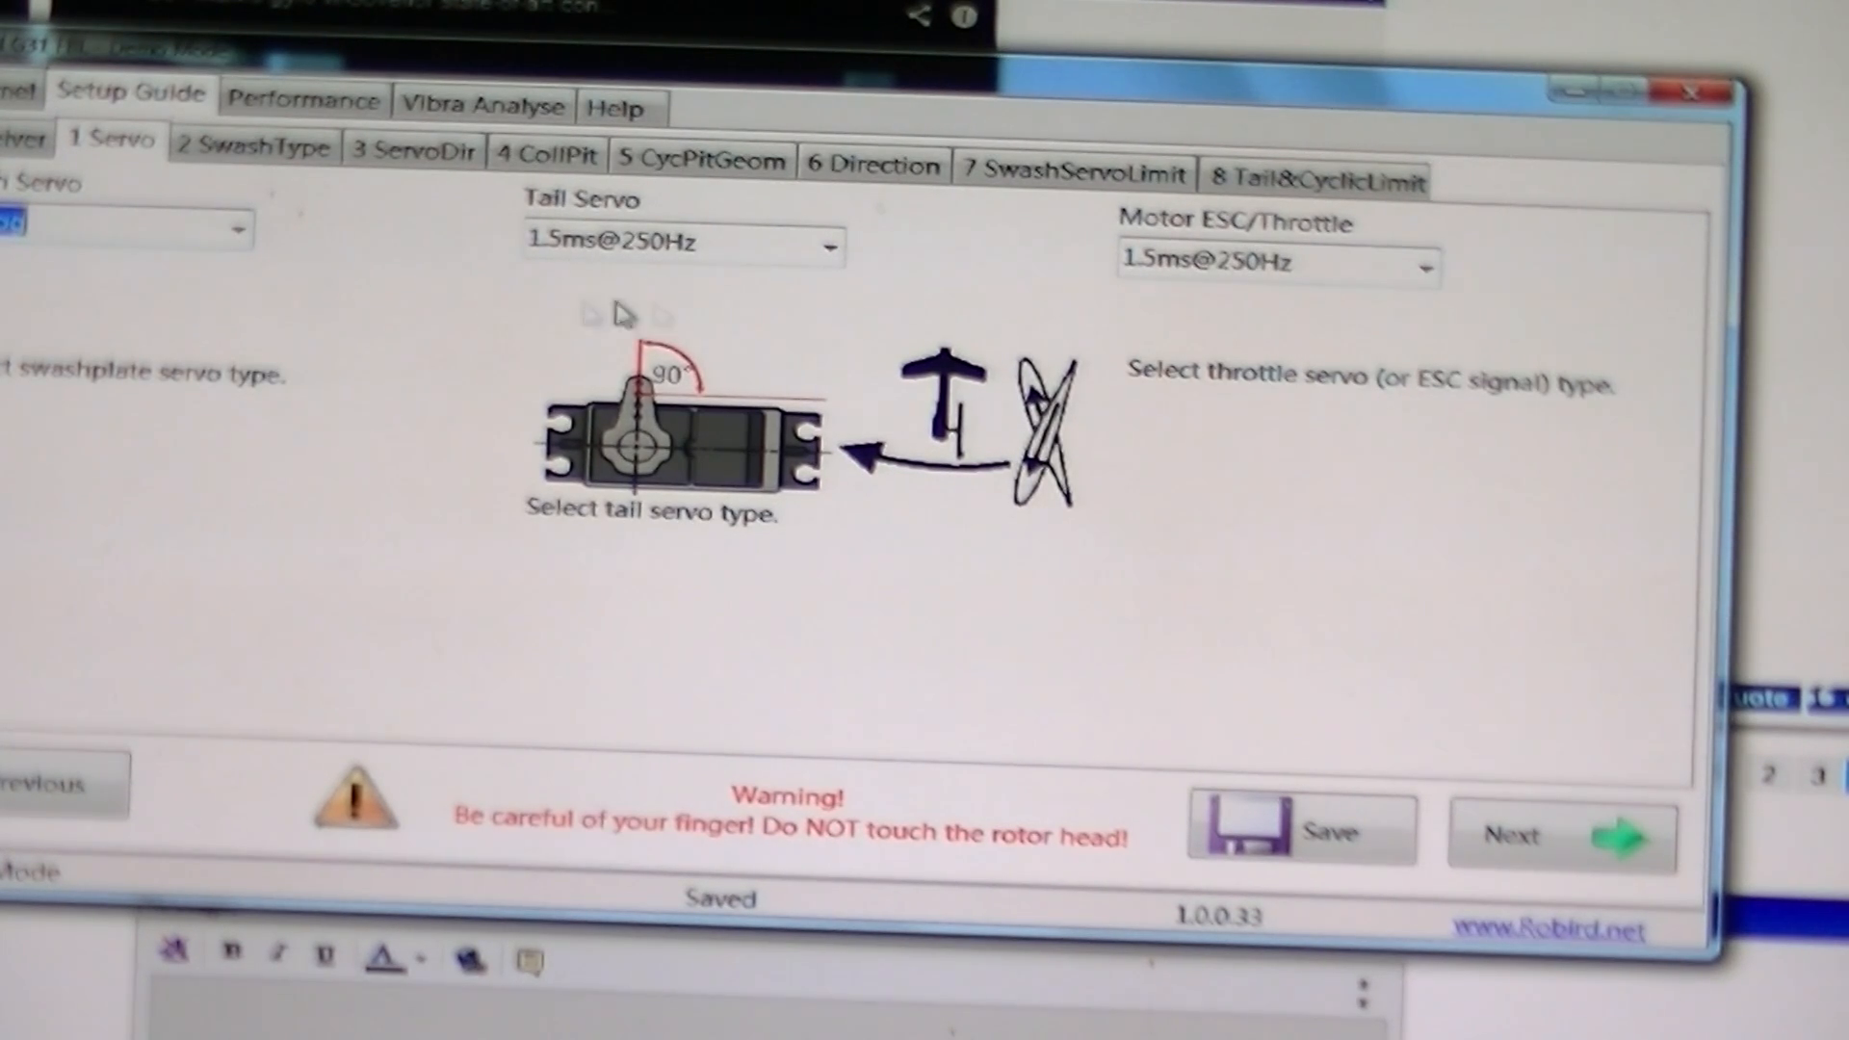
# Step: Review the swashplate type step, trying the Y120 and T90 layouts
pyautogui.click(252, 145)
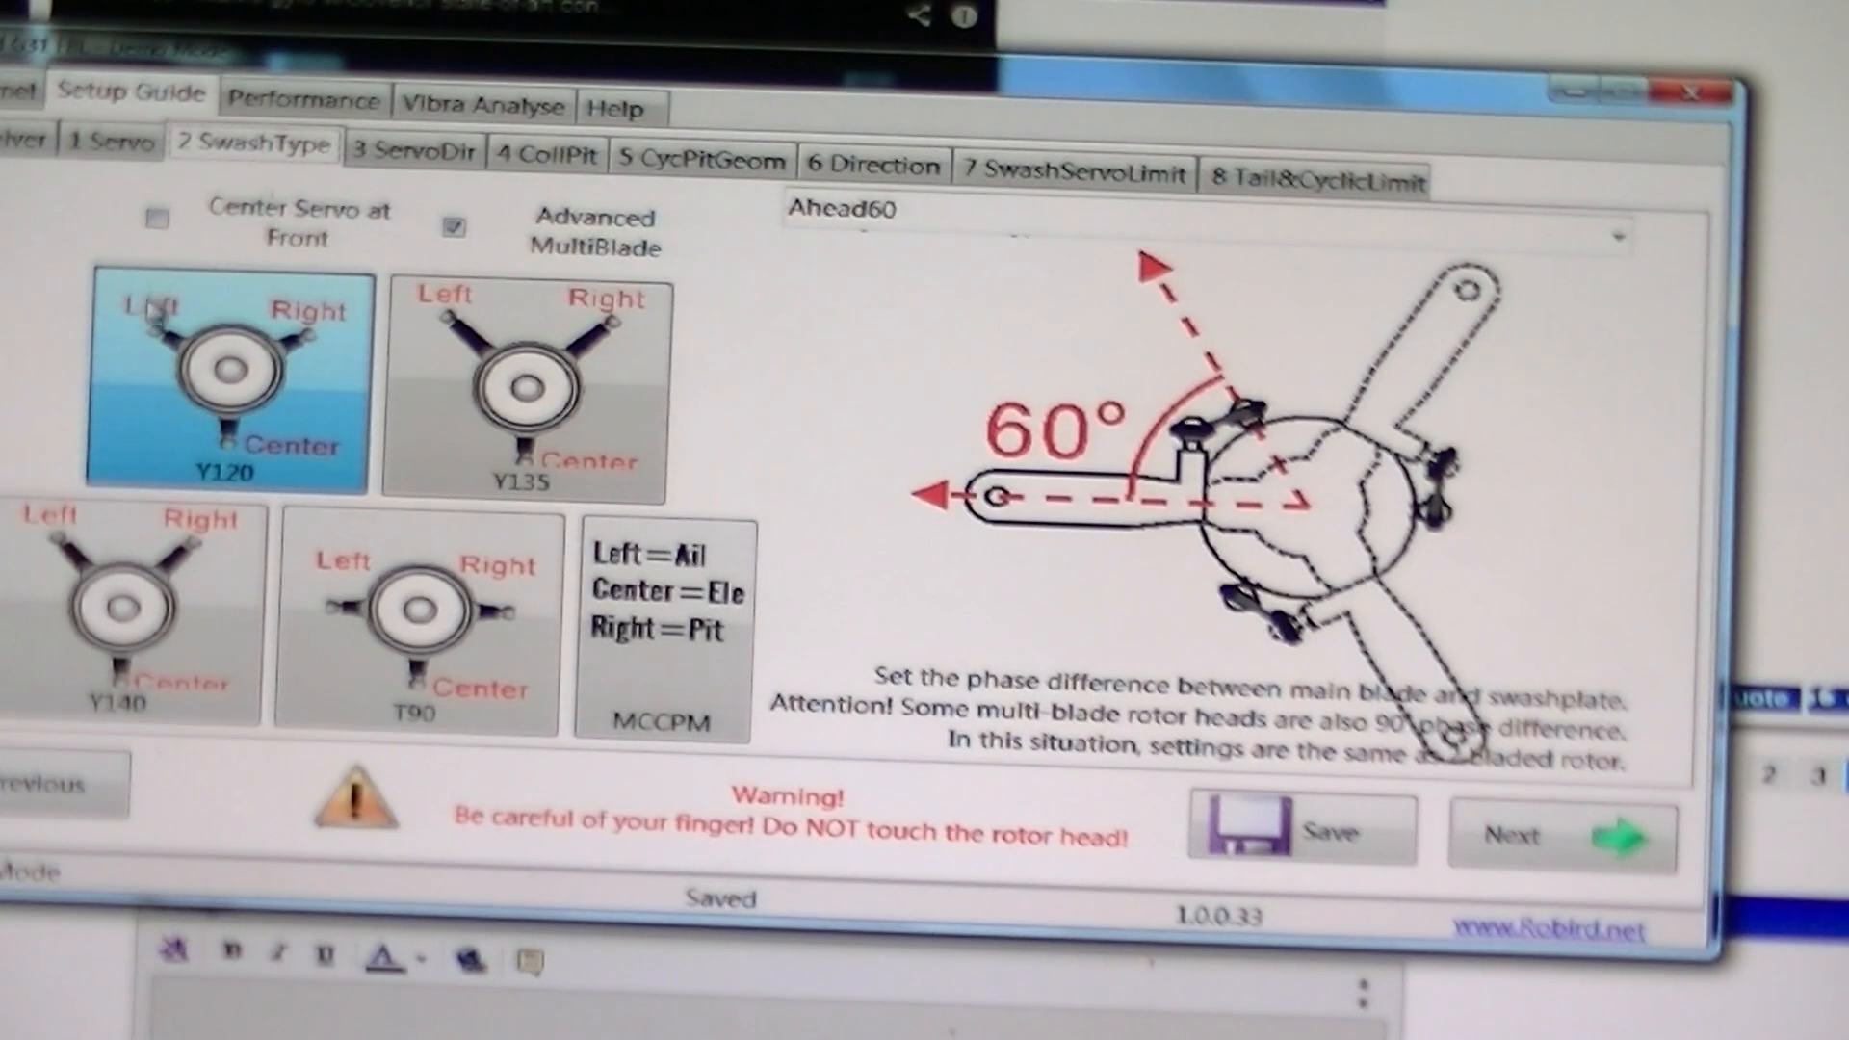
pyautogui.moveTo(162, 378)
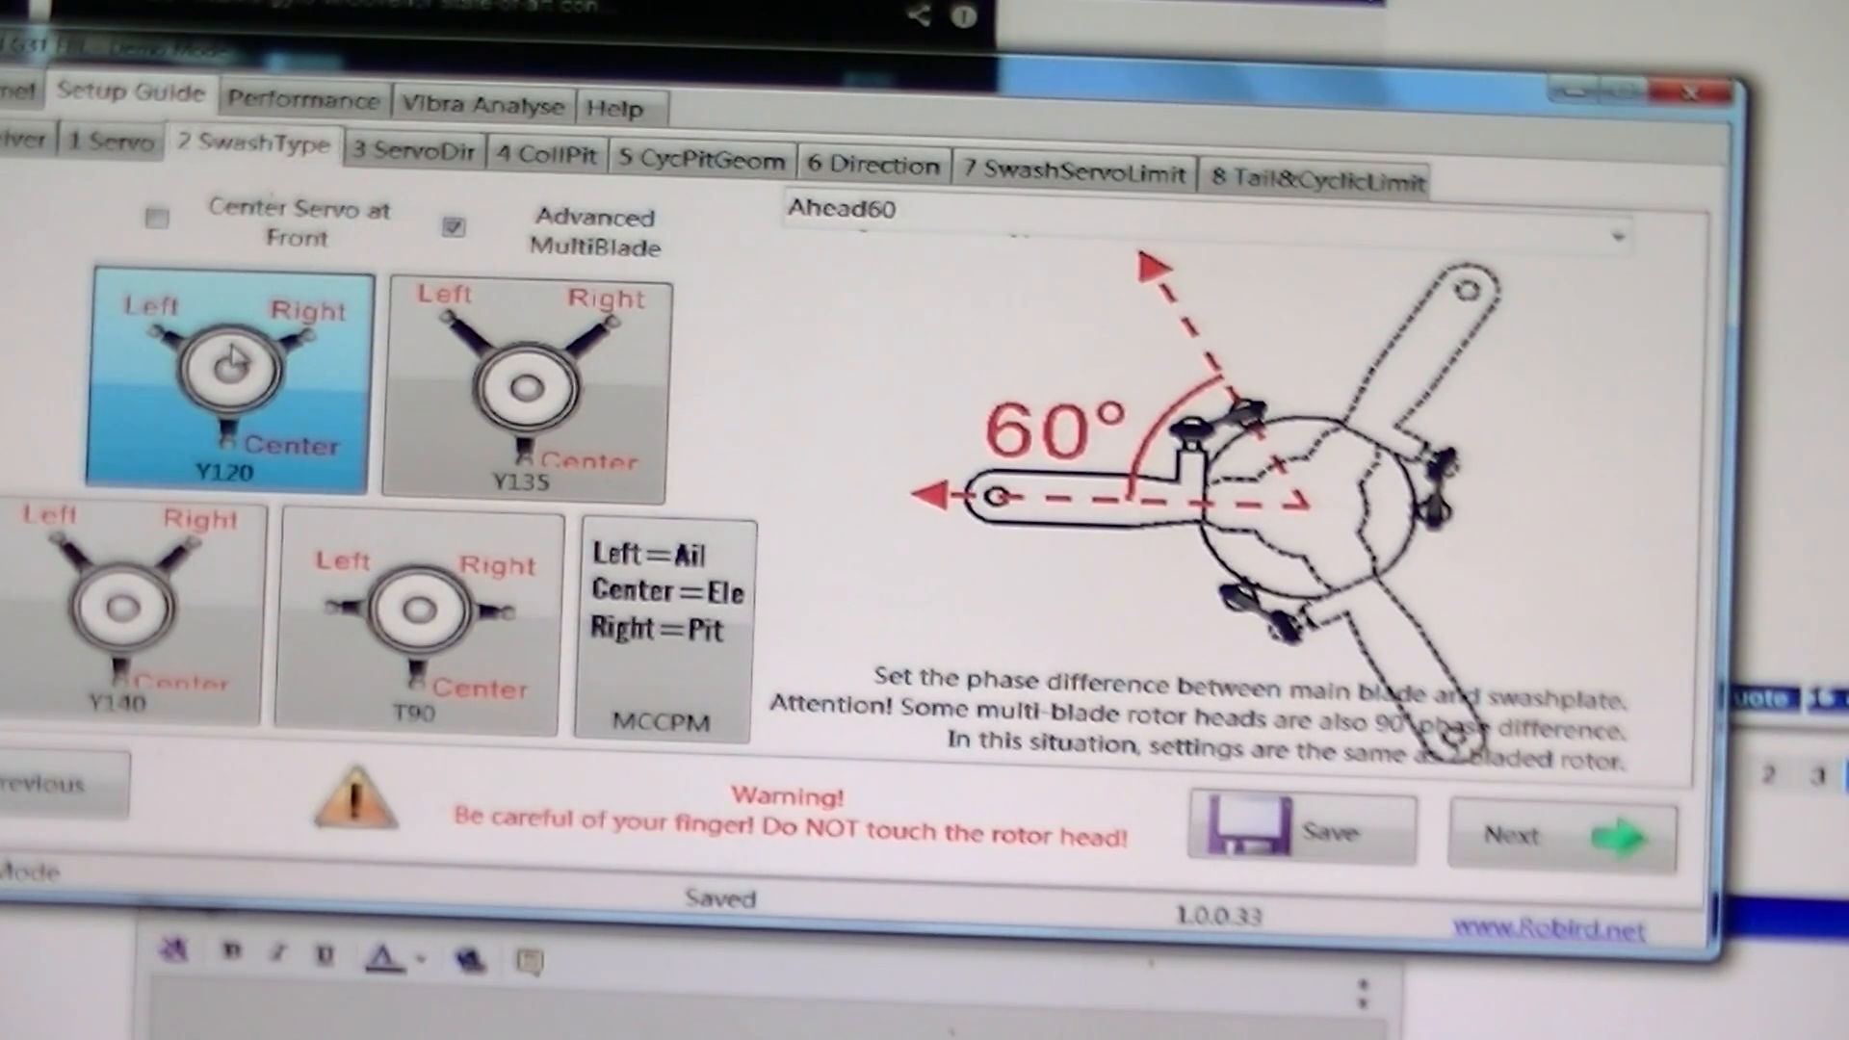
pyautogui.click(524, 389)
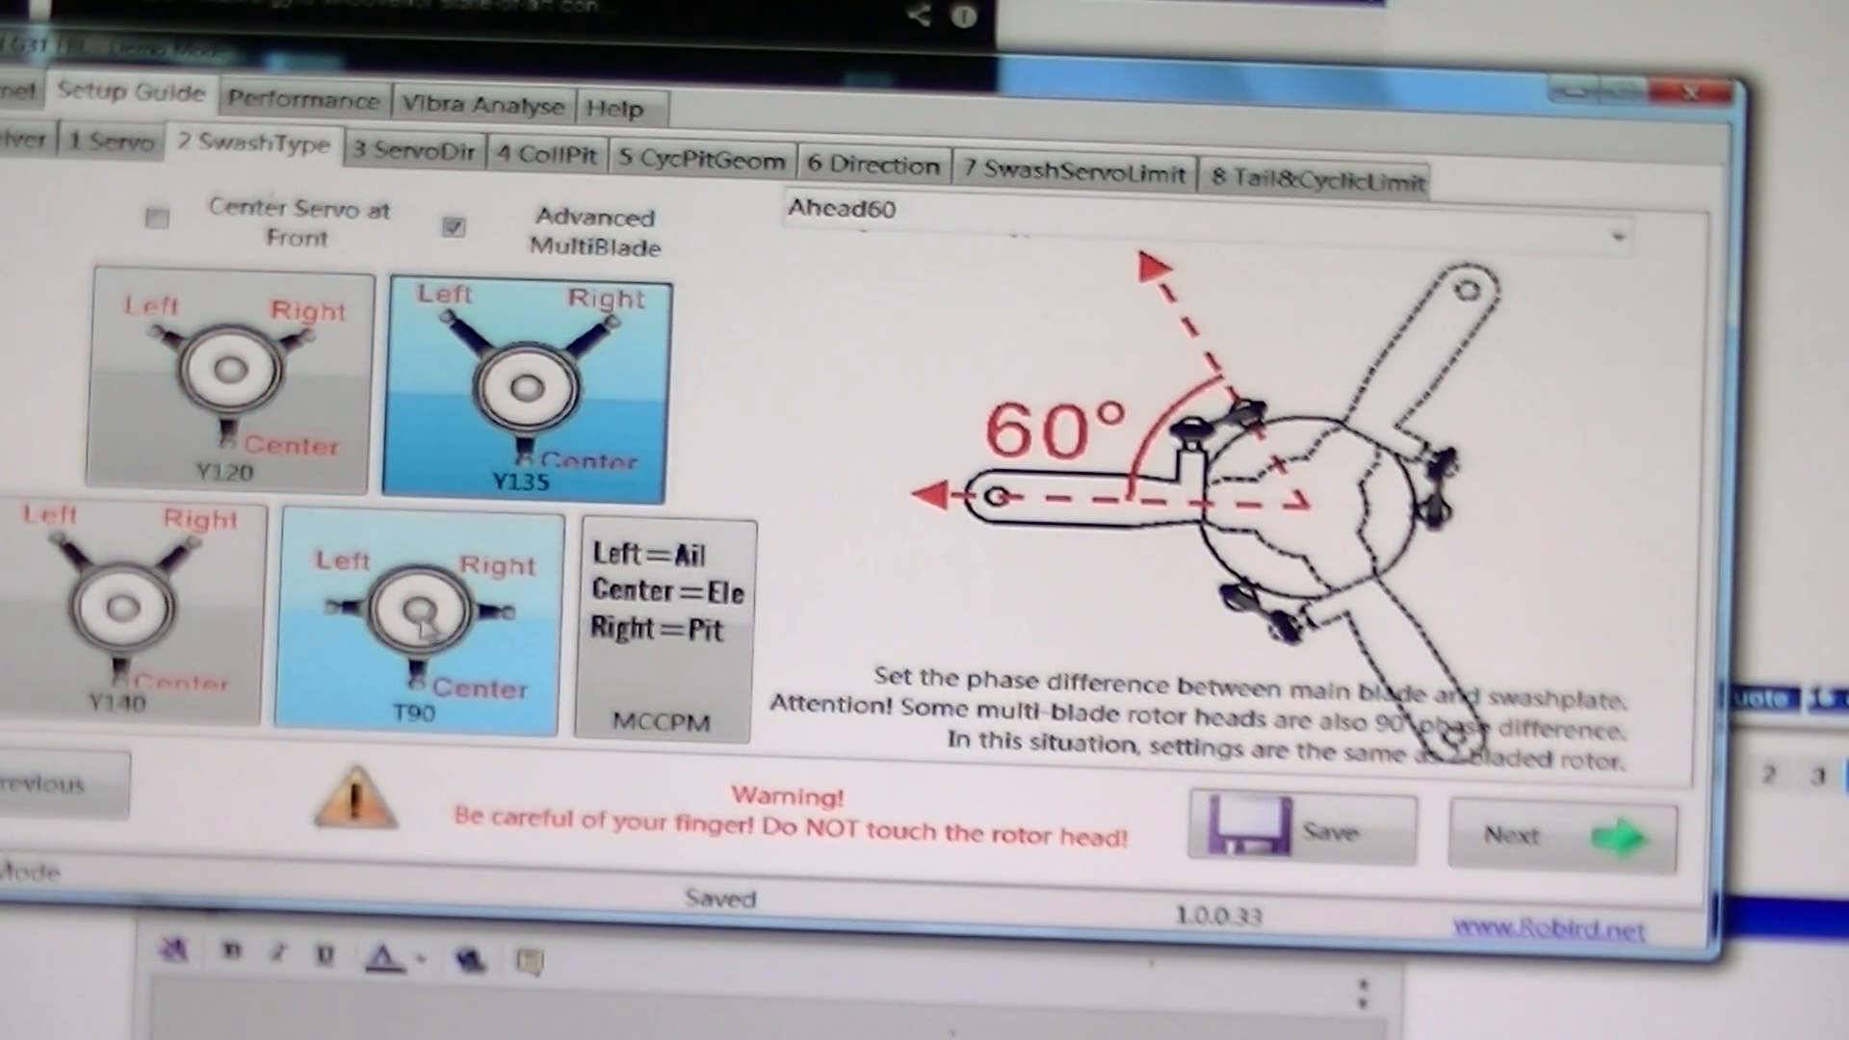
pyautogui.click(223, 377)
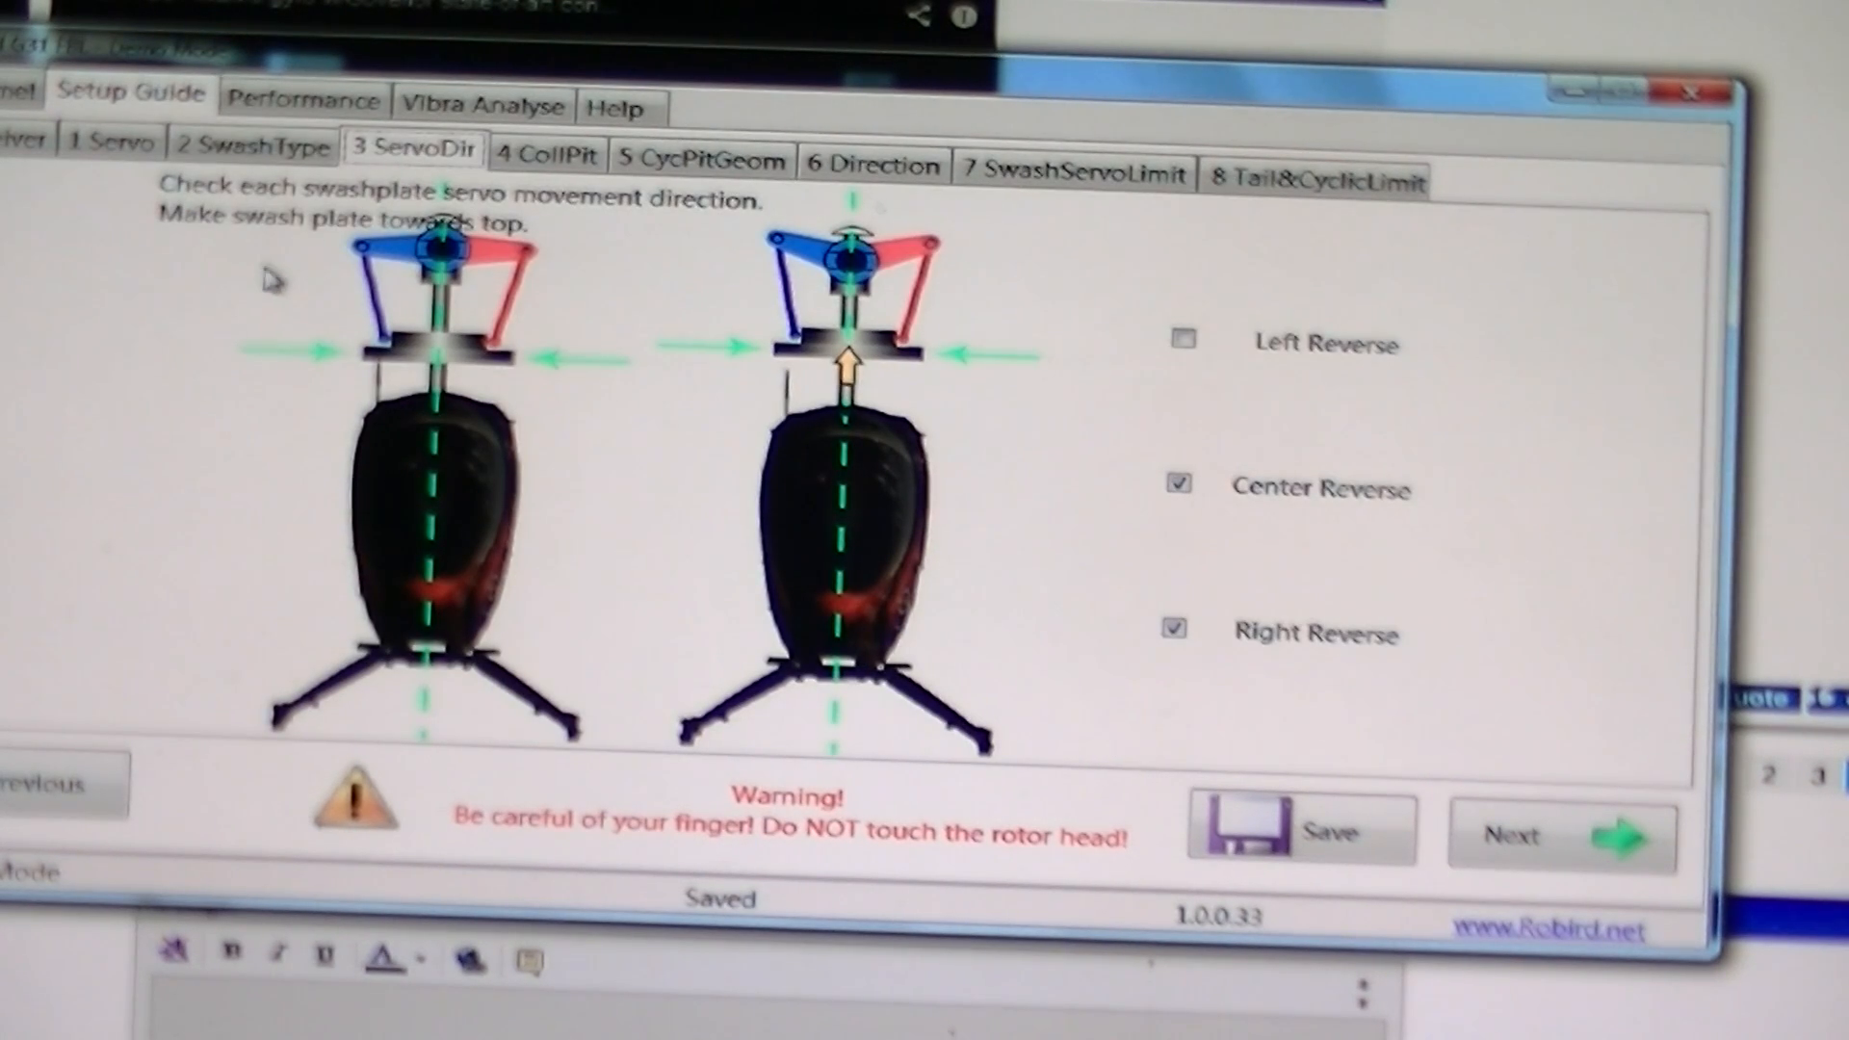
pyautogui.moveTo(395, 411)
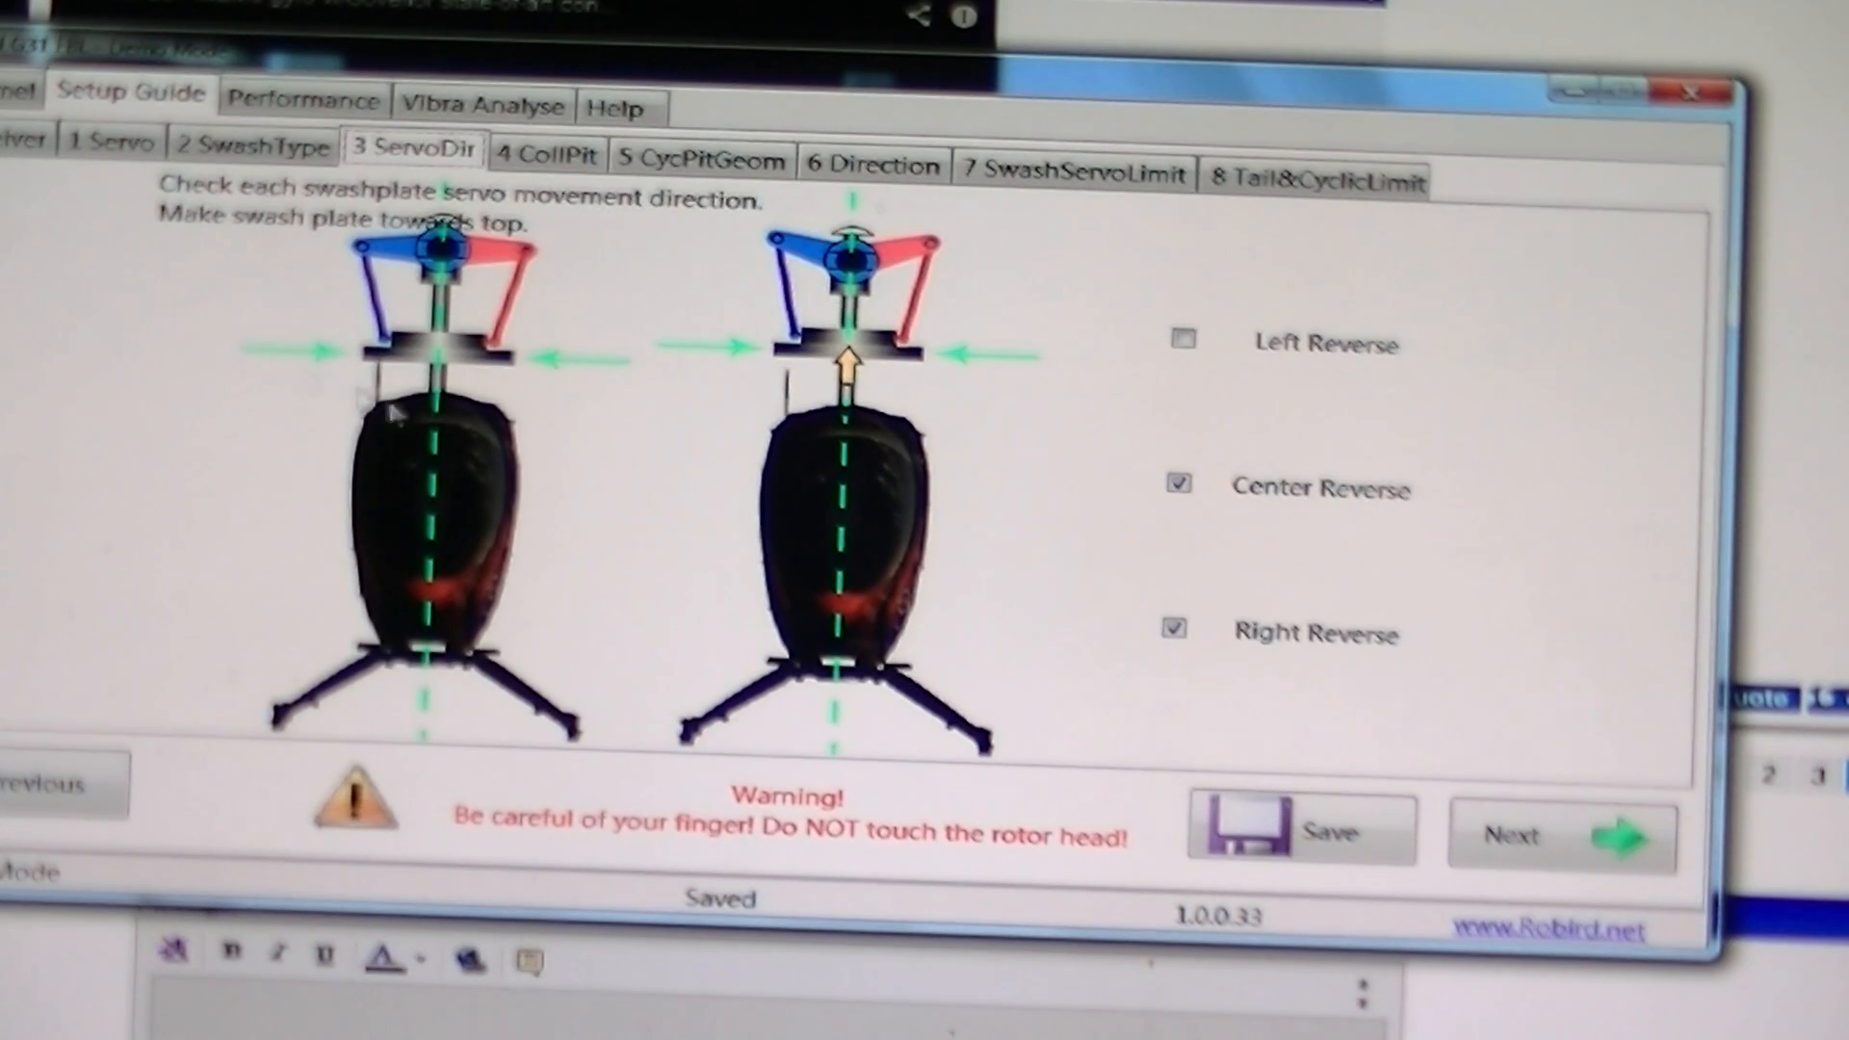
pyautogui.moveTo(826, 506)
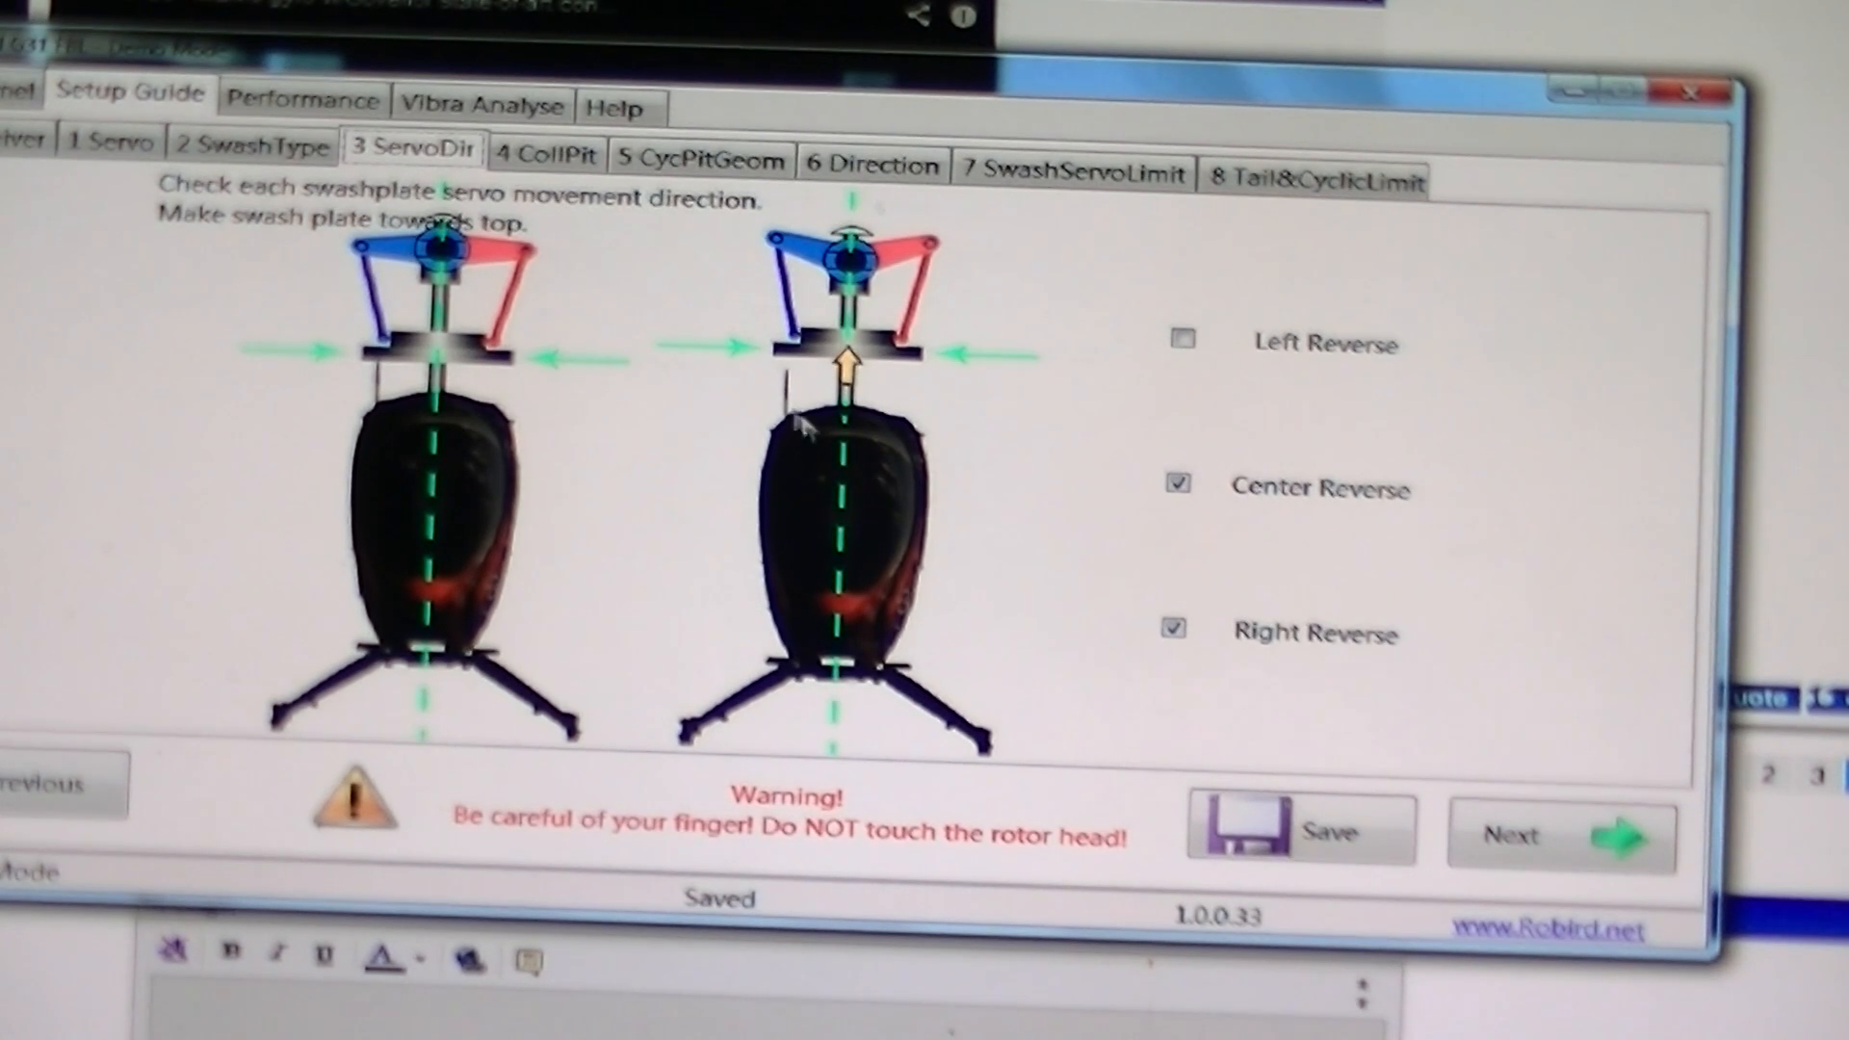
pyautogui.moveTo(545, 156)
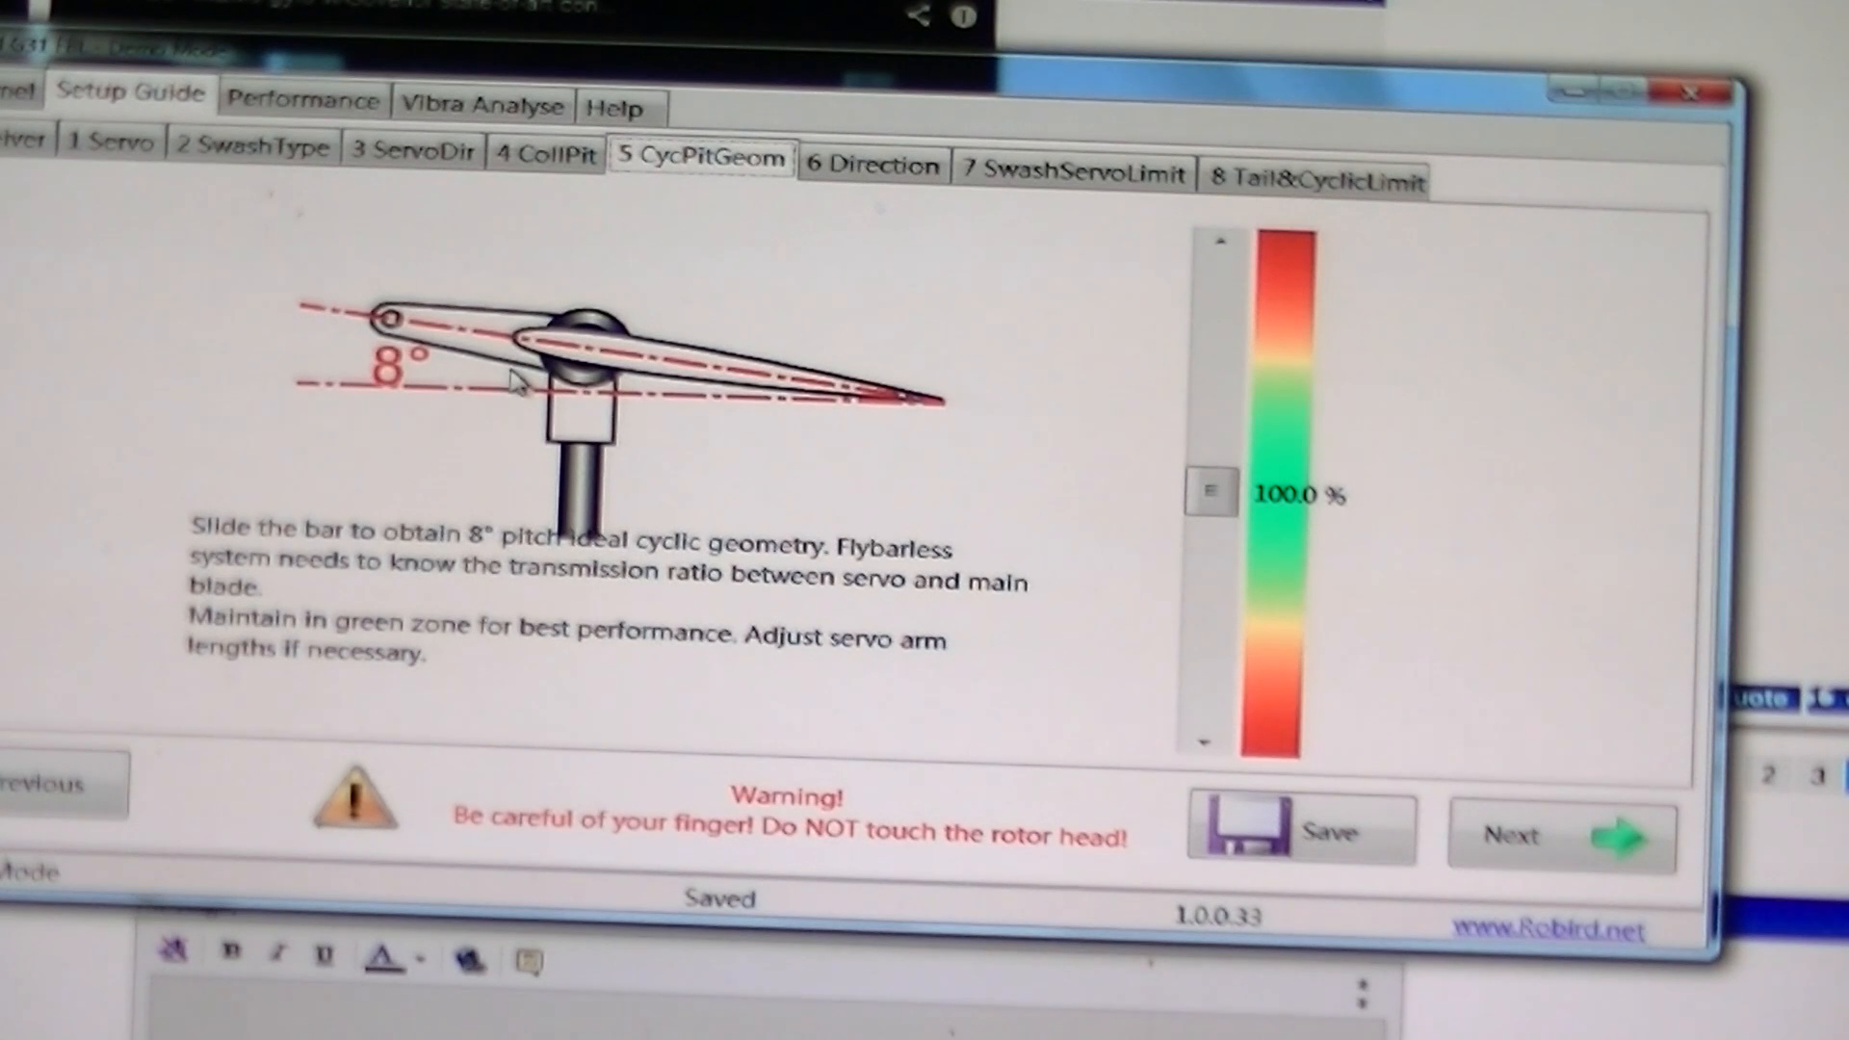
pyautogui.moveTo(660, 306)
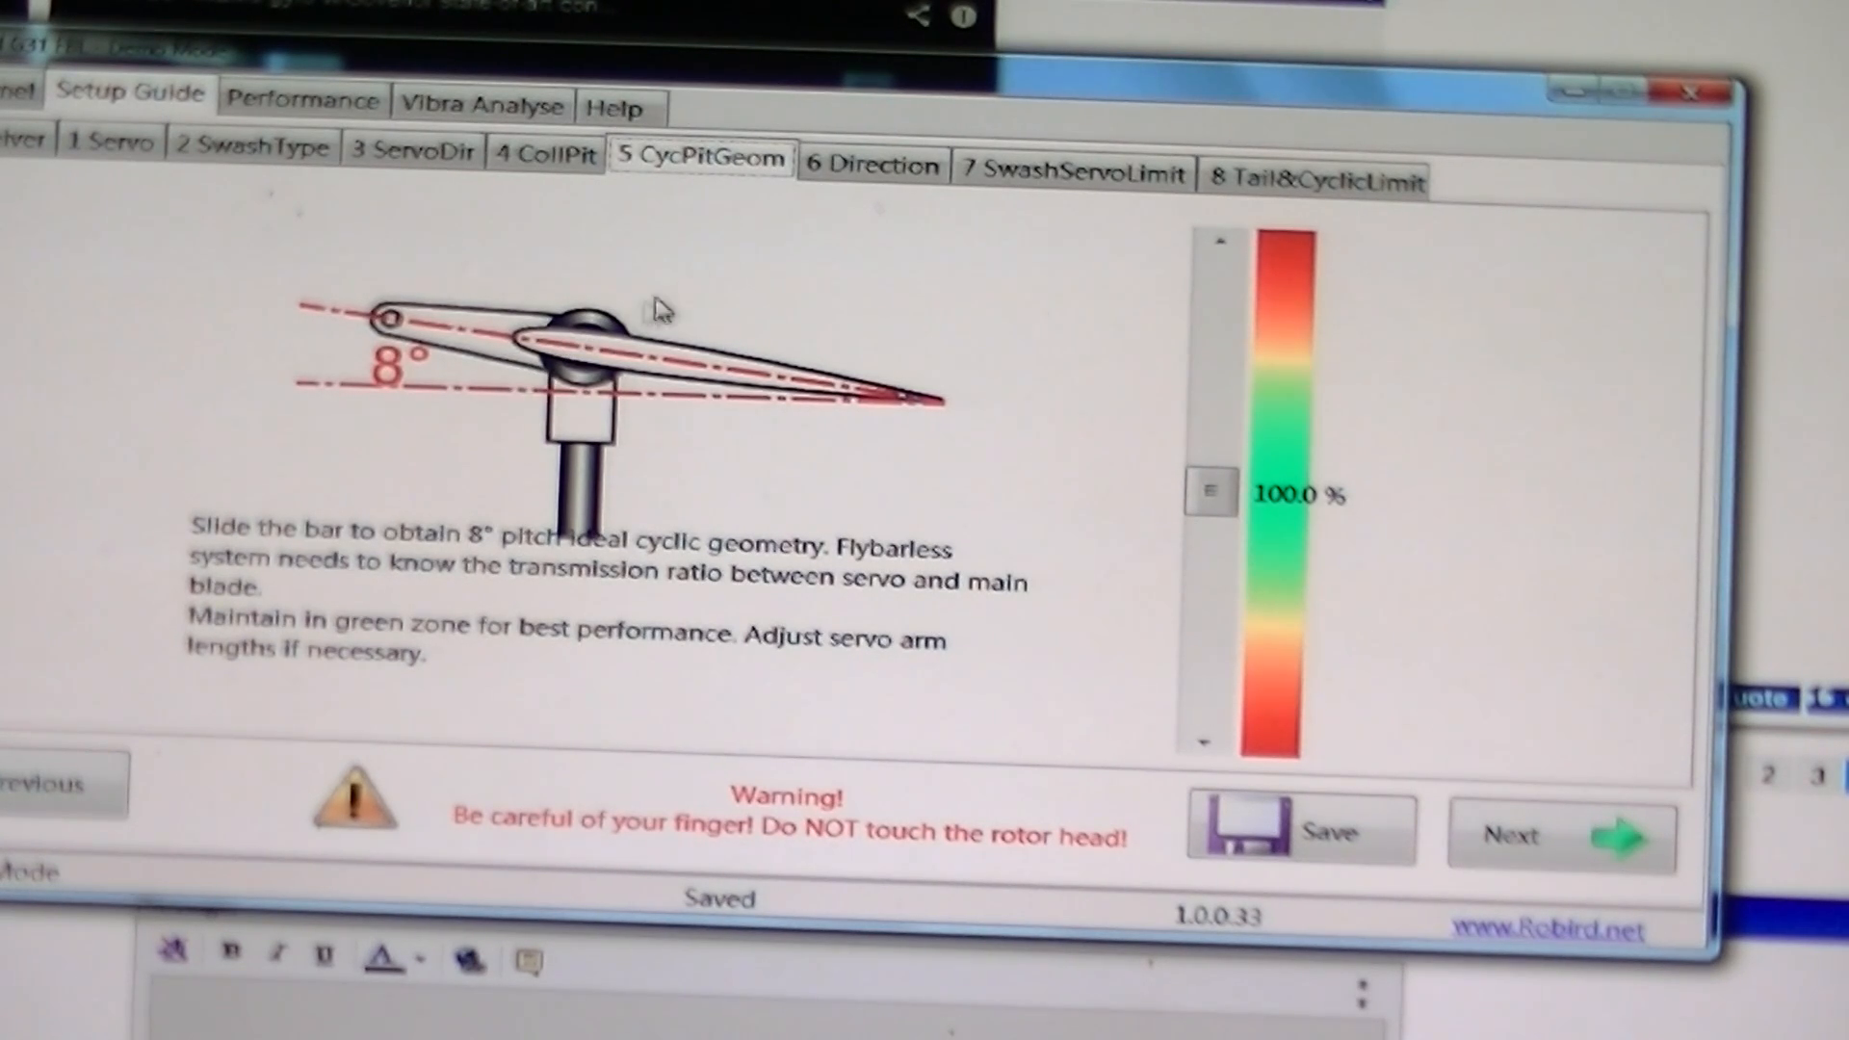
pyautogui.moveTo(501, 470)
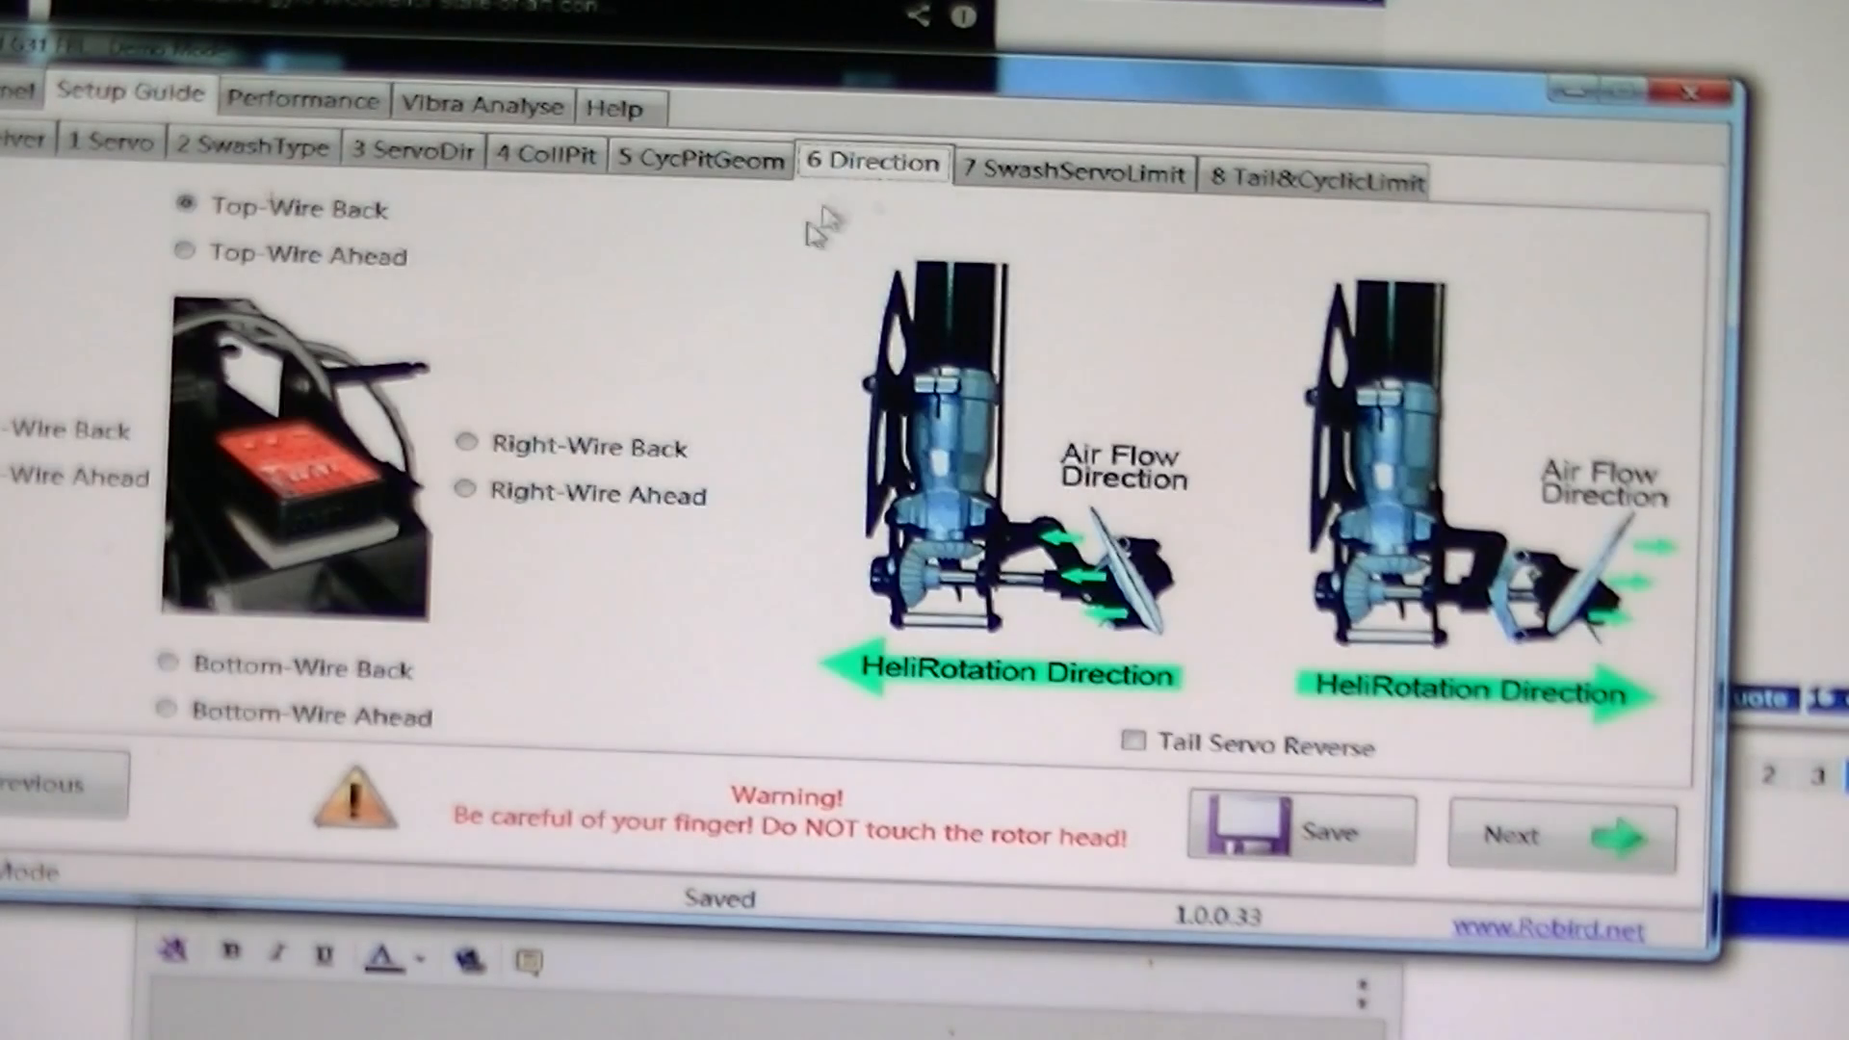
# Step: Leave the tail direction options for the swash servo limit step, all six limits at 100%
pyautogui.click(465, 445)
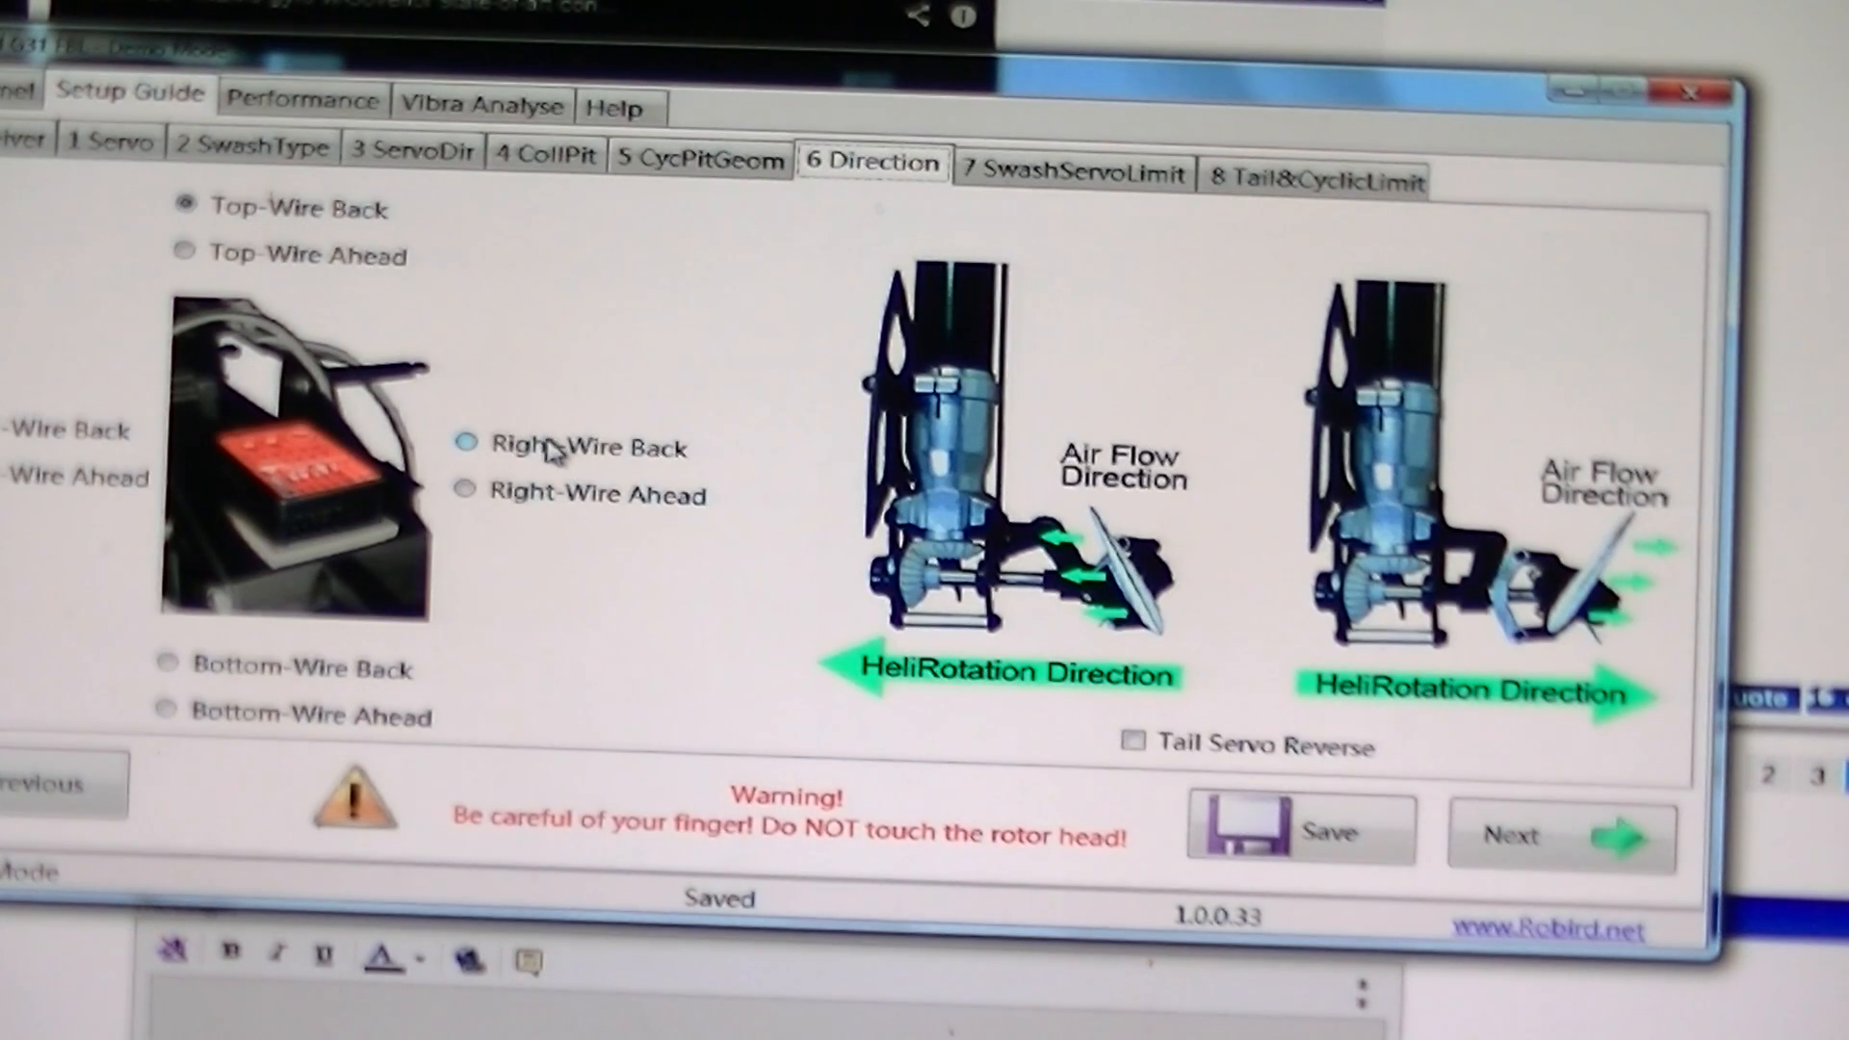
pyautogui.moveTo(537, 455)
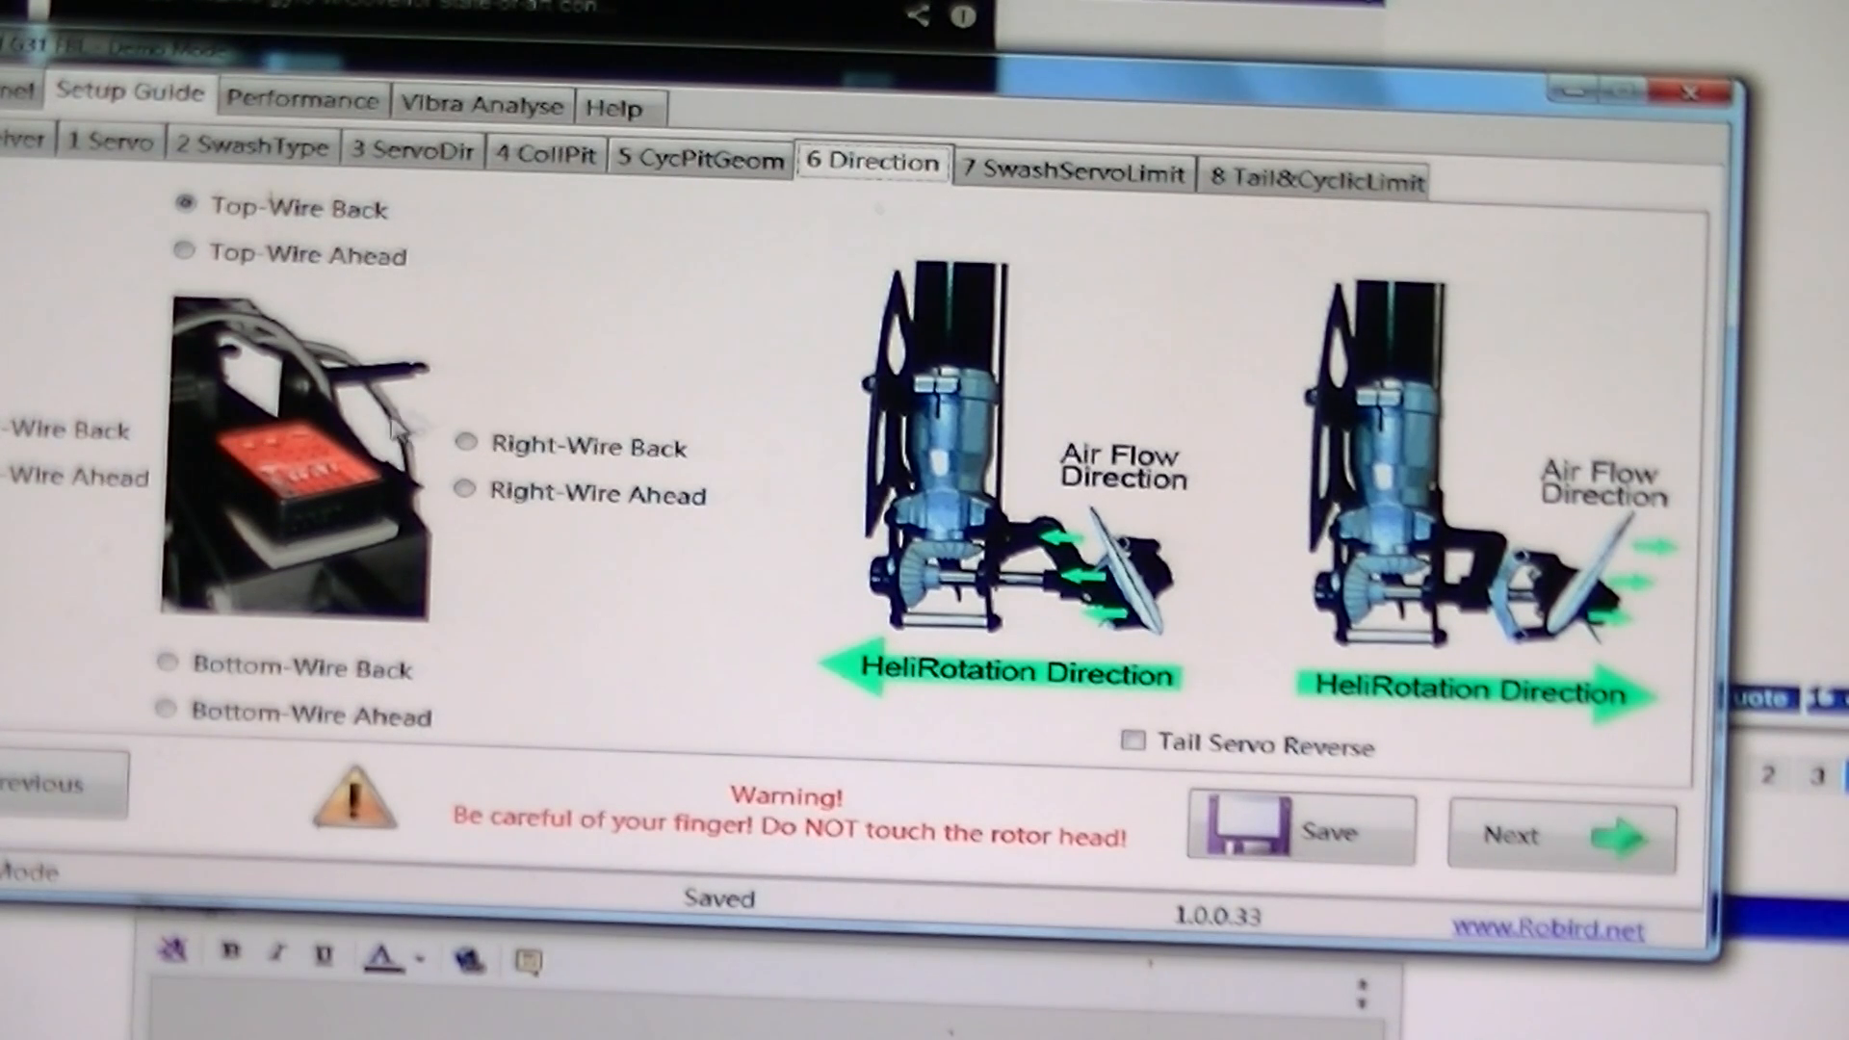
pyautogui.moveTo(489, 595)
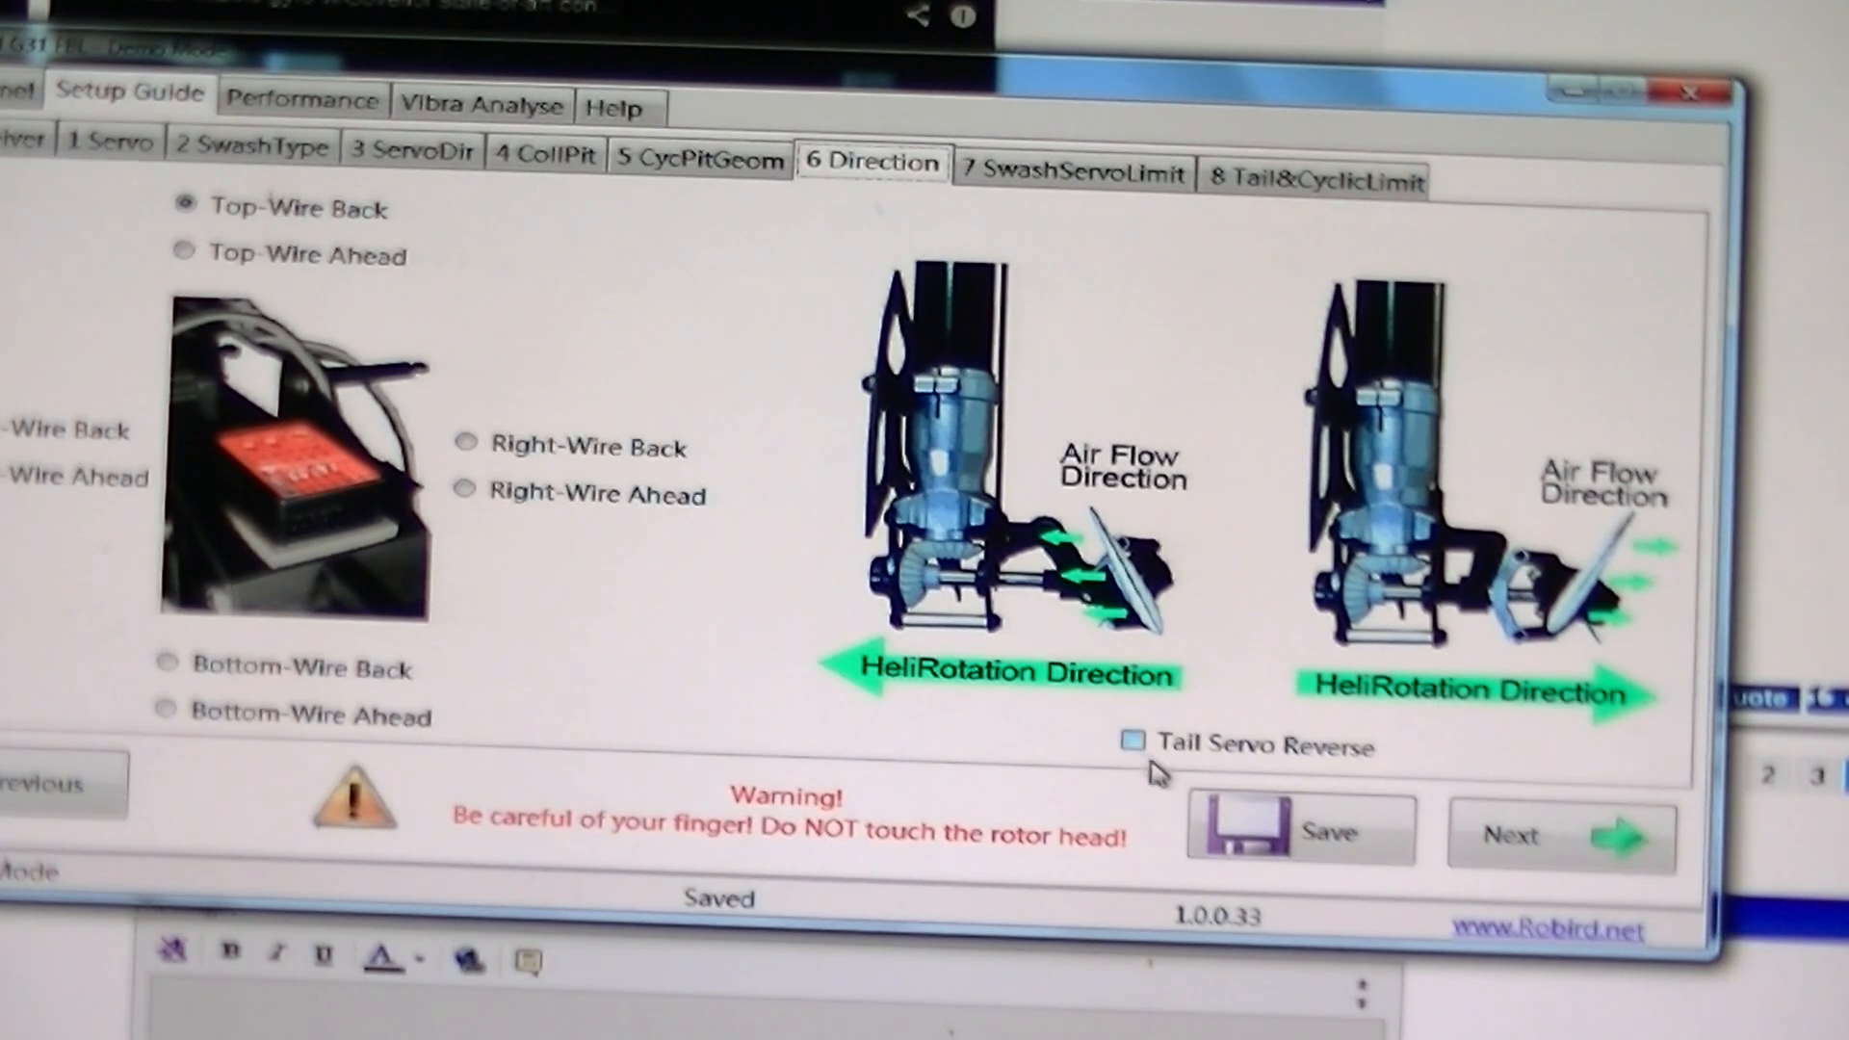
pyautogui.click(1071, 175)
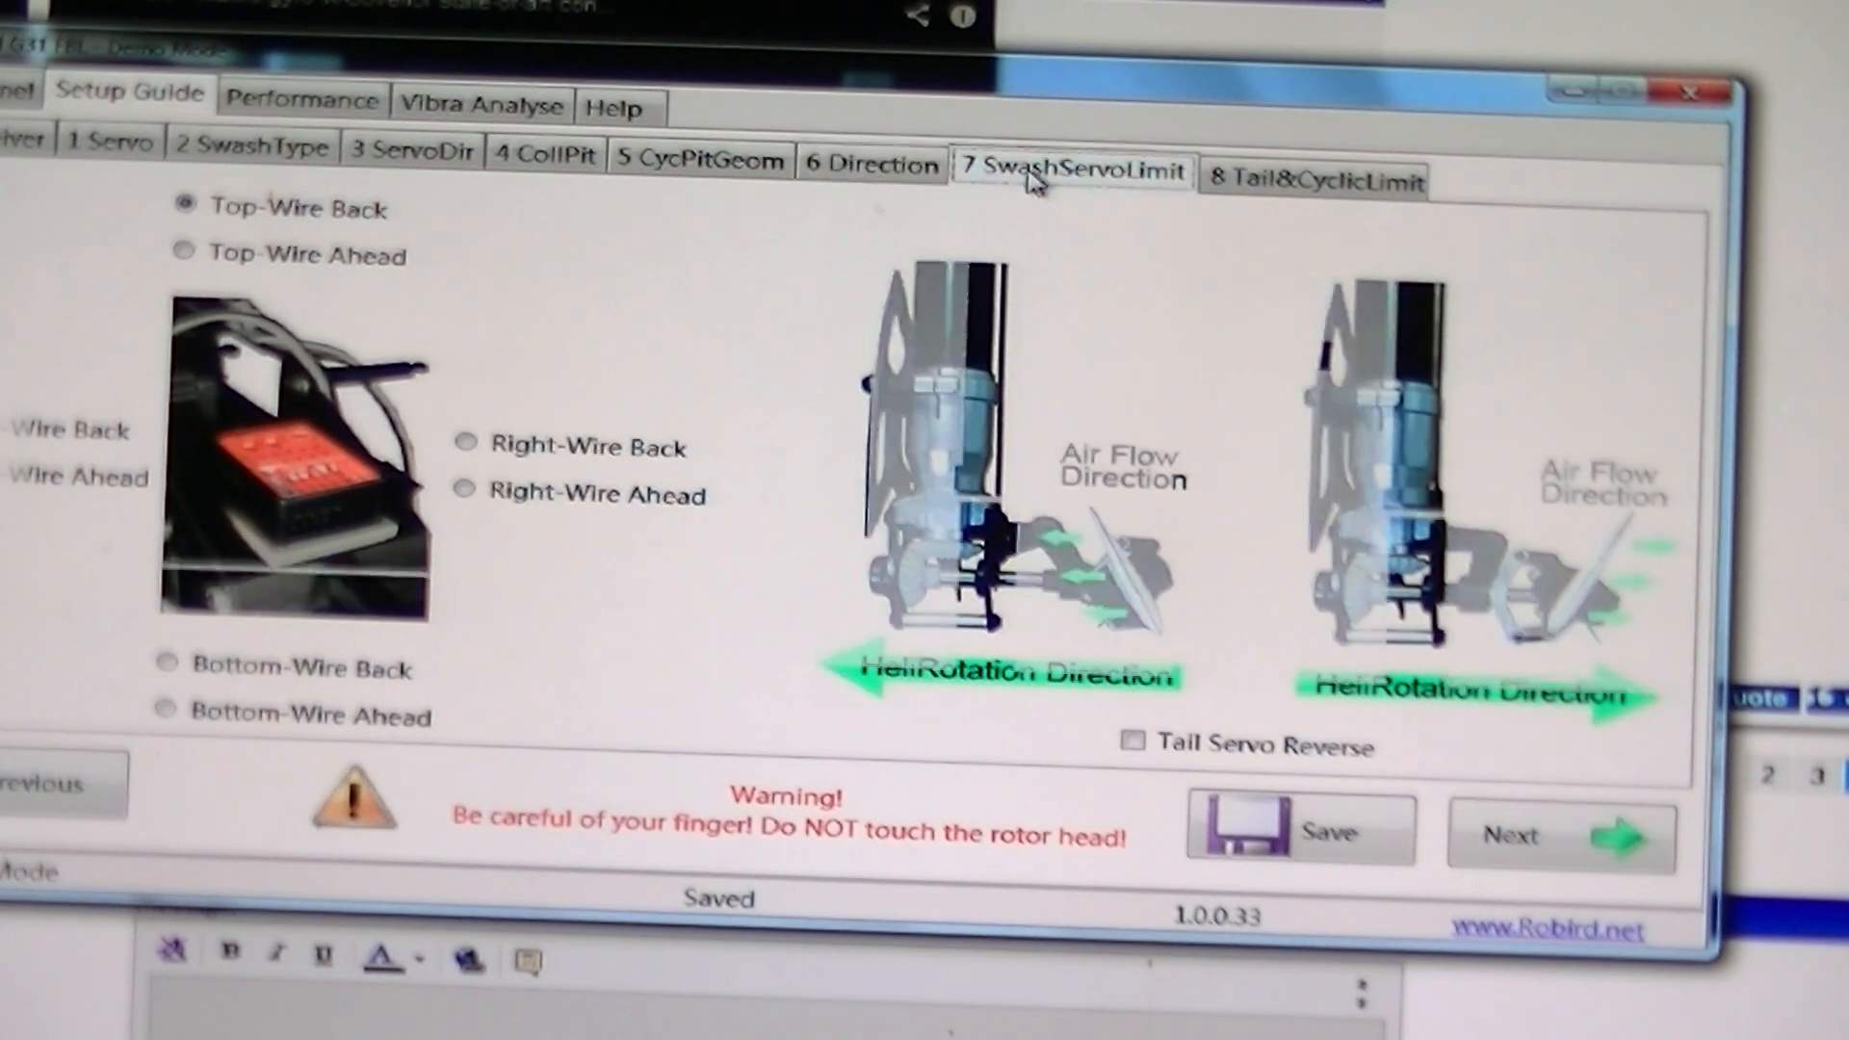
pyautogui.click(1069, 171)
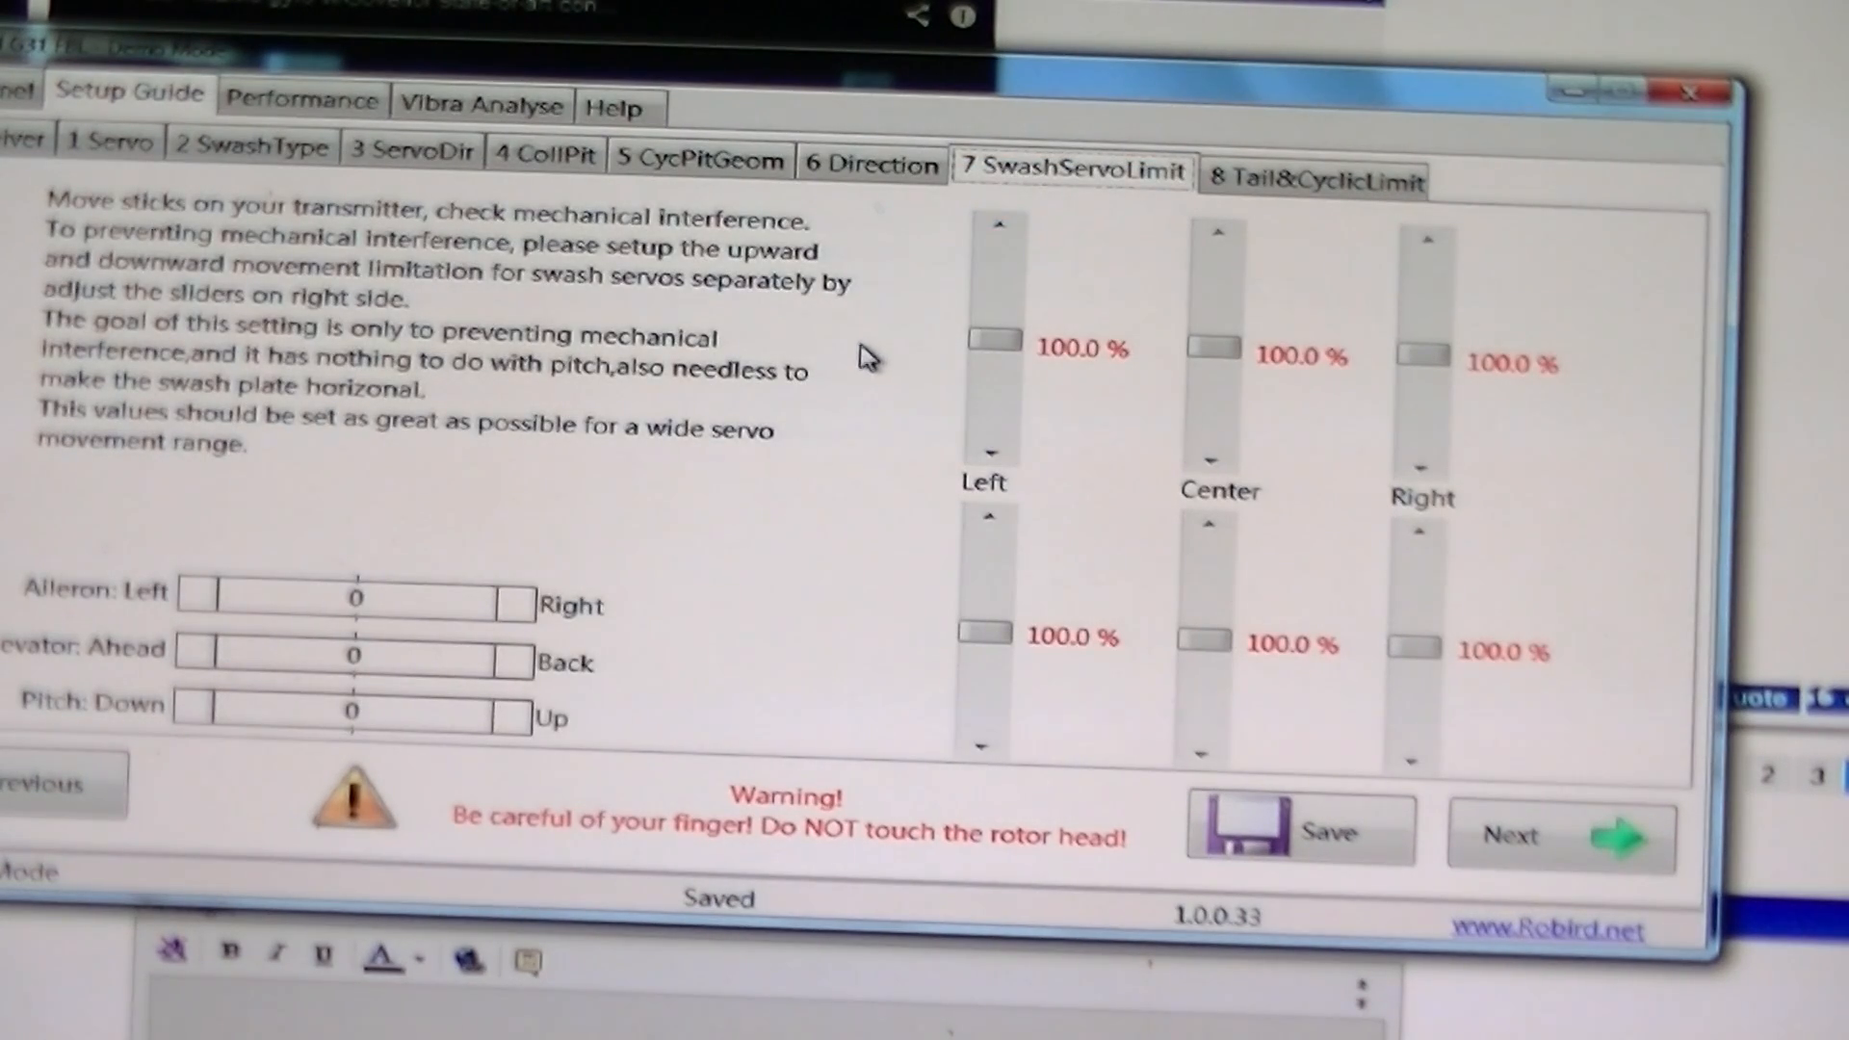
pyautogui.moveTo(861, 363)
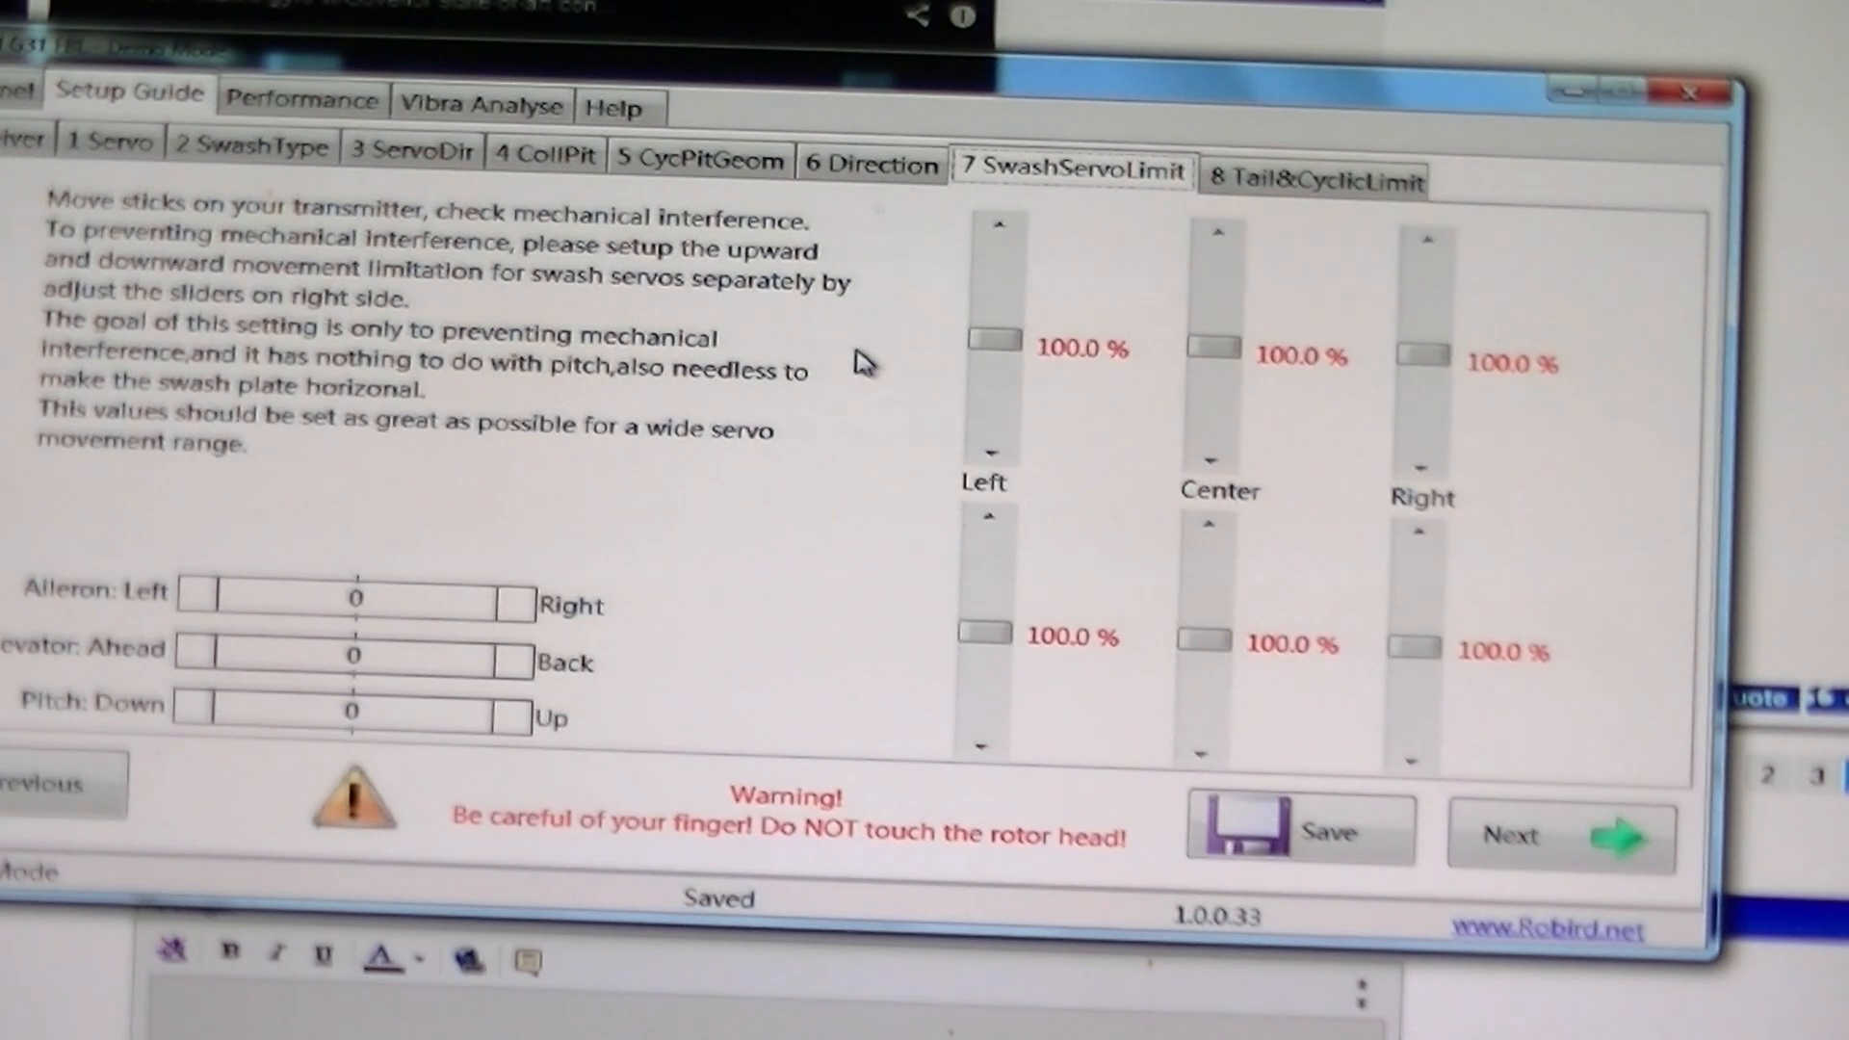
pyautogui.moveTo(832, 395)
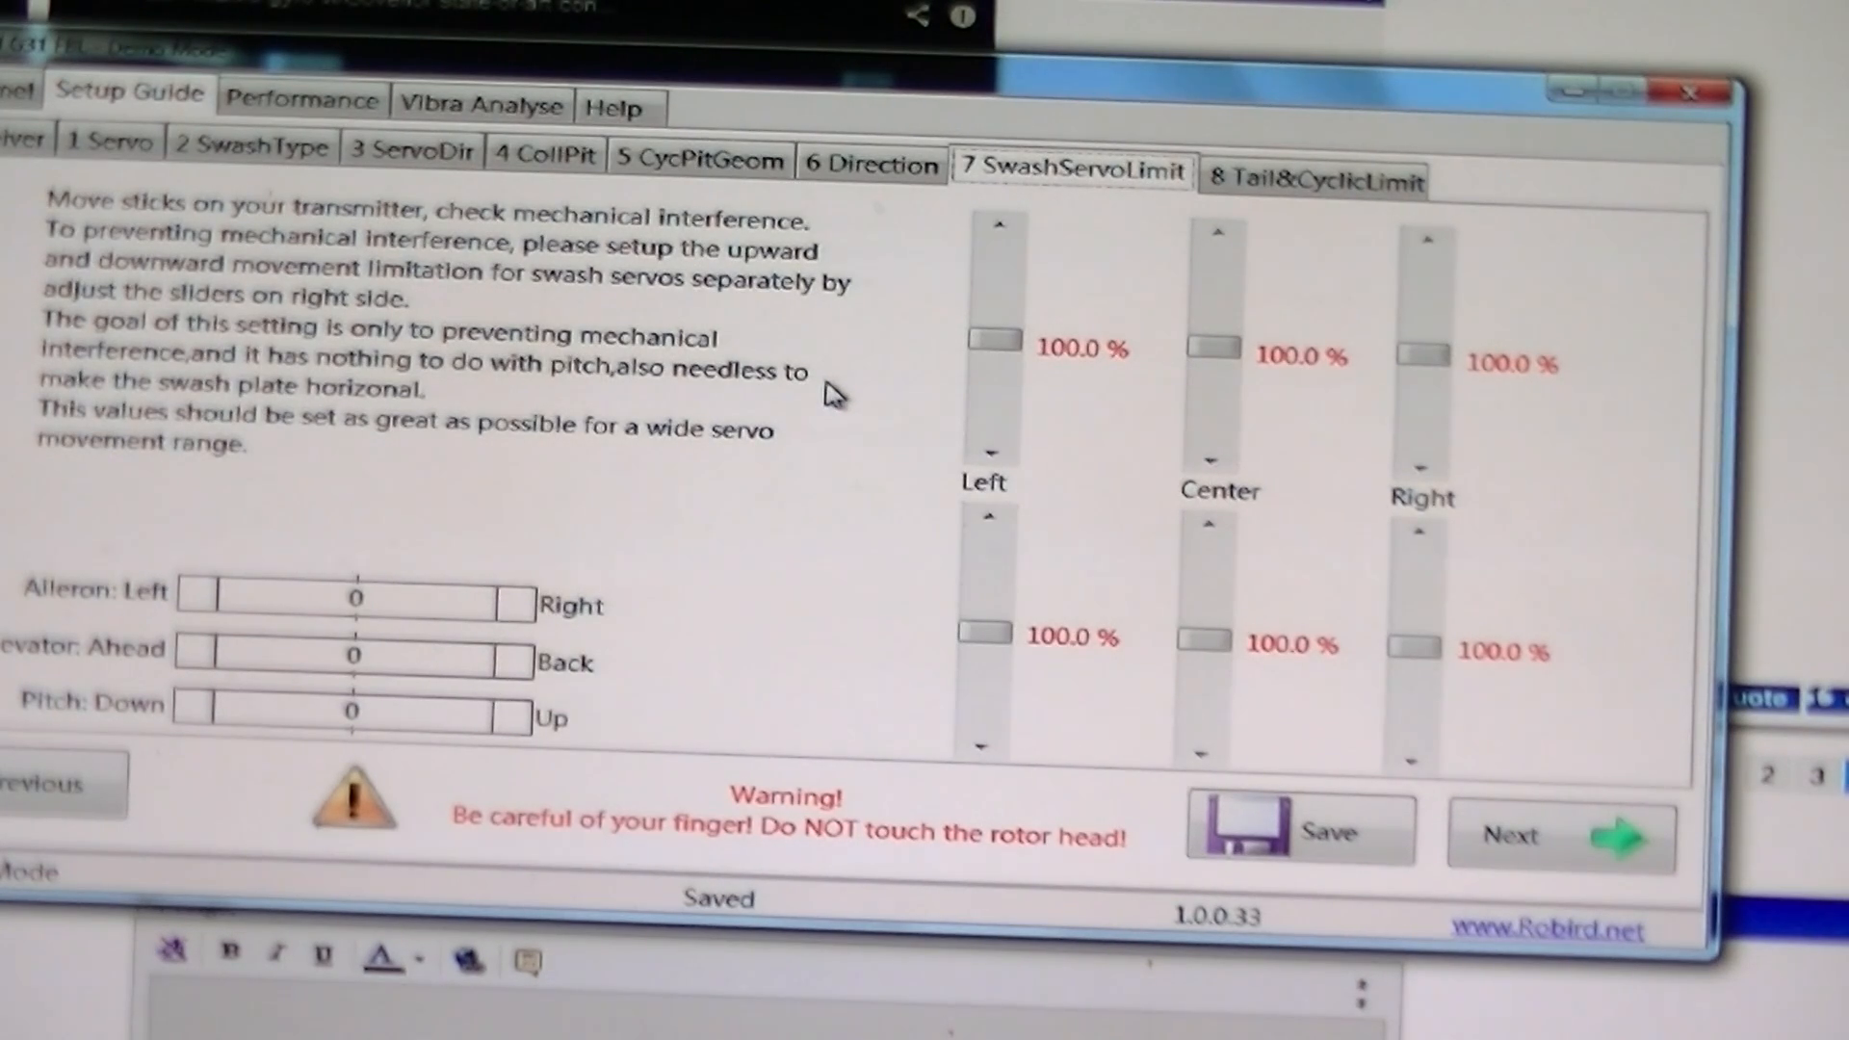
pyautogui.moveTo(801, 424)
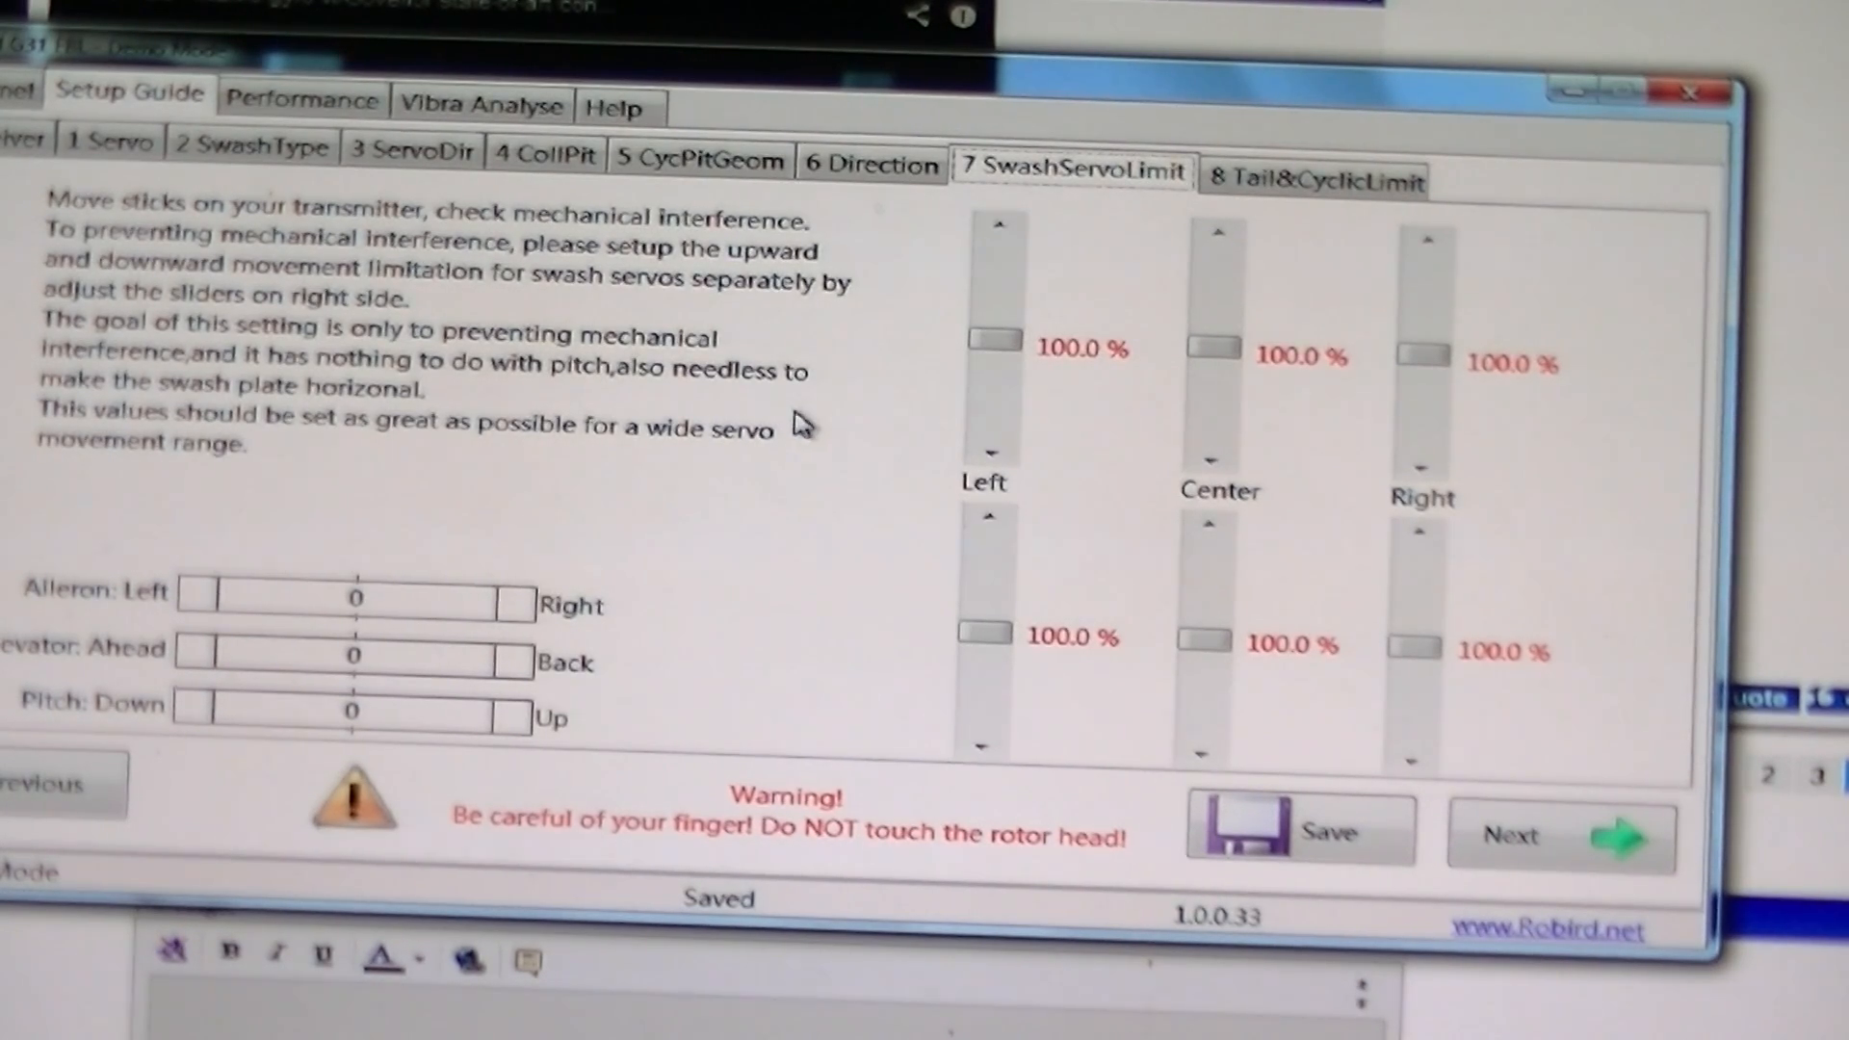
pyautogui.moveTo(343, 506)
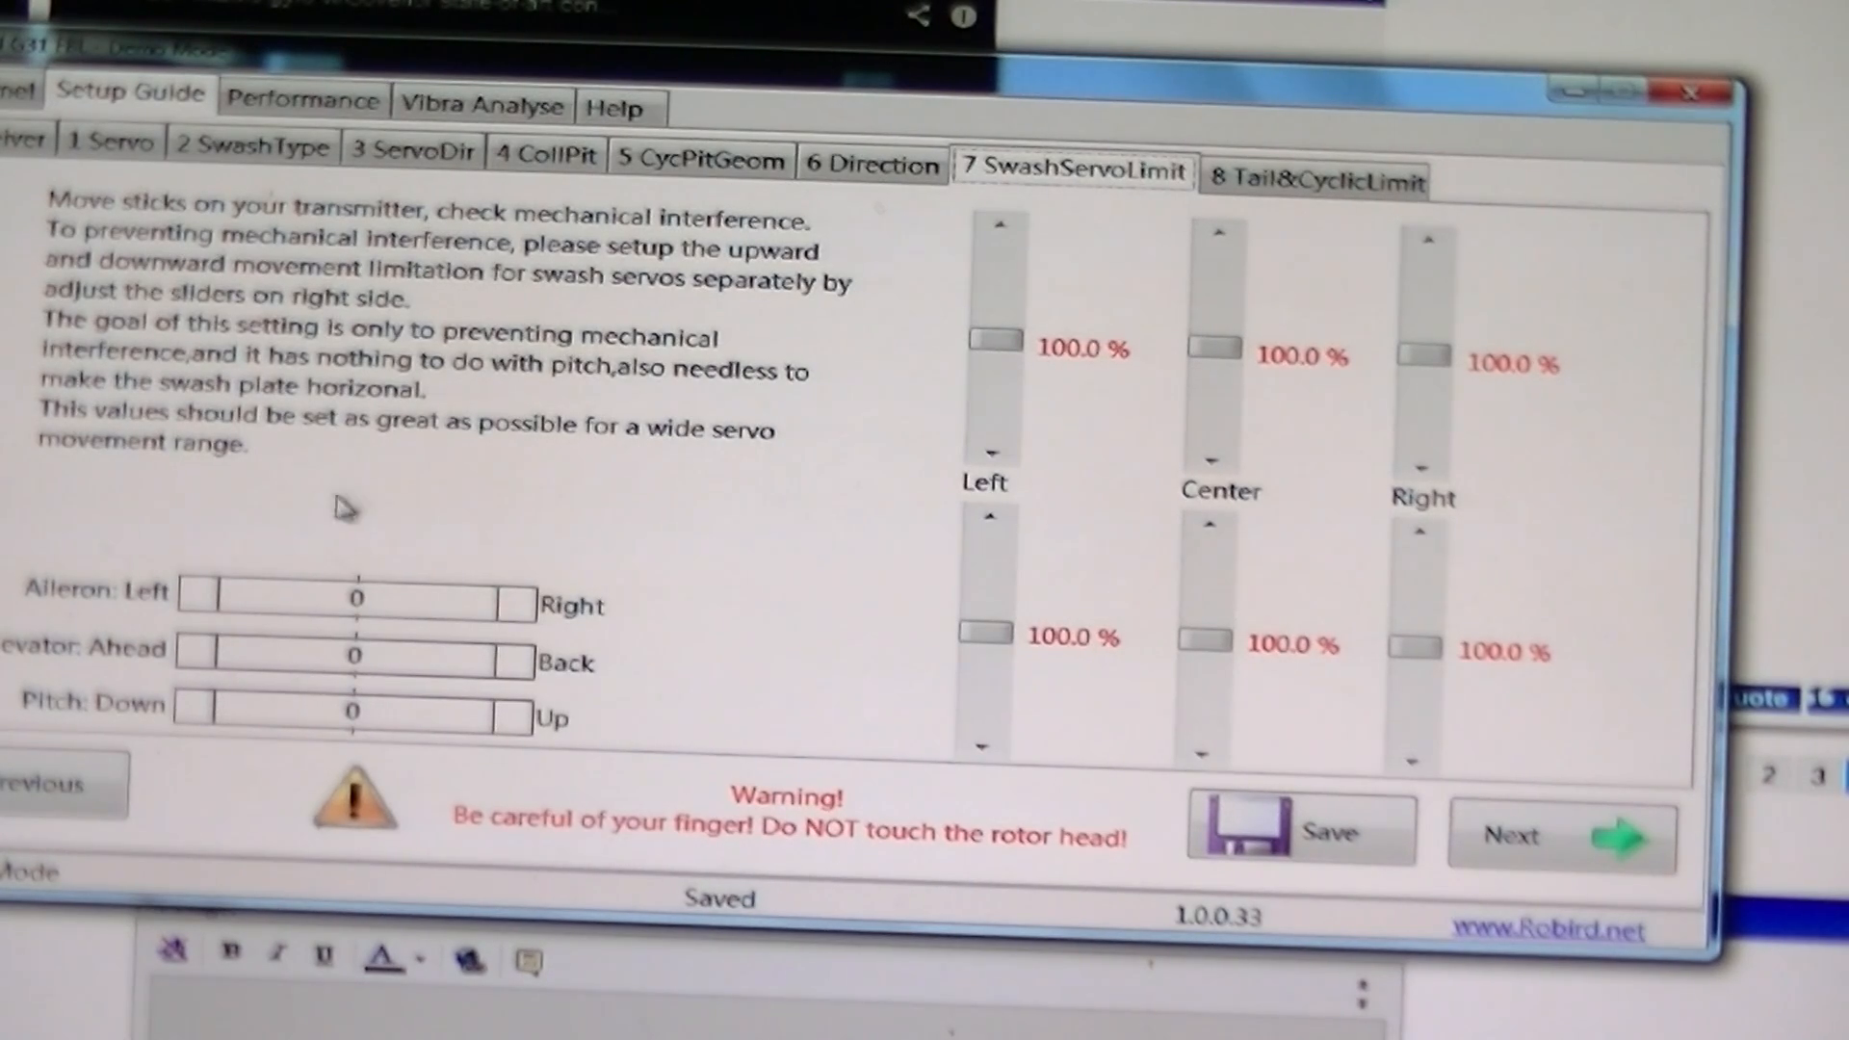
pyautogui.moveTo(468, 640)
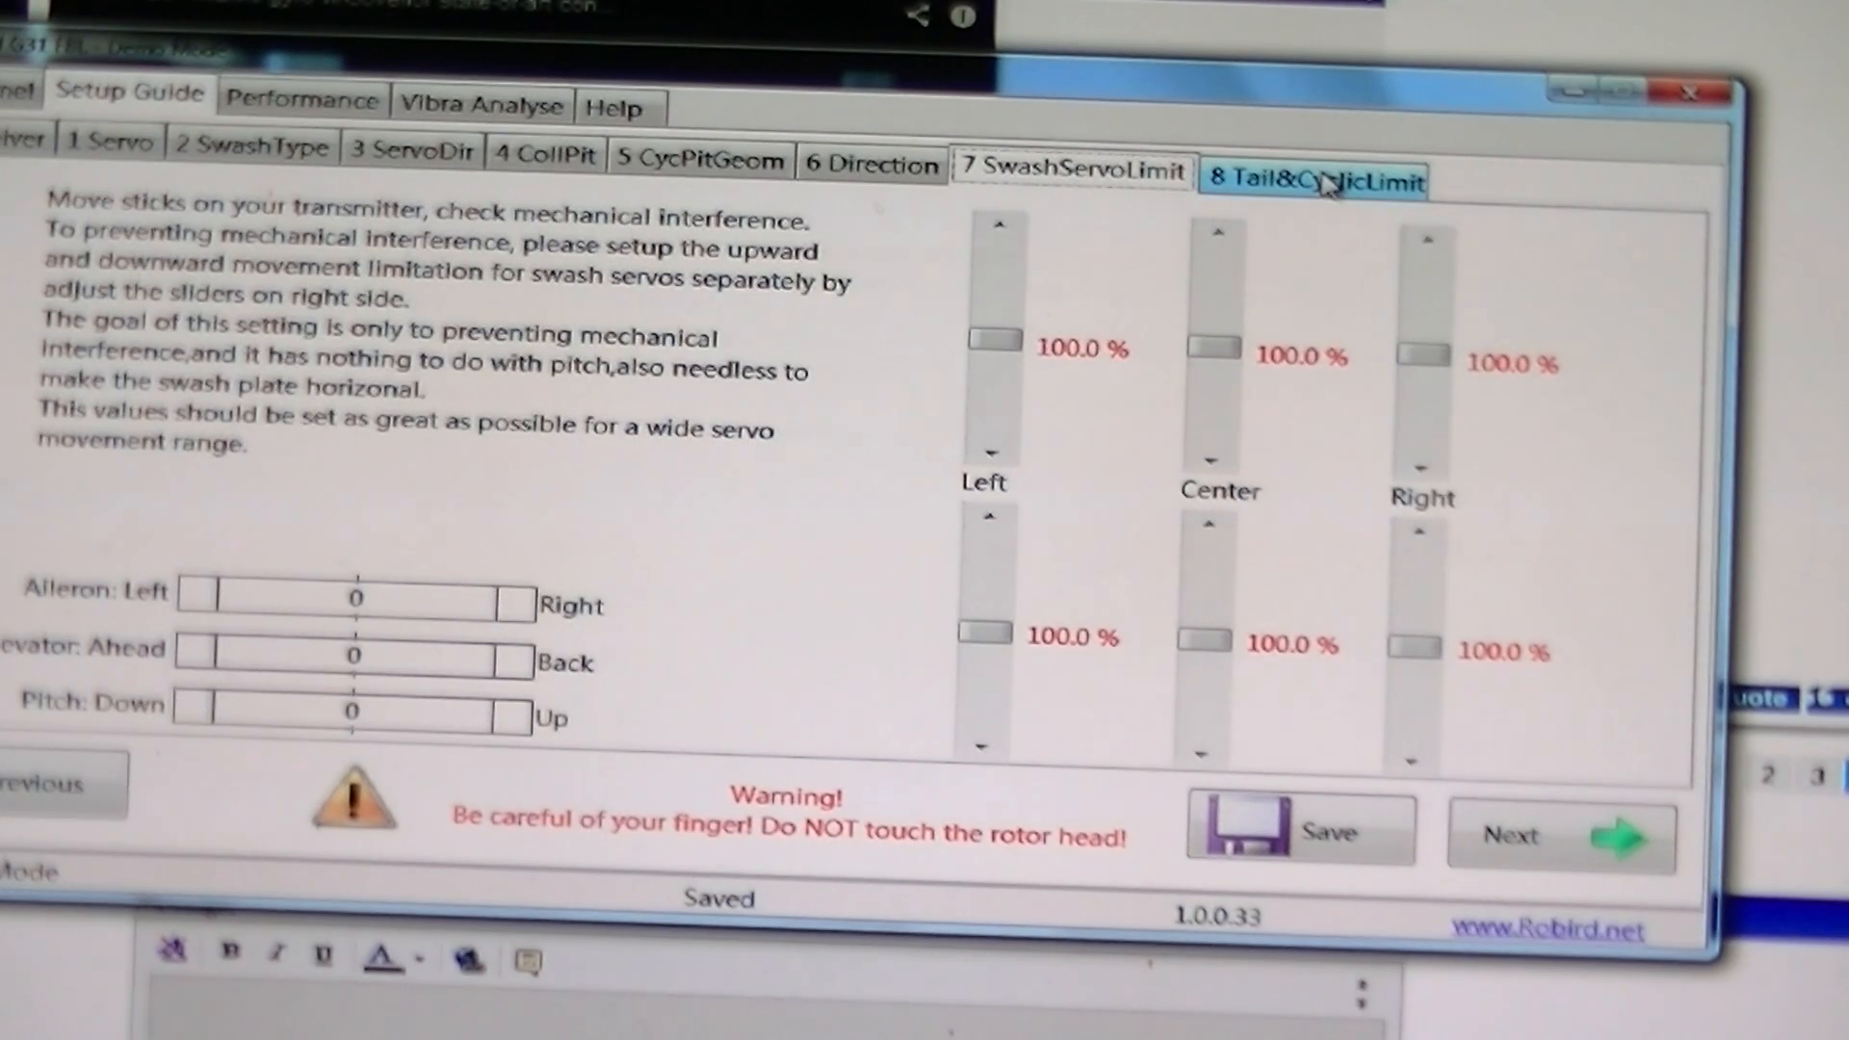
# Step: Move to the '8 Tail&CyclicLimit' step with stick readouts centred at zero
pyautogui.click(1311, 179)
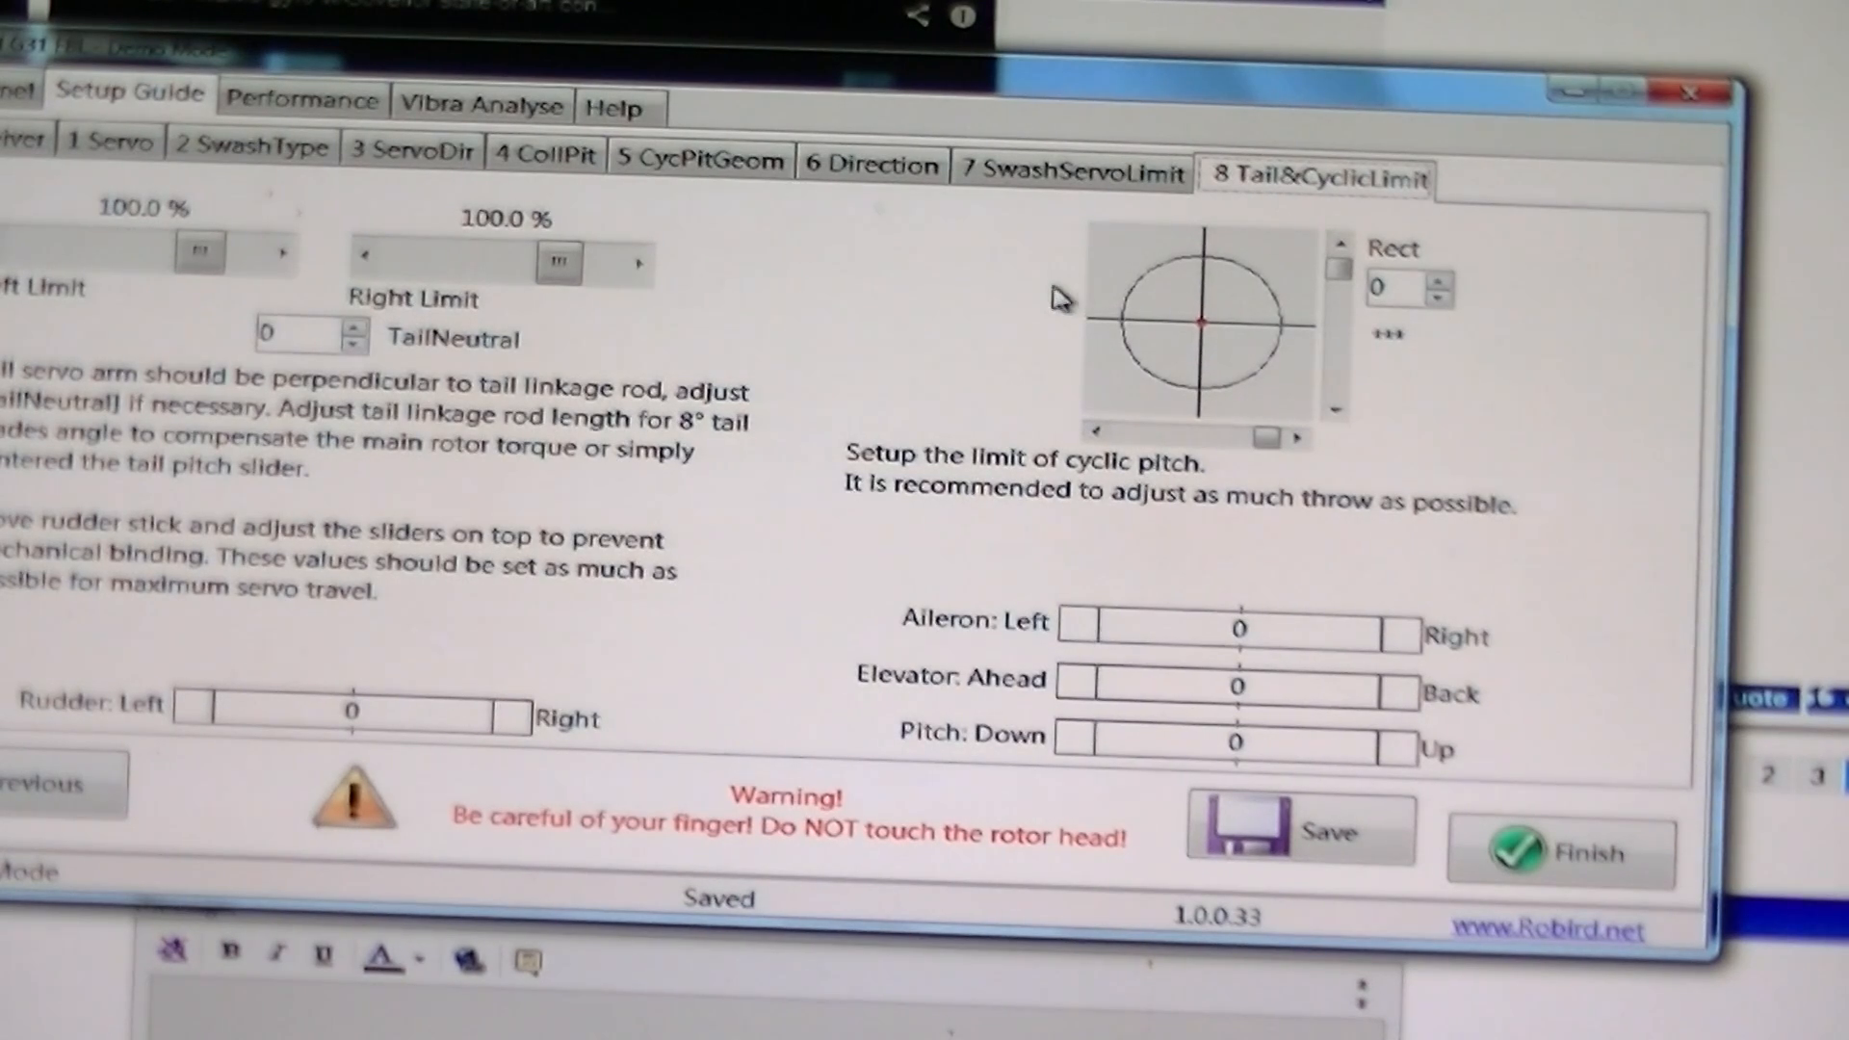
pyautogui.moveTo(690, 372)
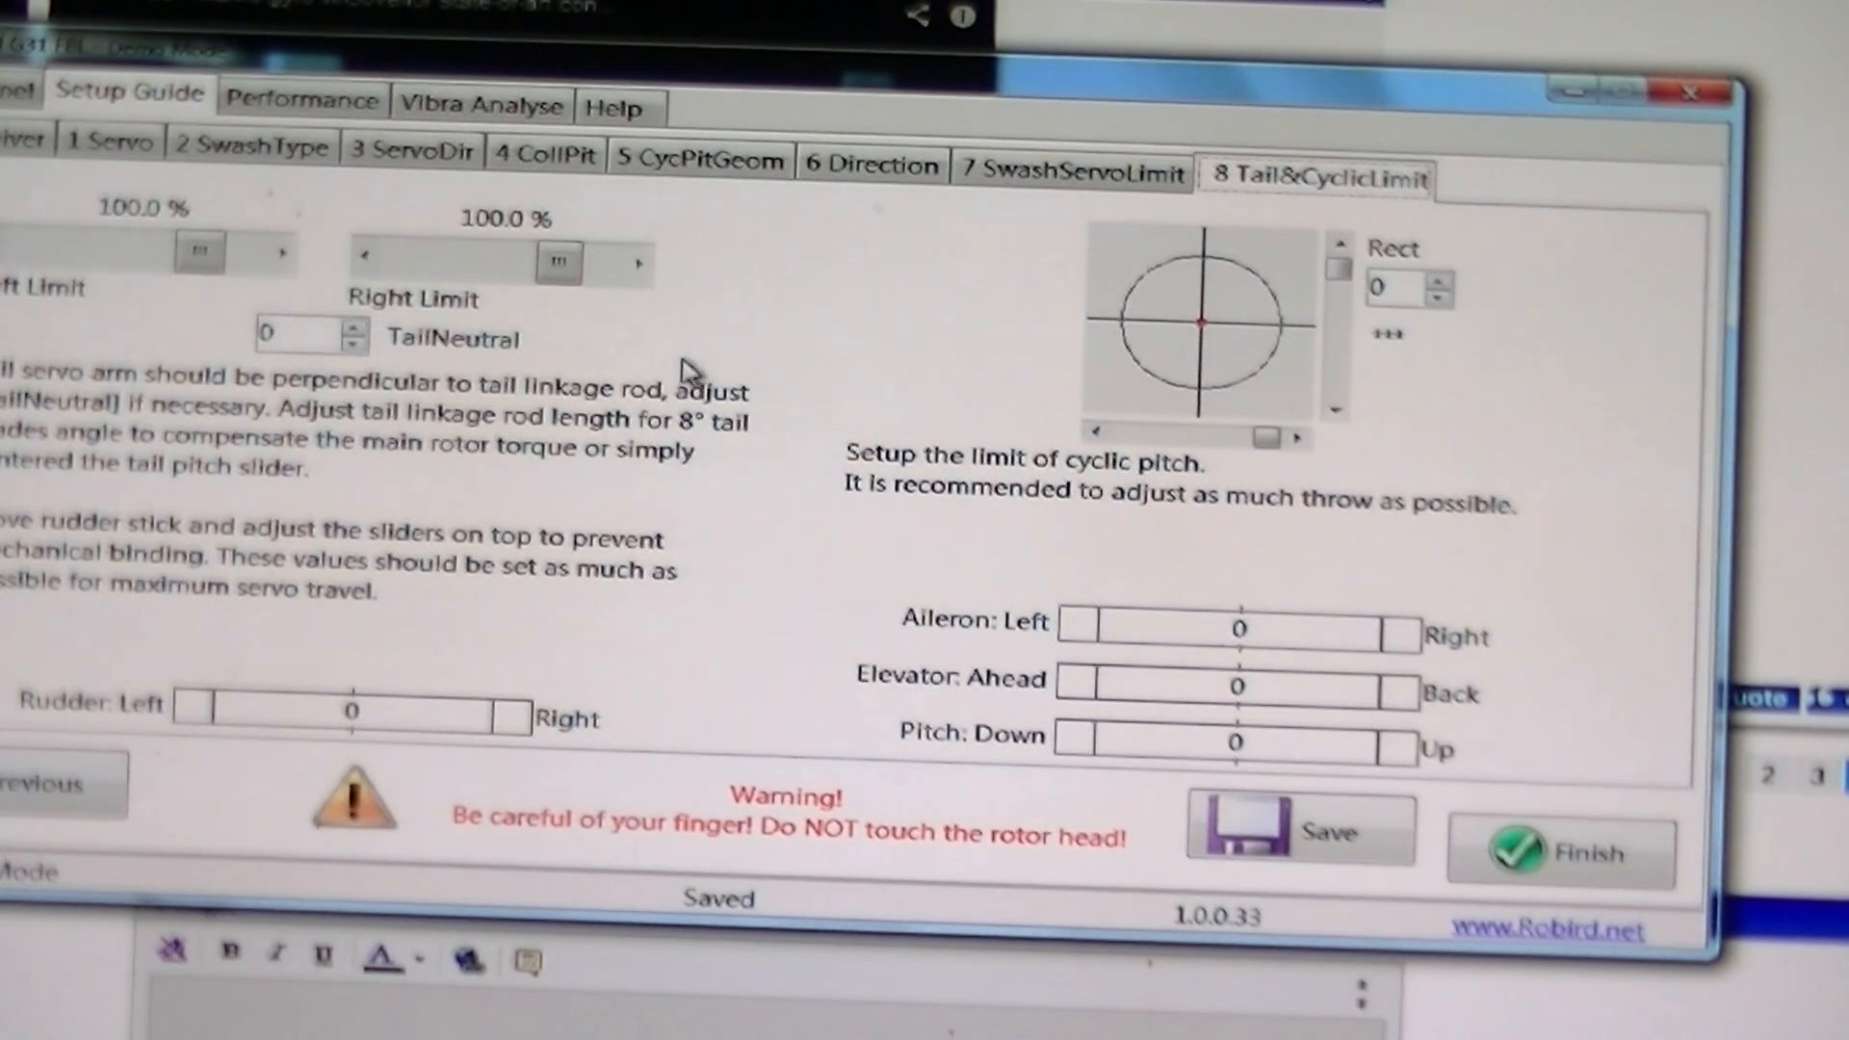
pyautogui.moveTo(595, 335)
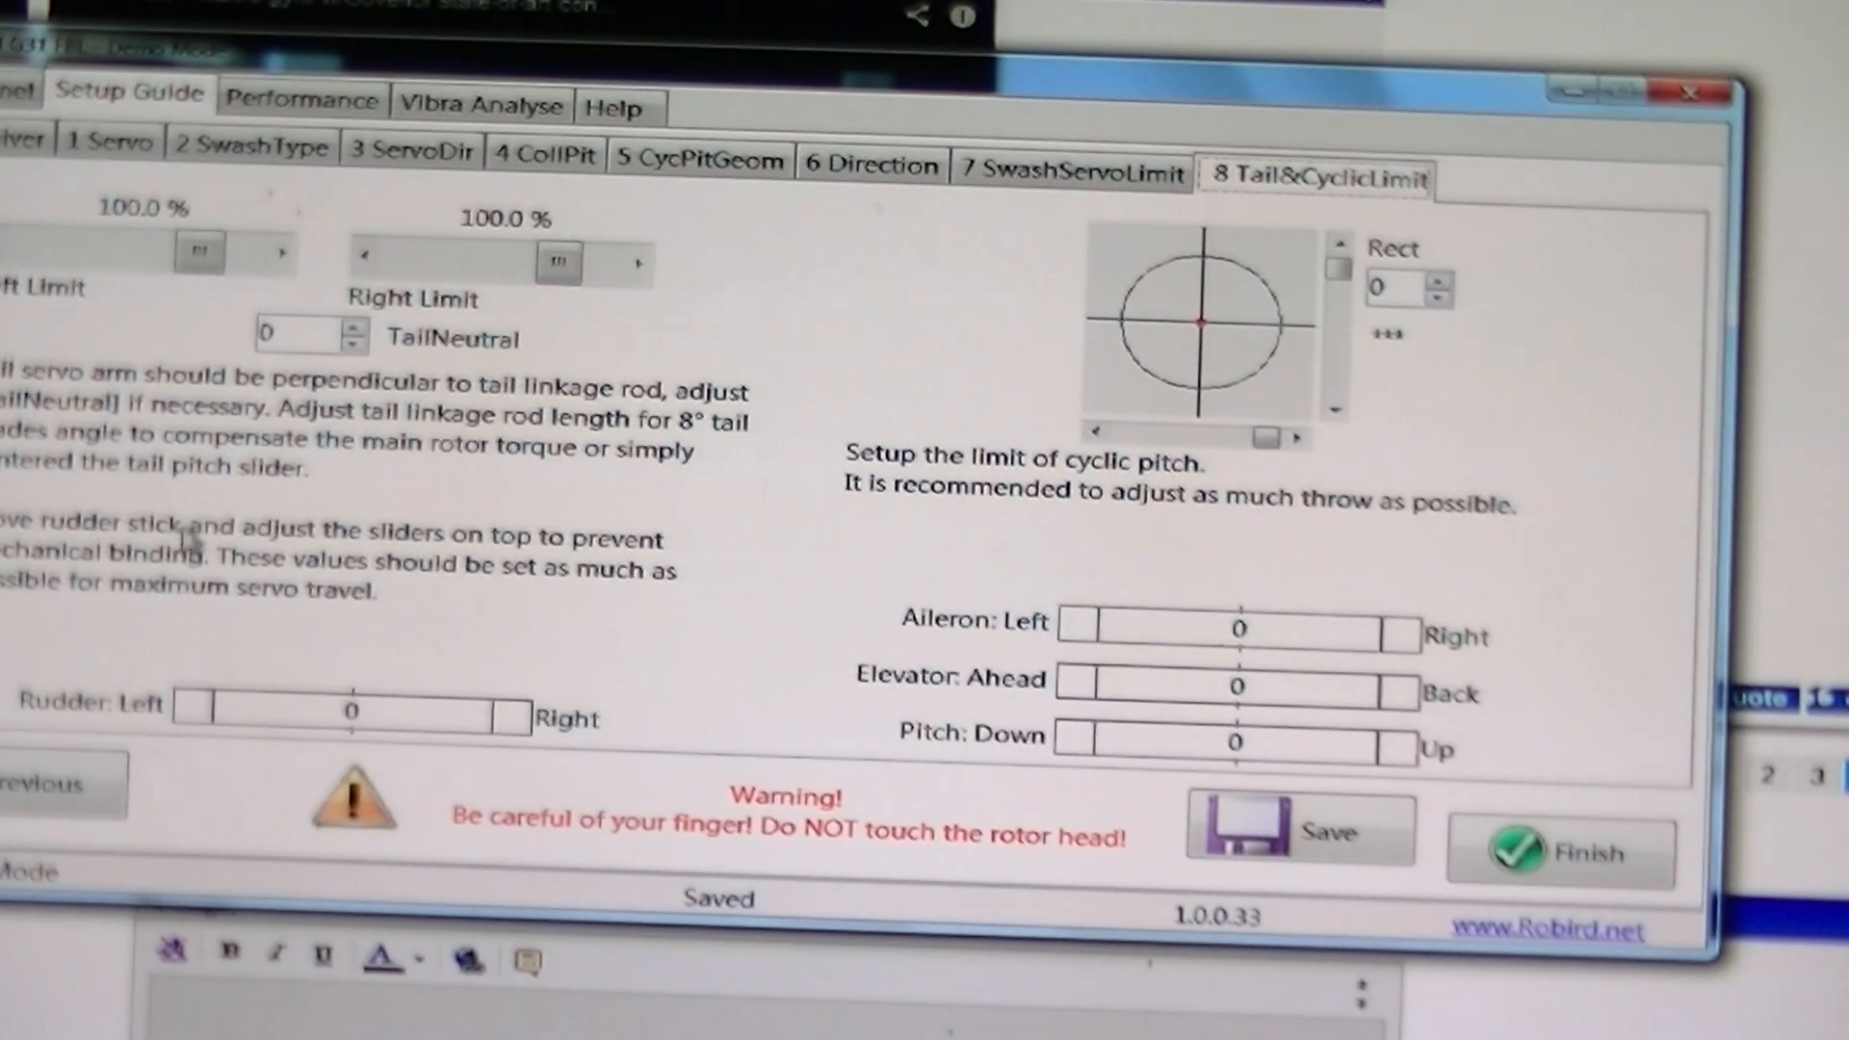
pyautogui.moveTo(1304, 718)
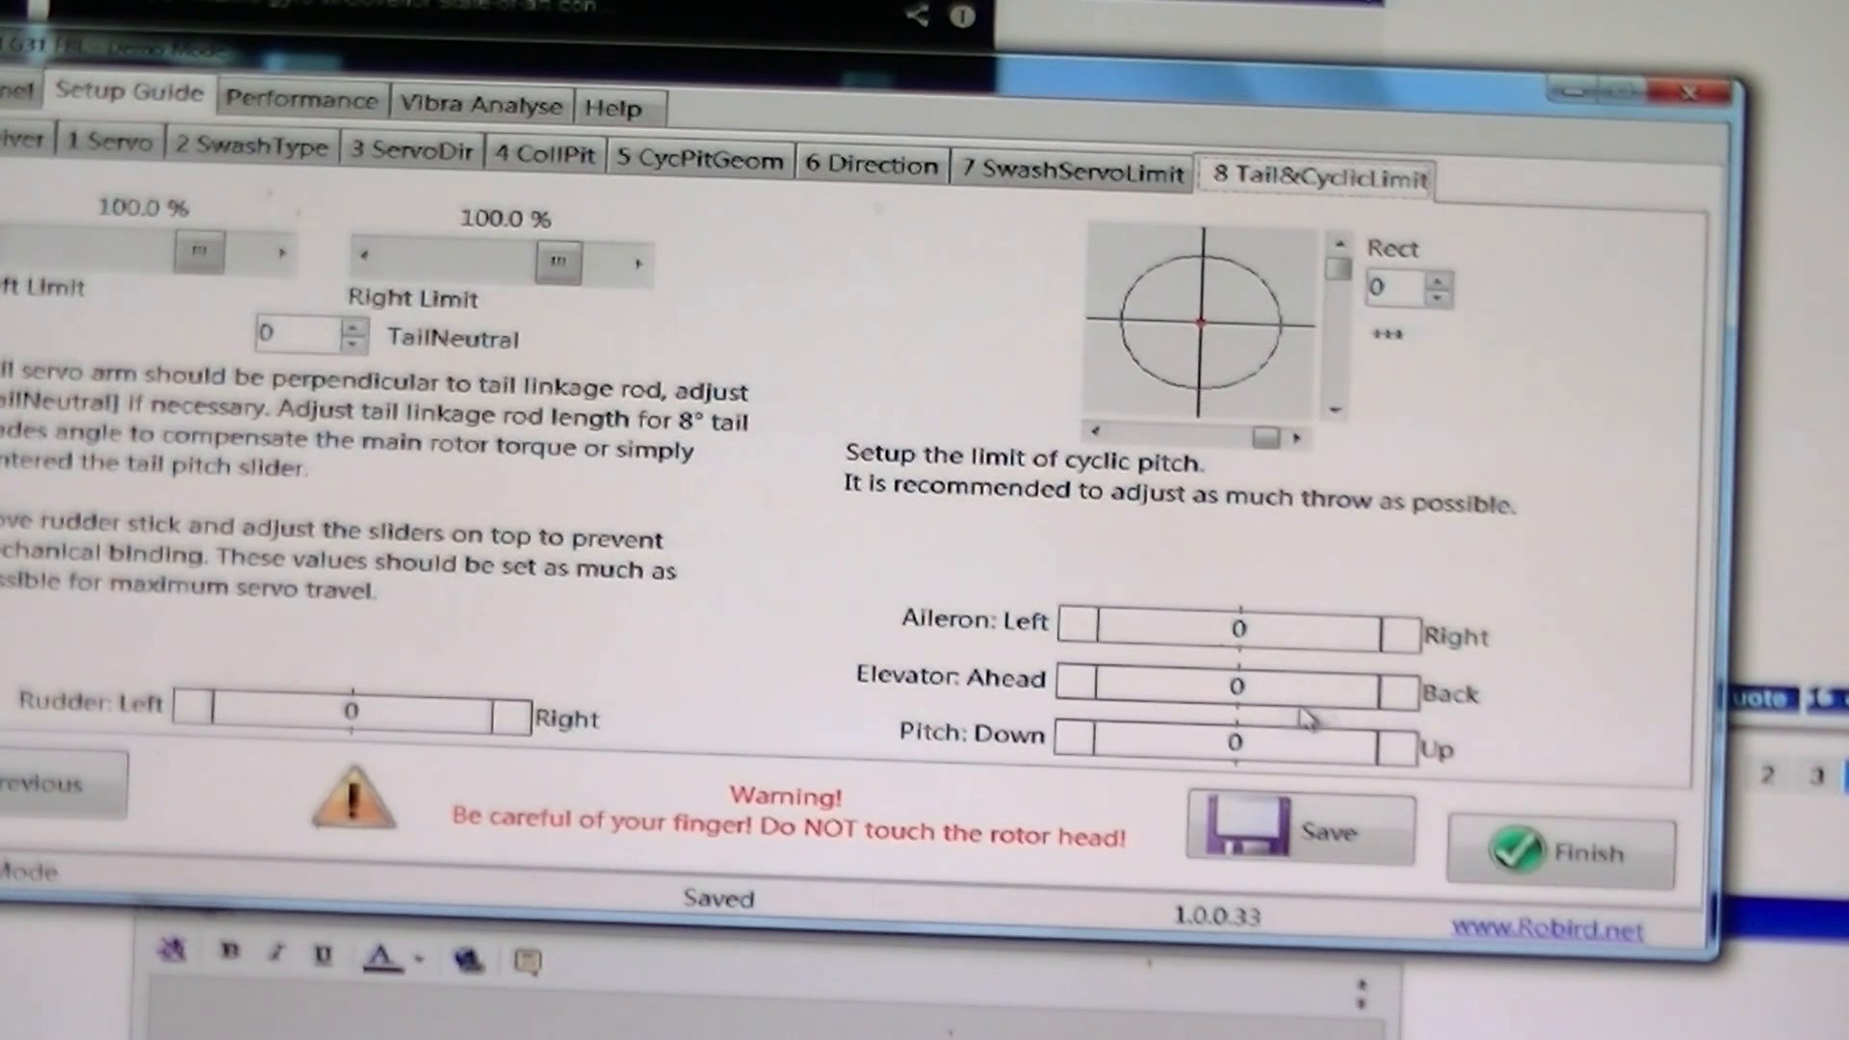
pyautogui.moveTo(1296, 826)
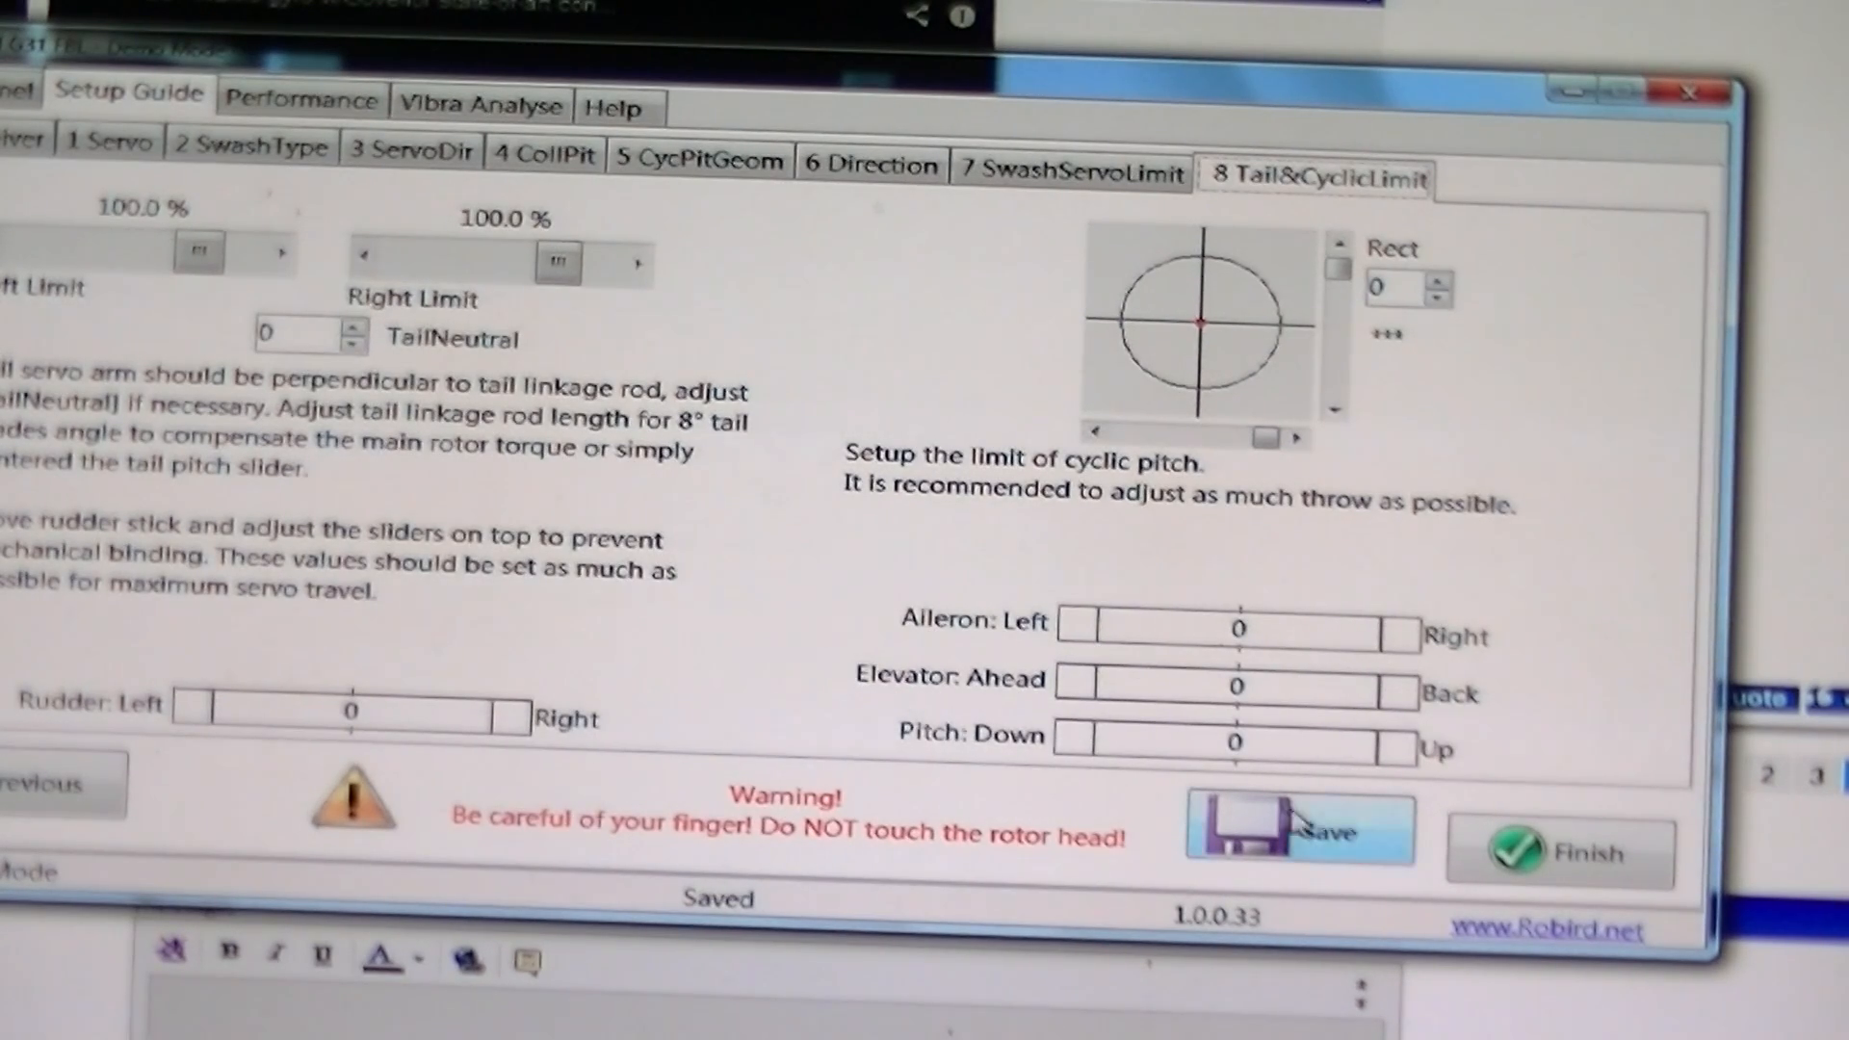
pyautogui.moveTo(300, 100)
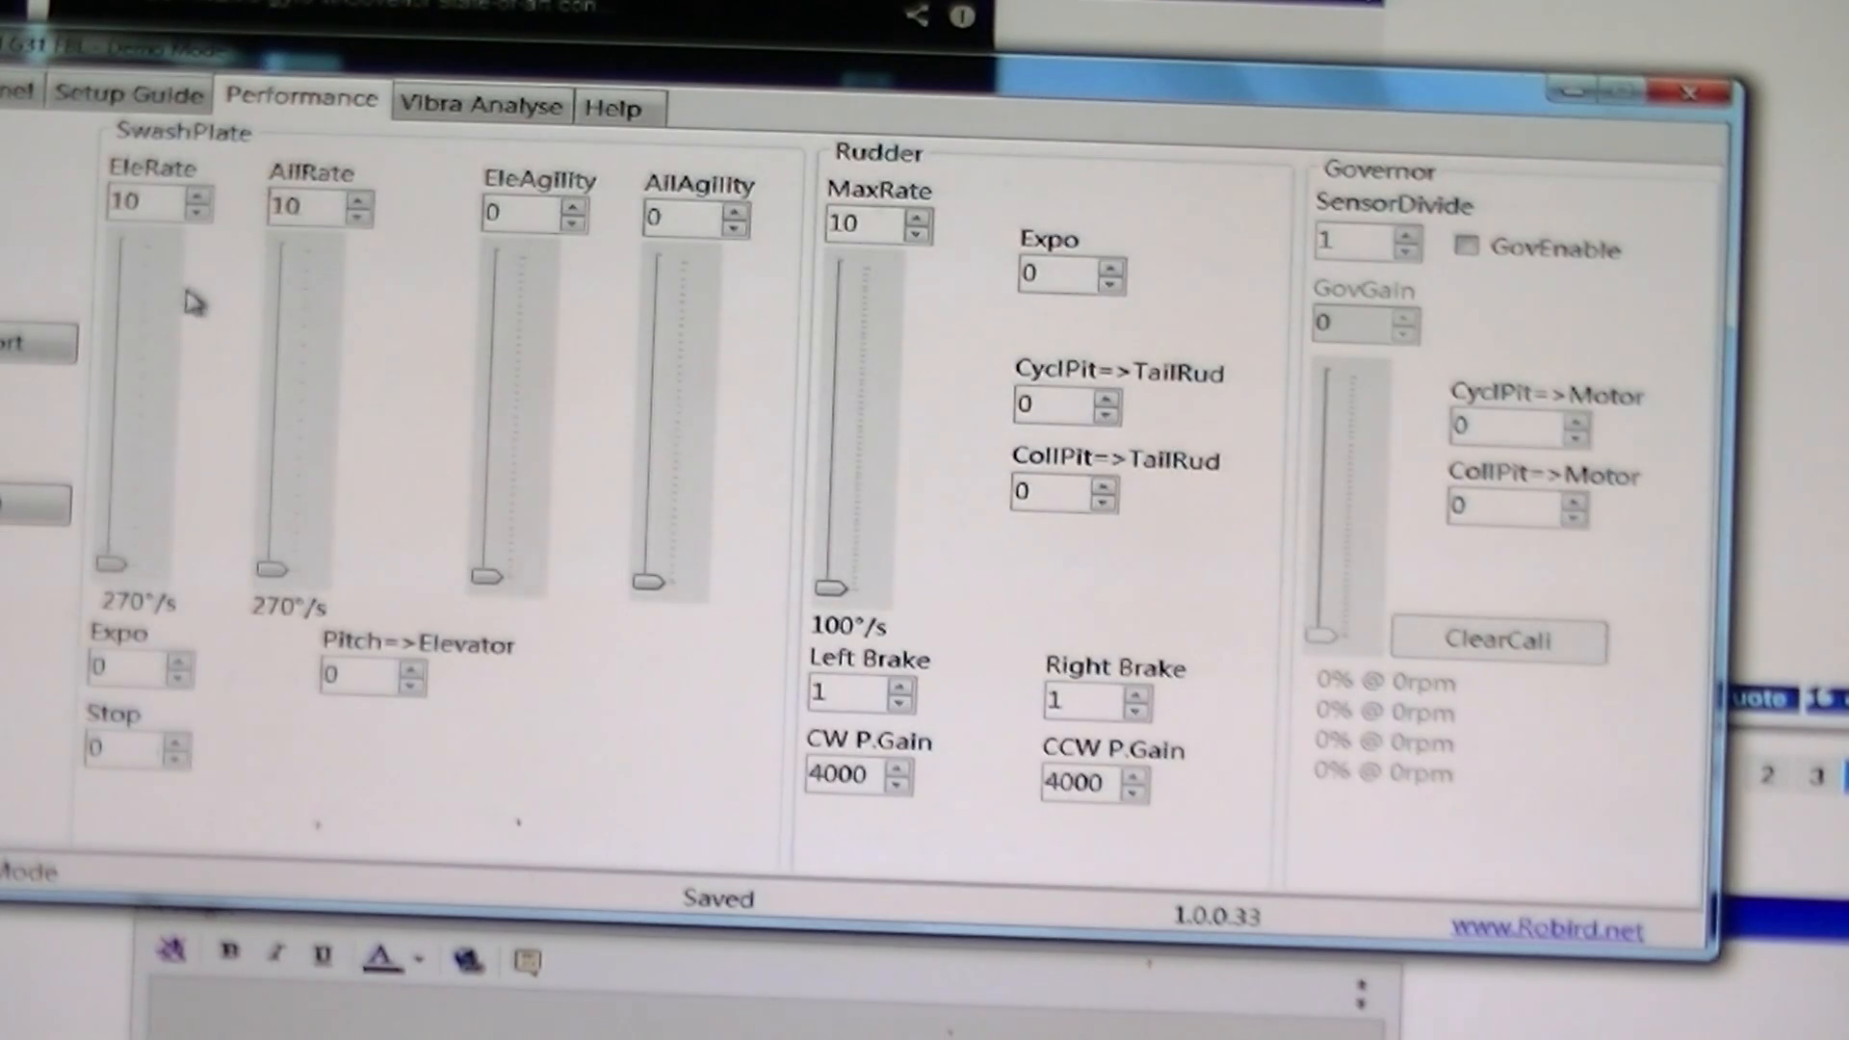
pyautogui.moveTo(454, 459)
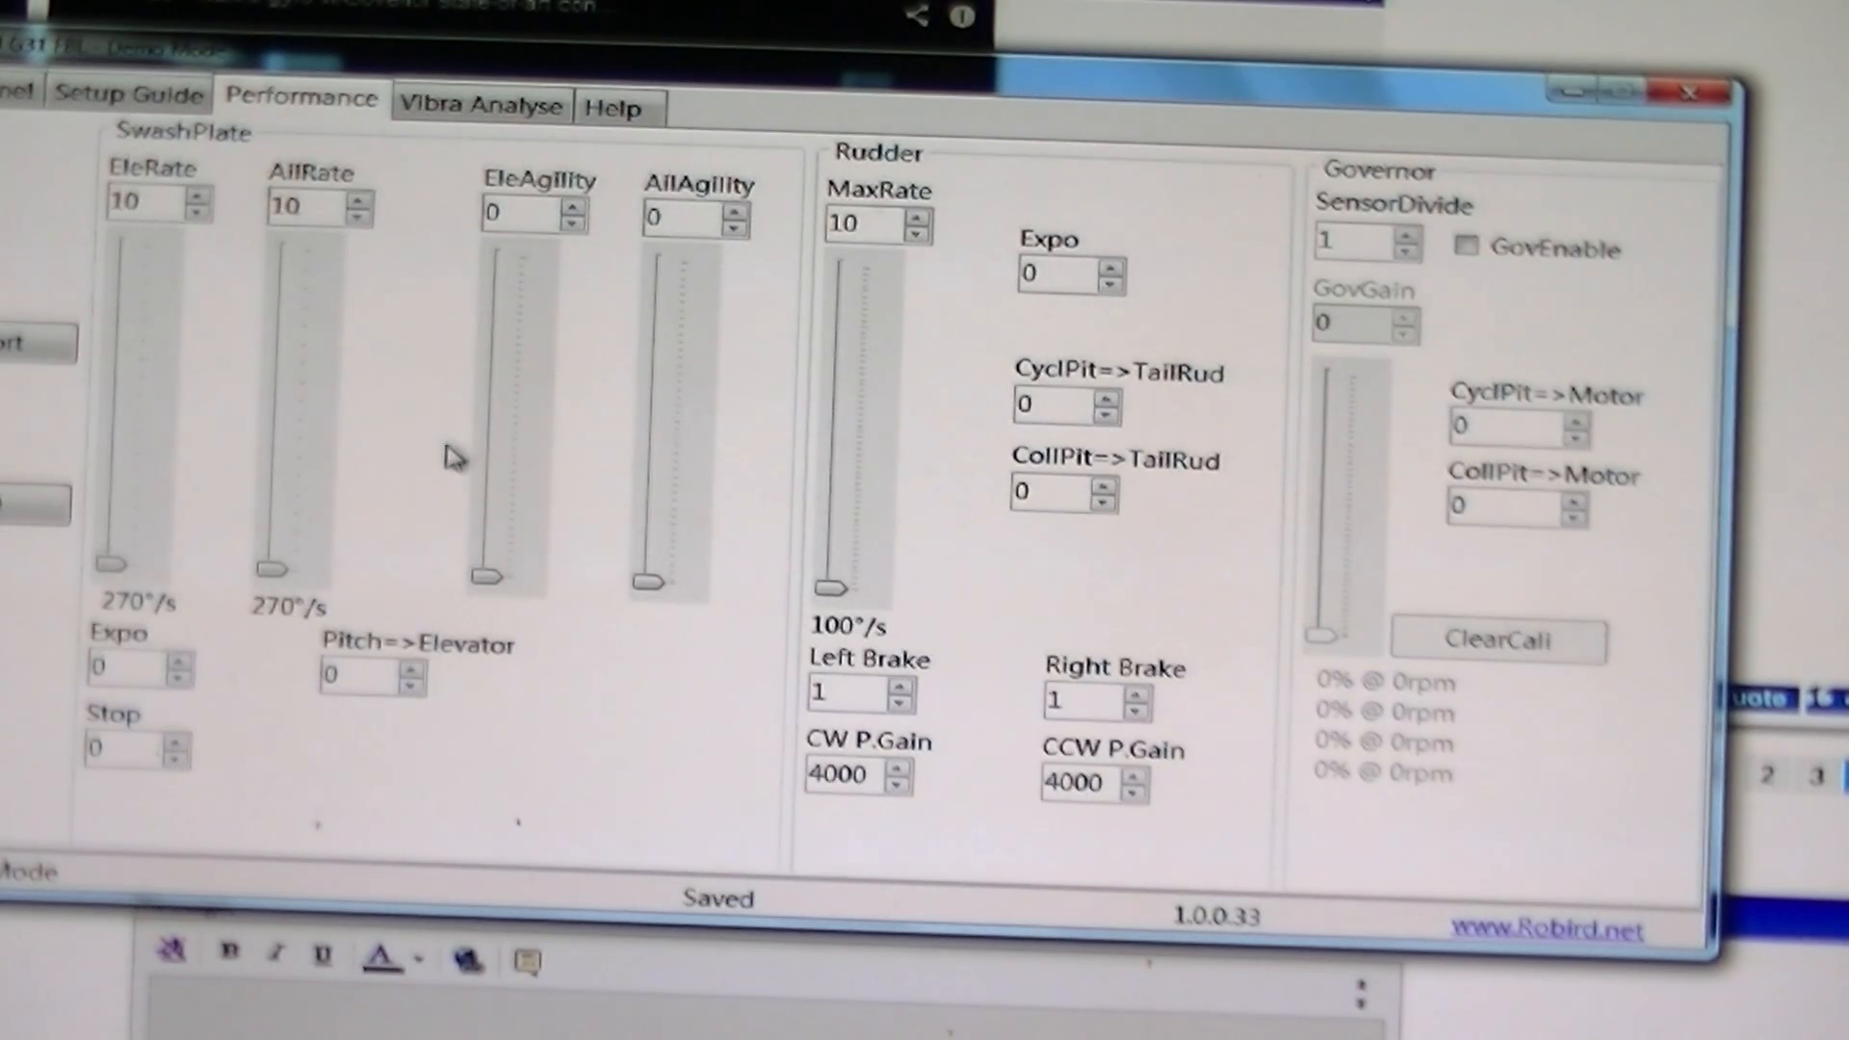
pyautogui.moveTo(590, 312)
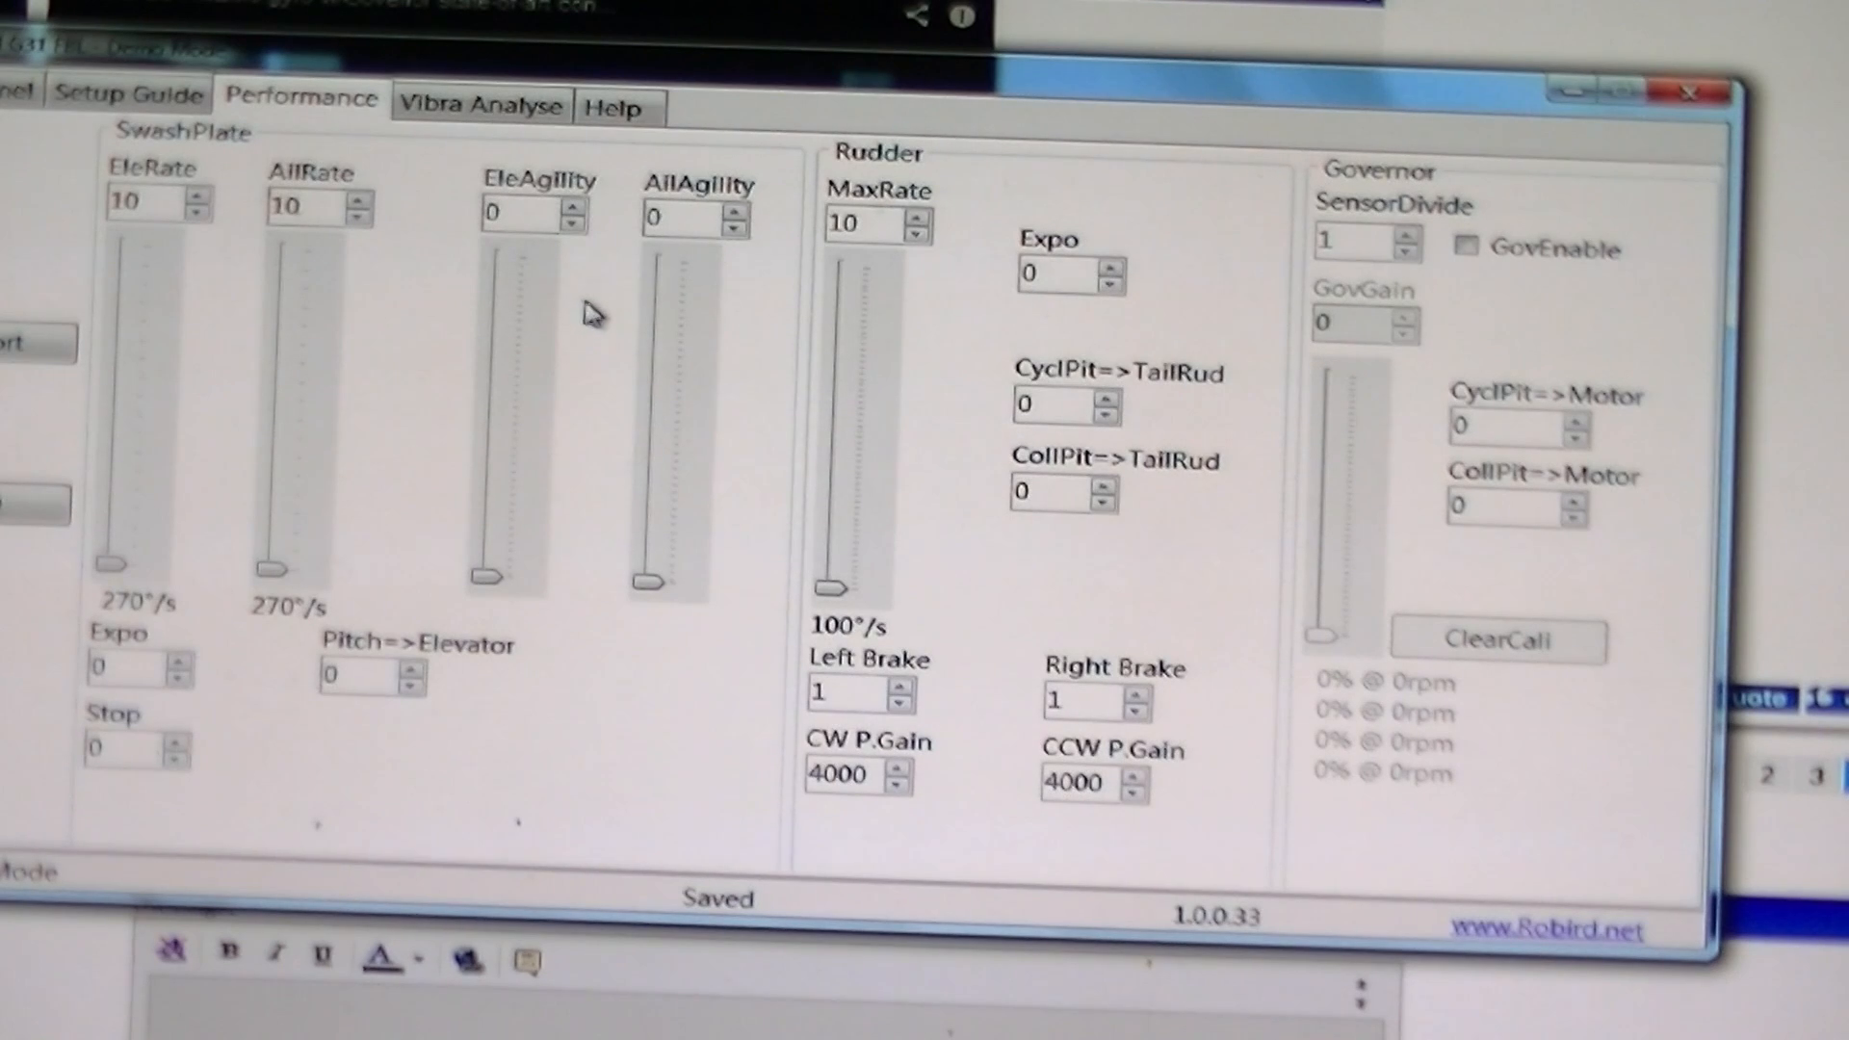
pyautogui.moveTo(368, 321)
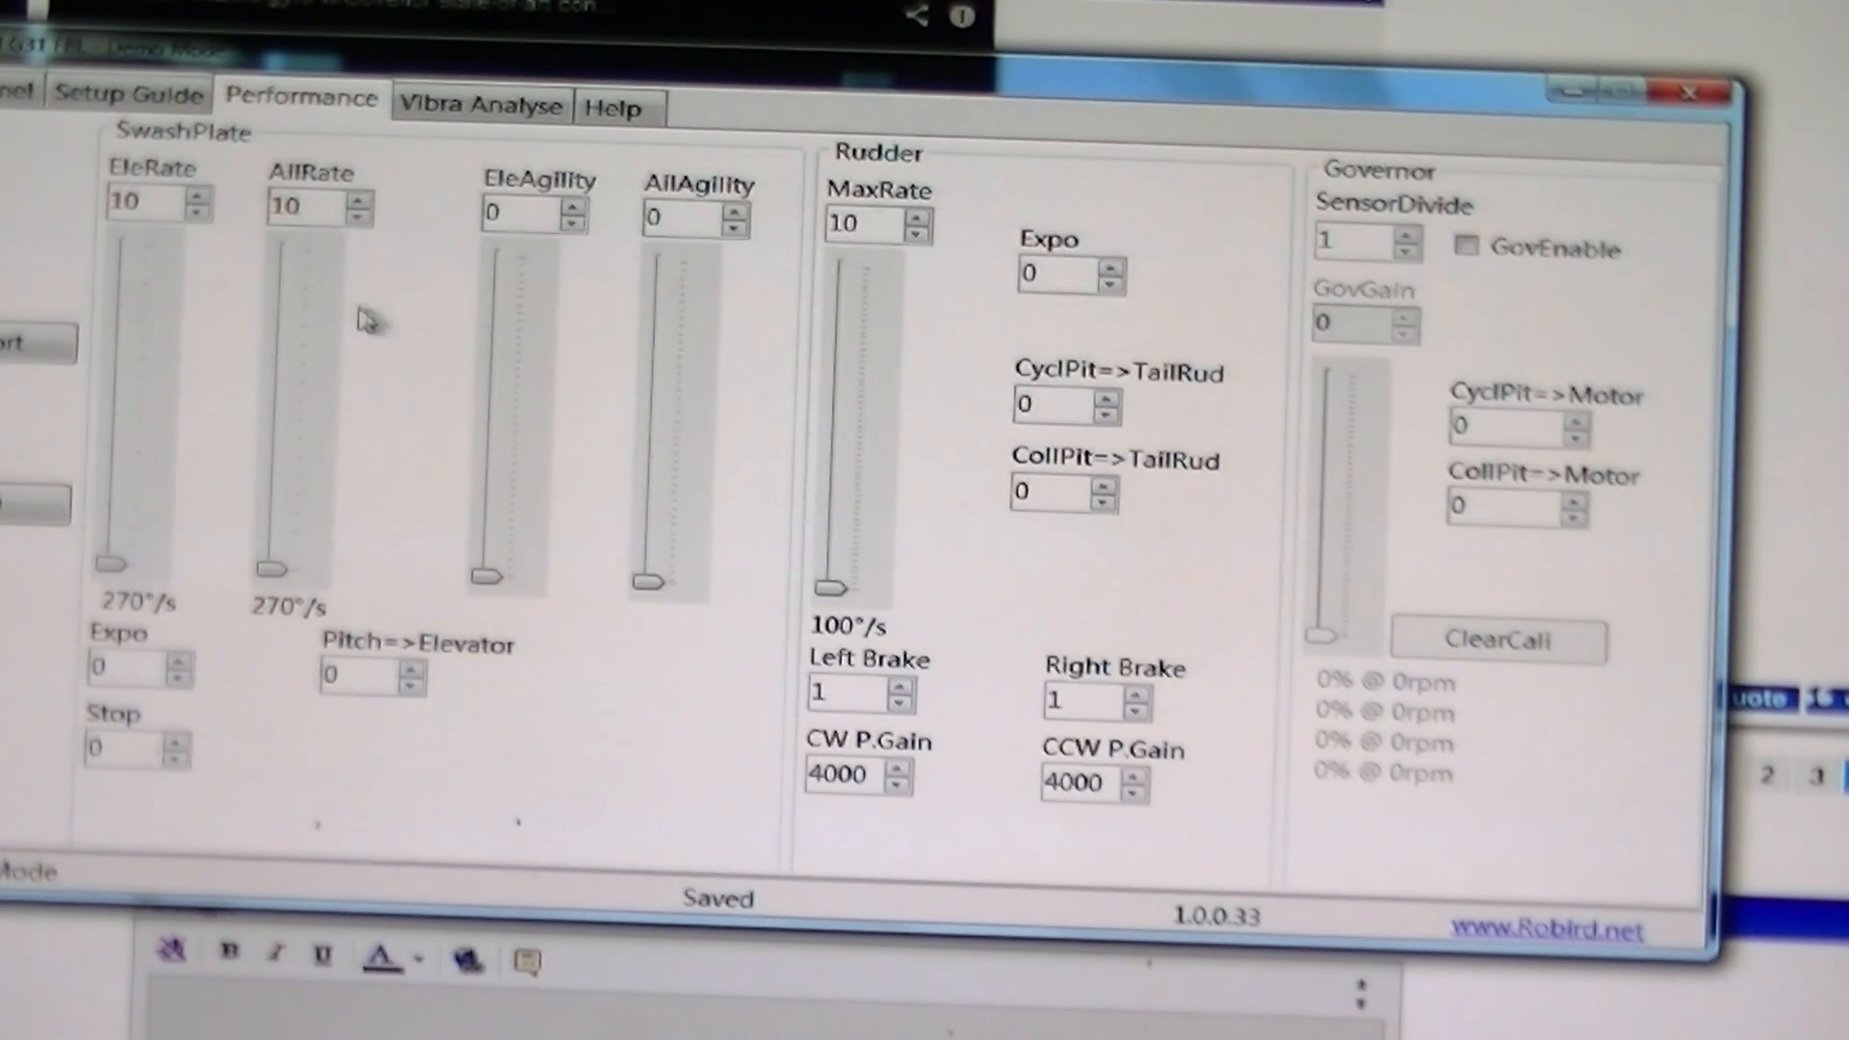
pyautogui.moveTo(17, 383)
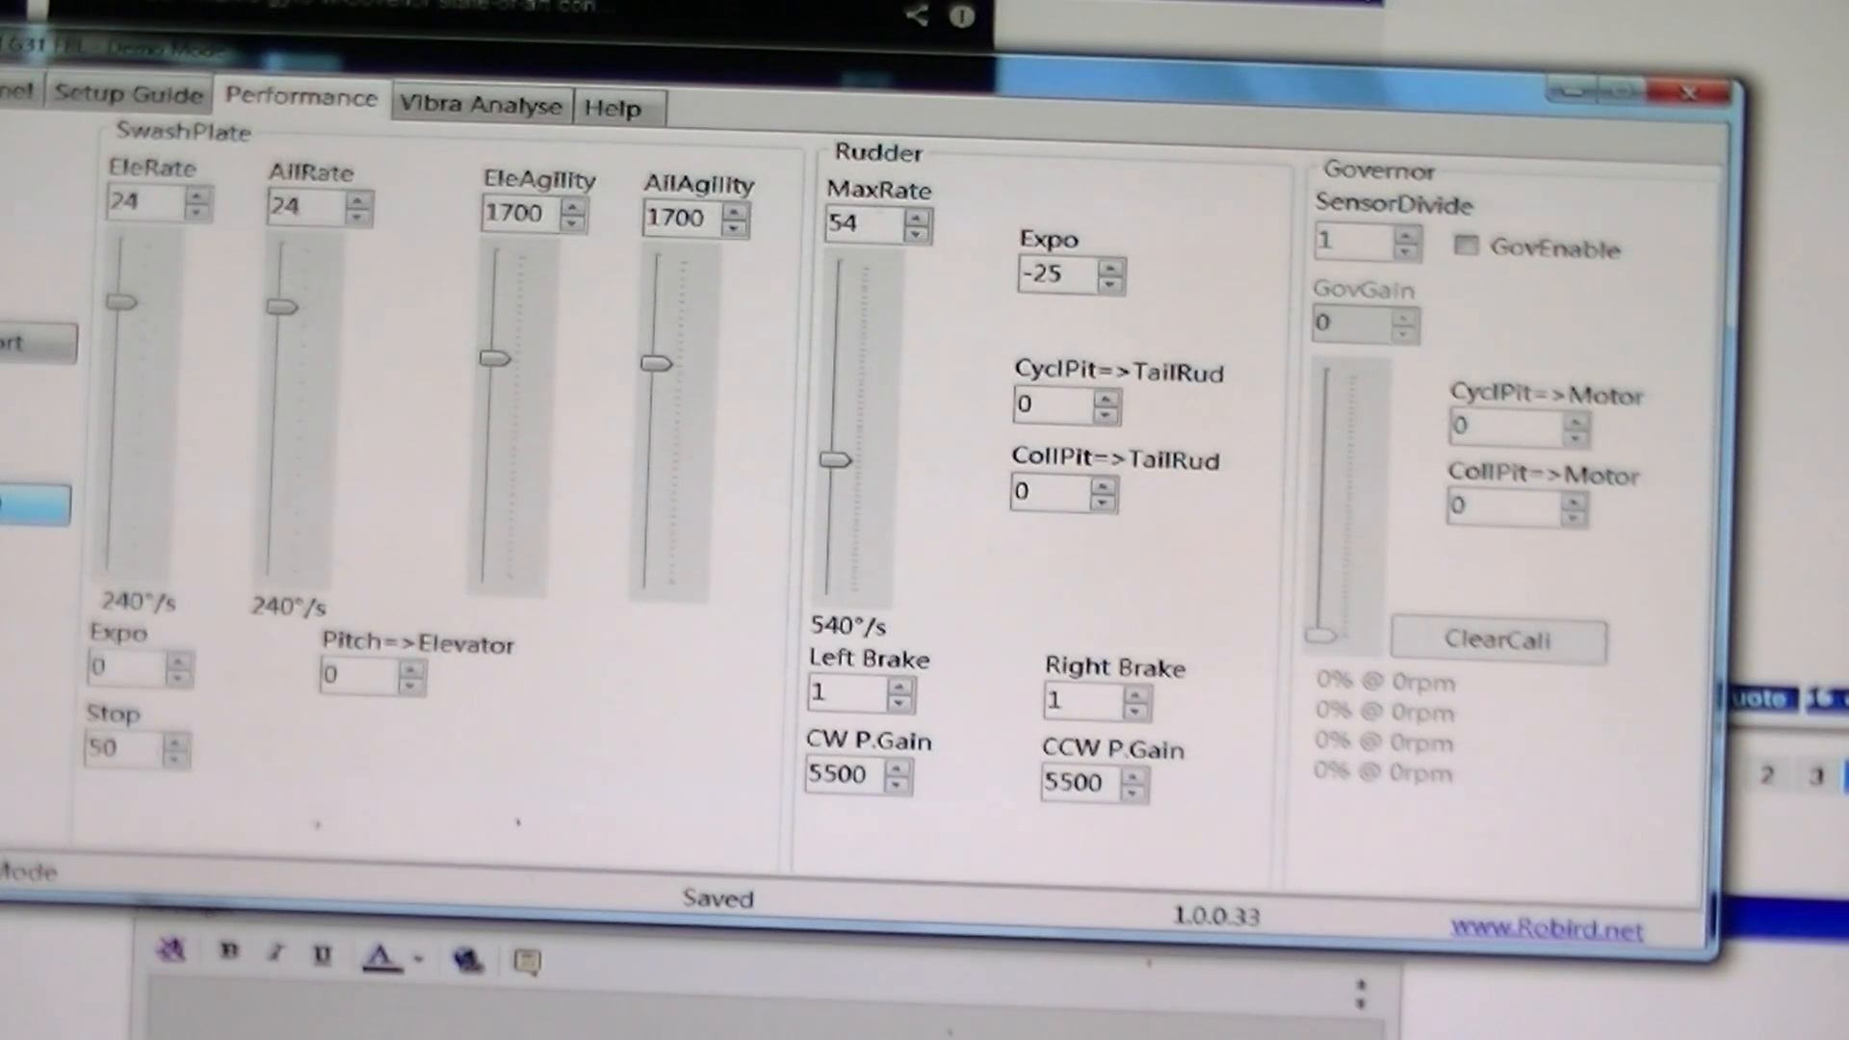
pyautogui.moveTo(1362, 243)
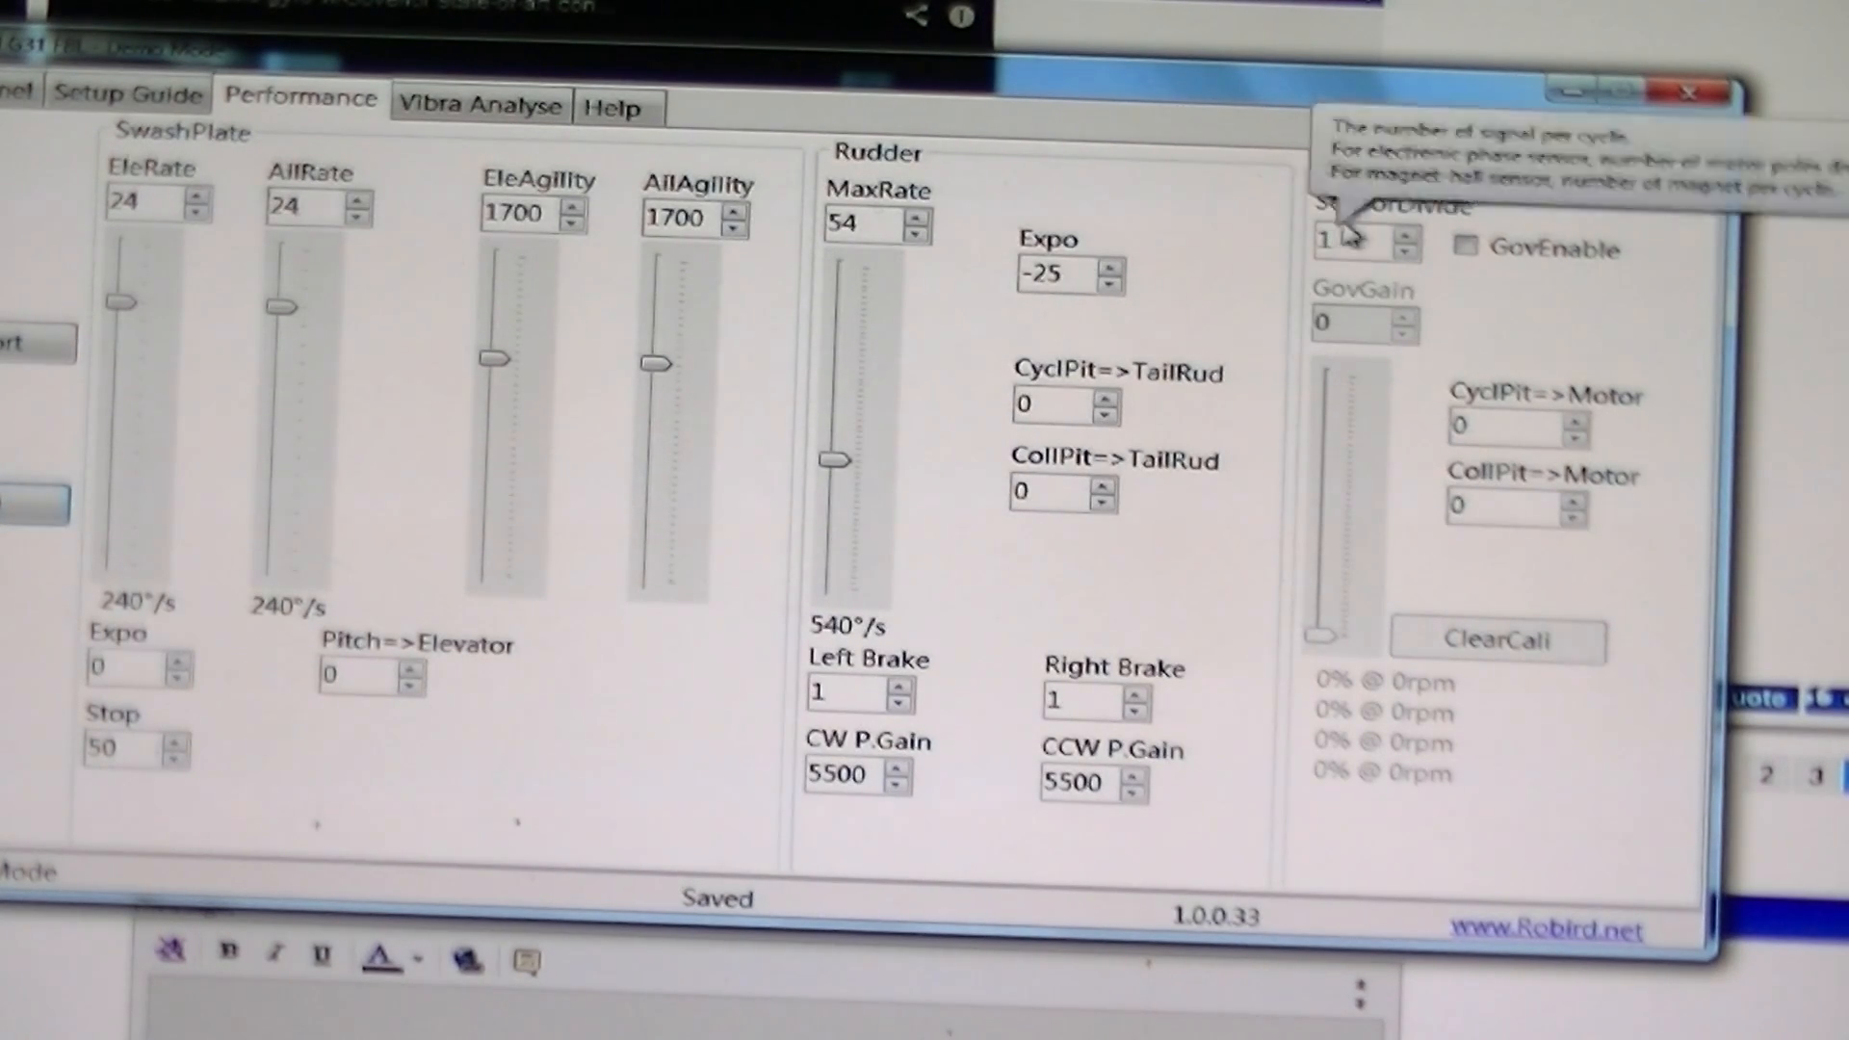
pyautogui.moveTo(1530, 298)
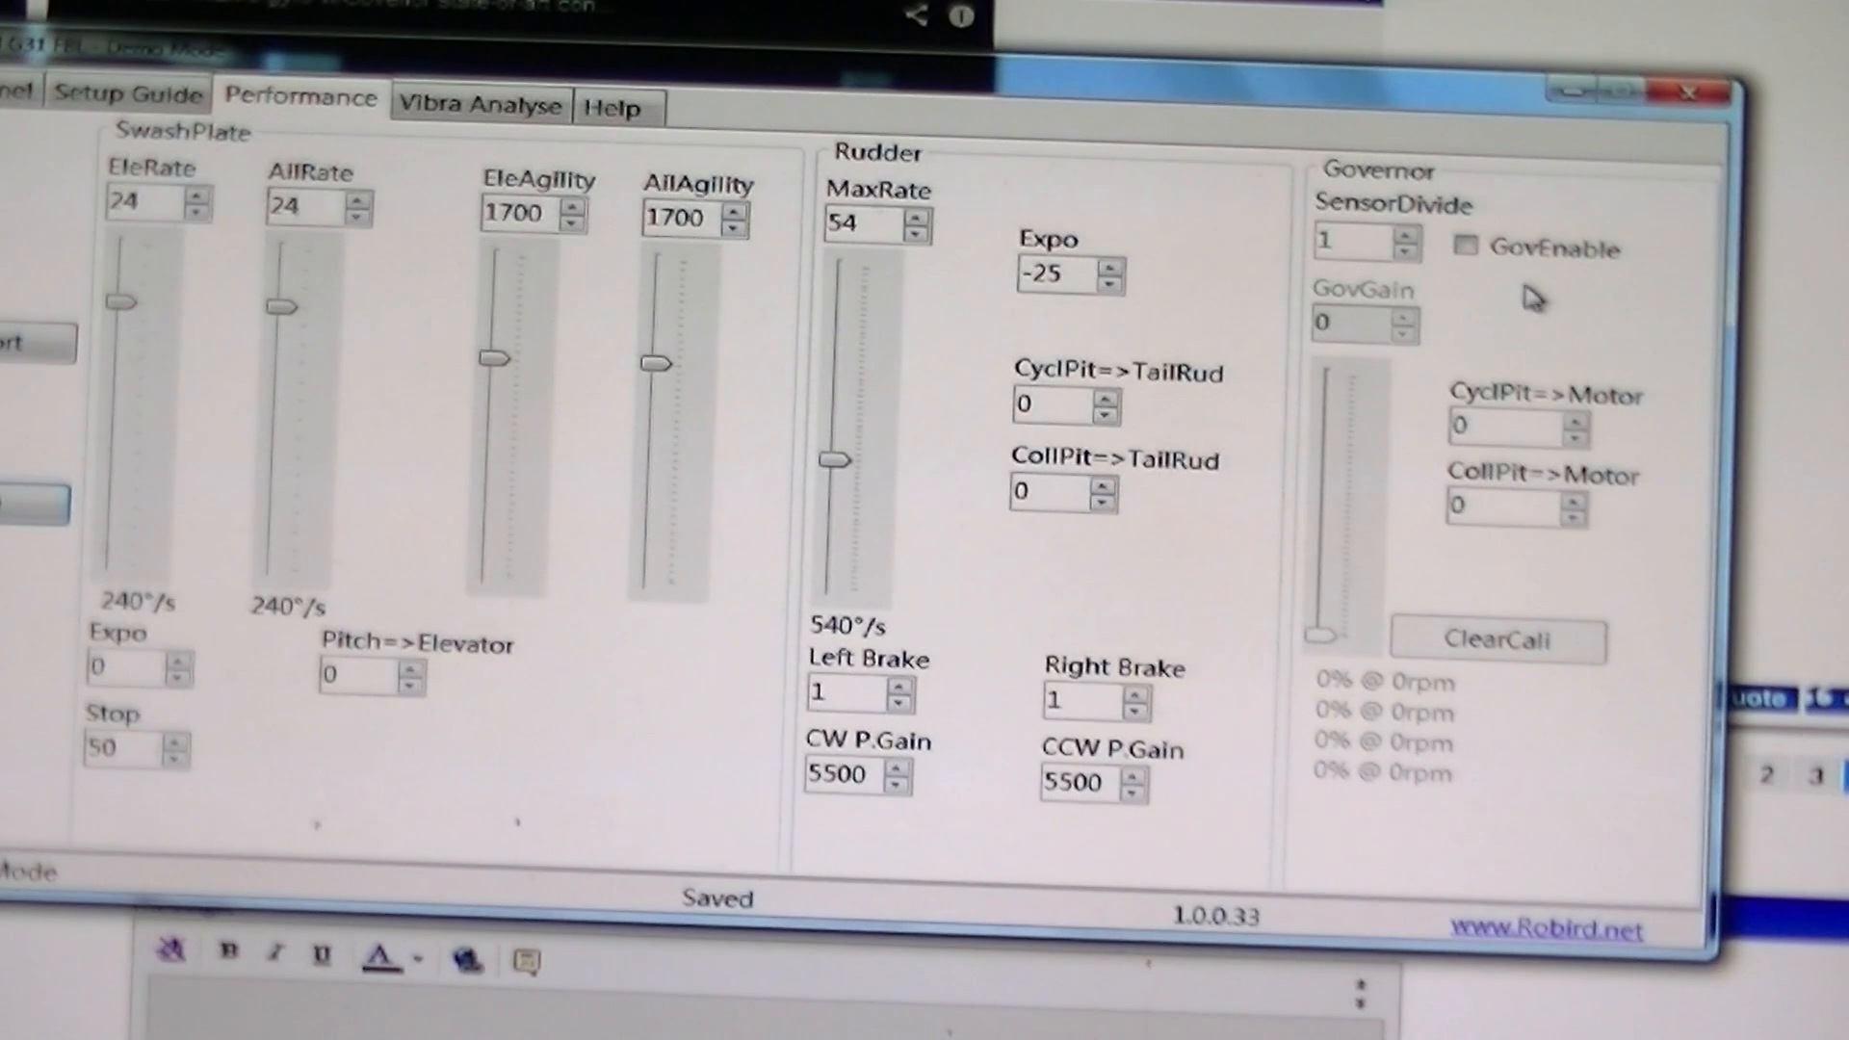
pyautogui.moveTo(439, 220)
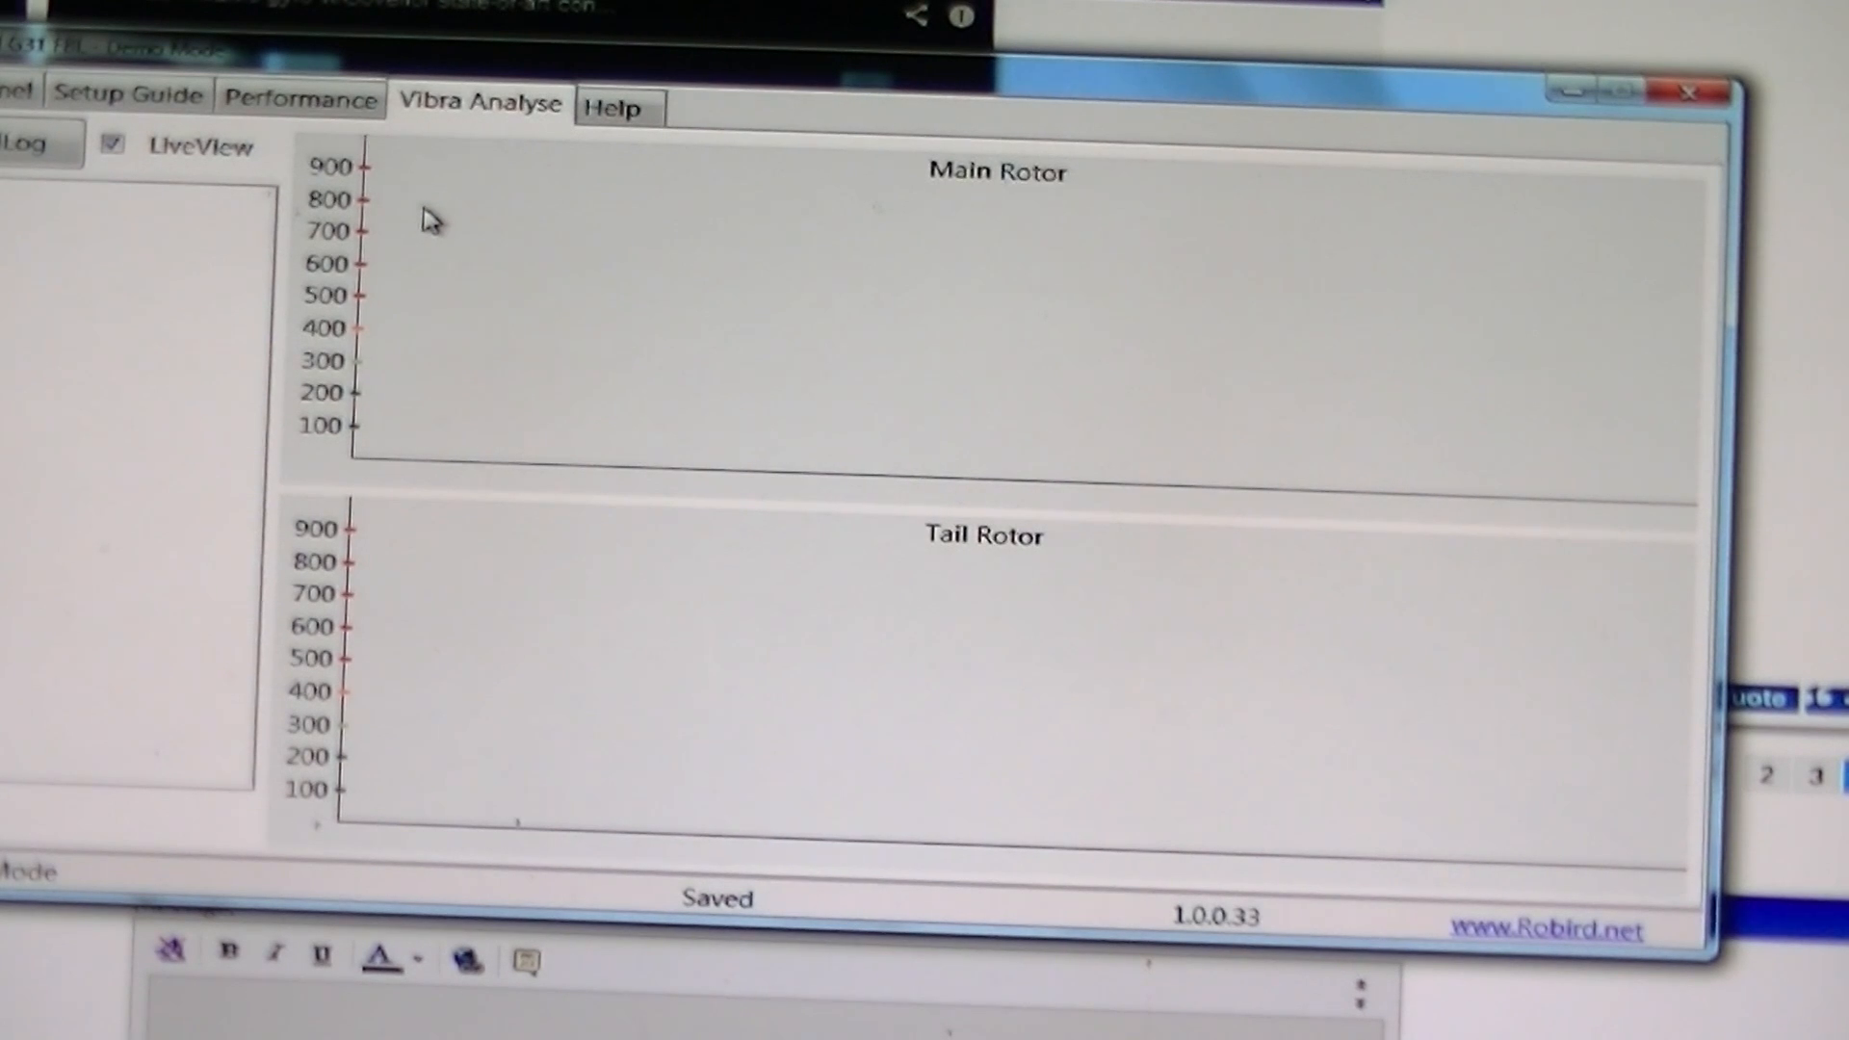
pyautogui.moveTo(595, 294)
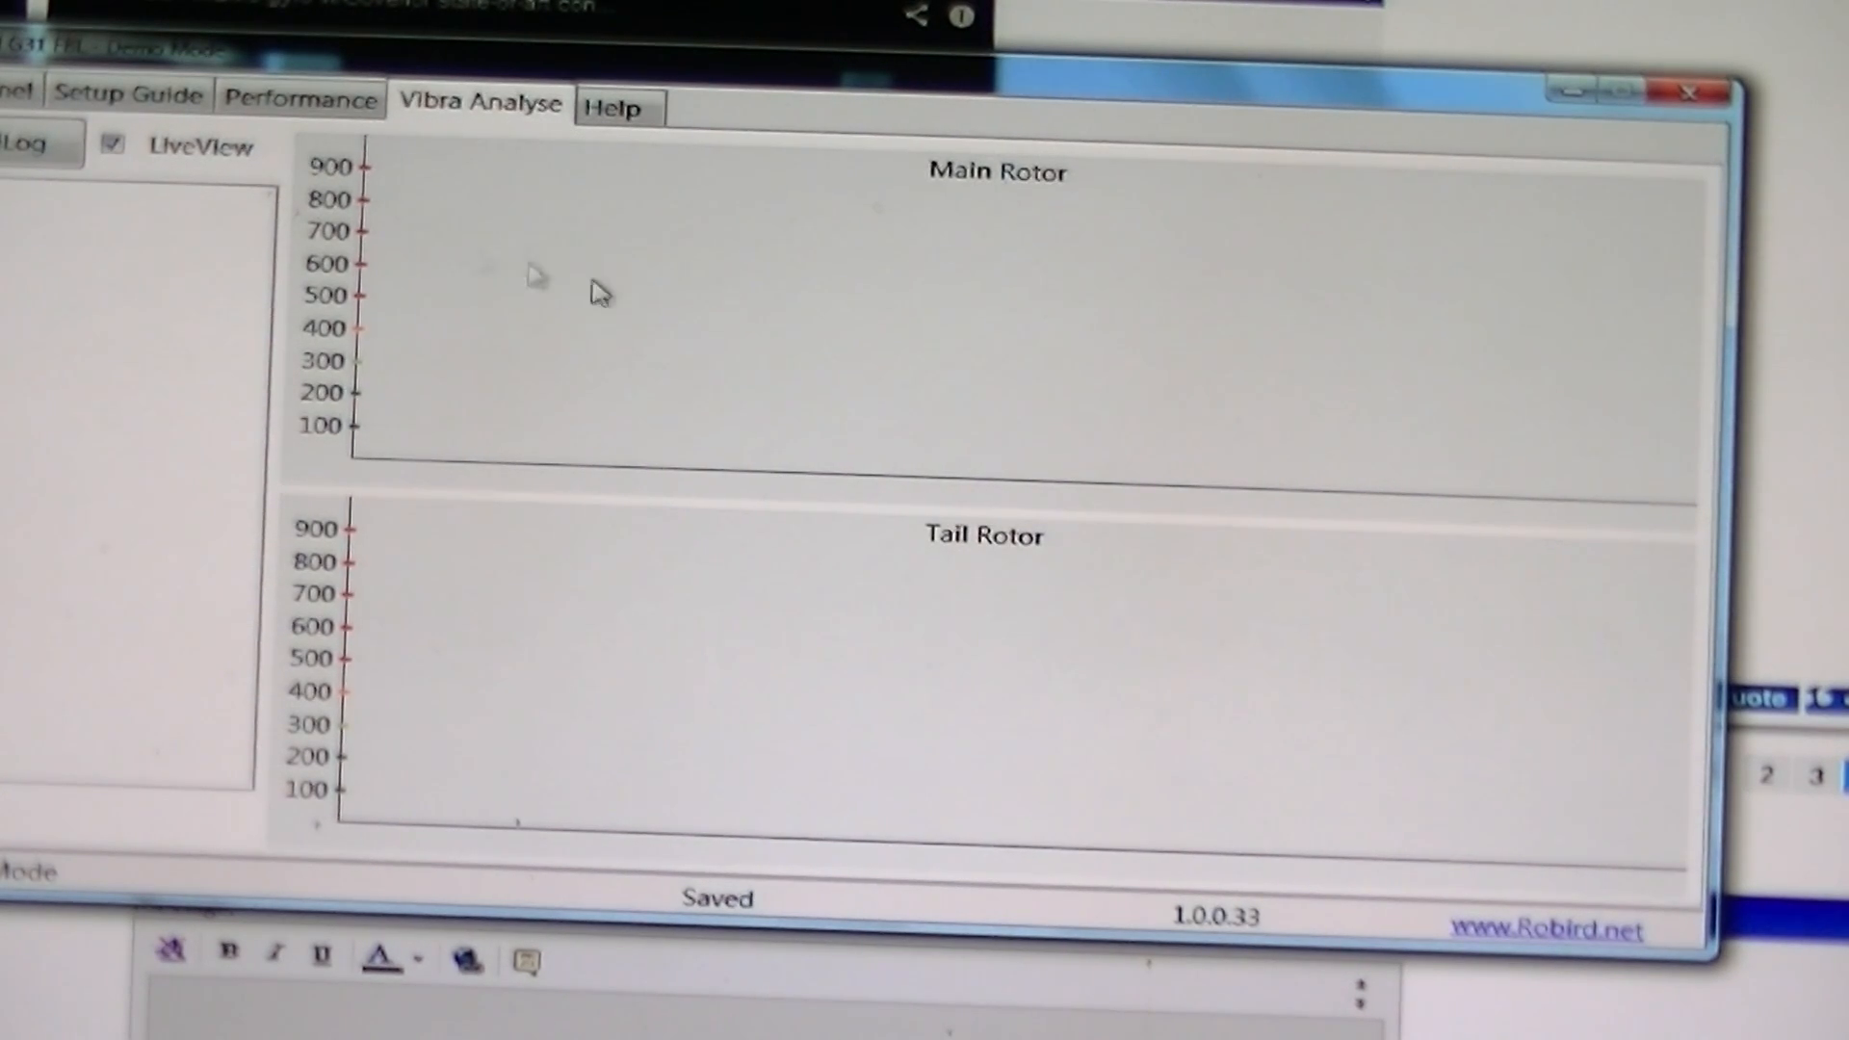
pyautogui.moveTo(1055, 212)
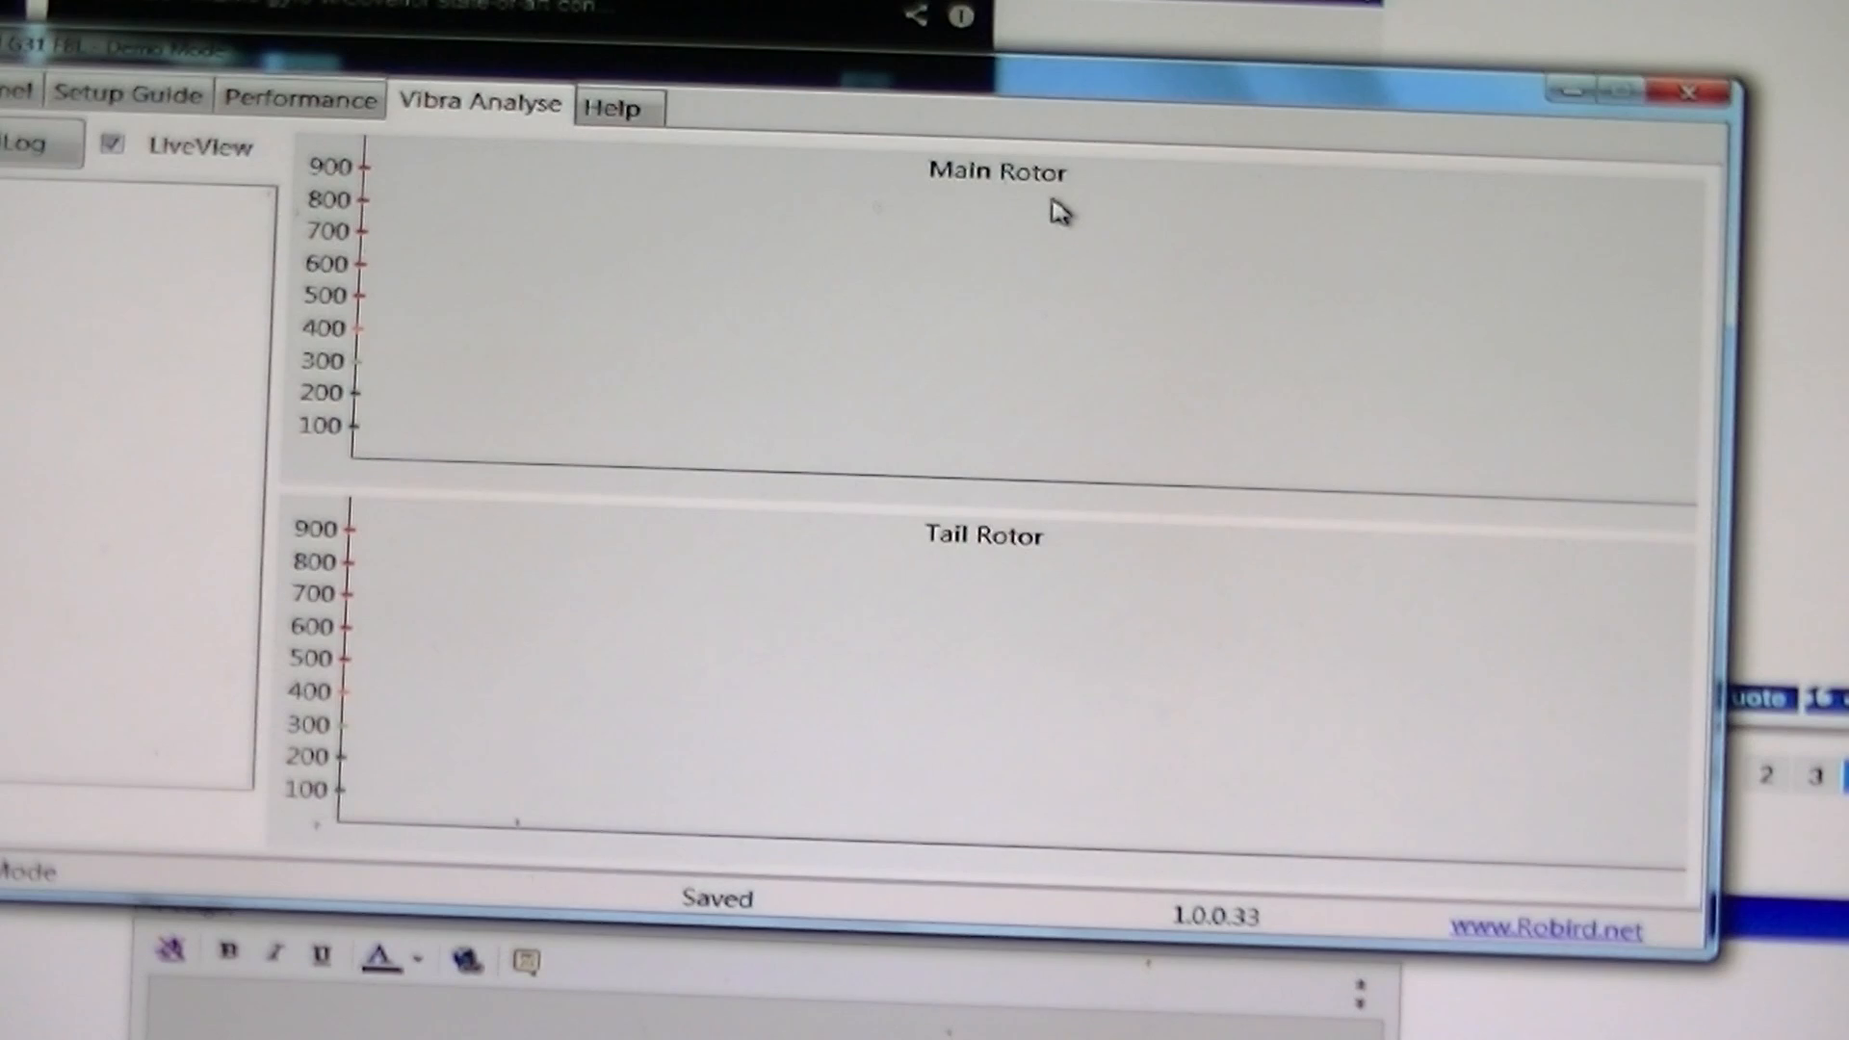
pyautogui.moveTo(655, 200)
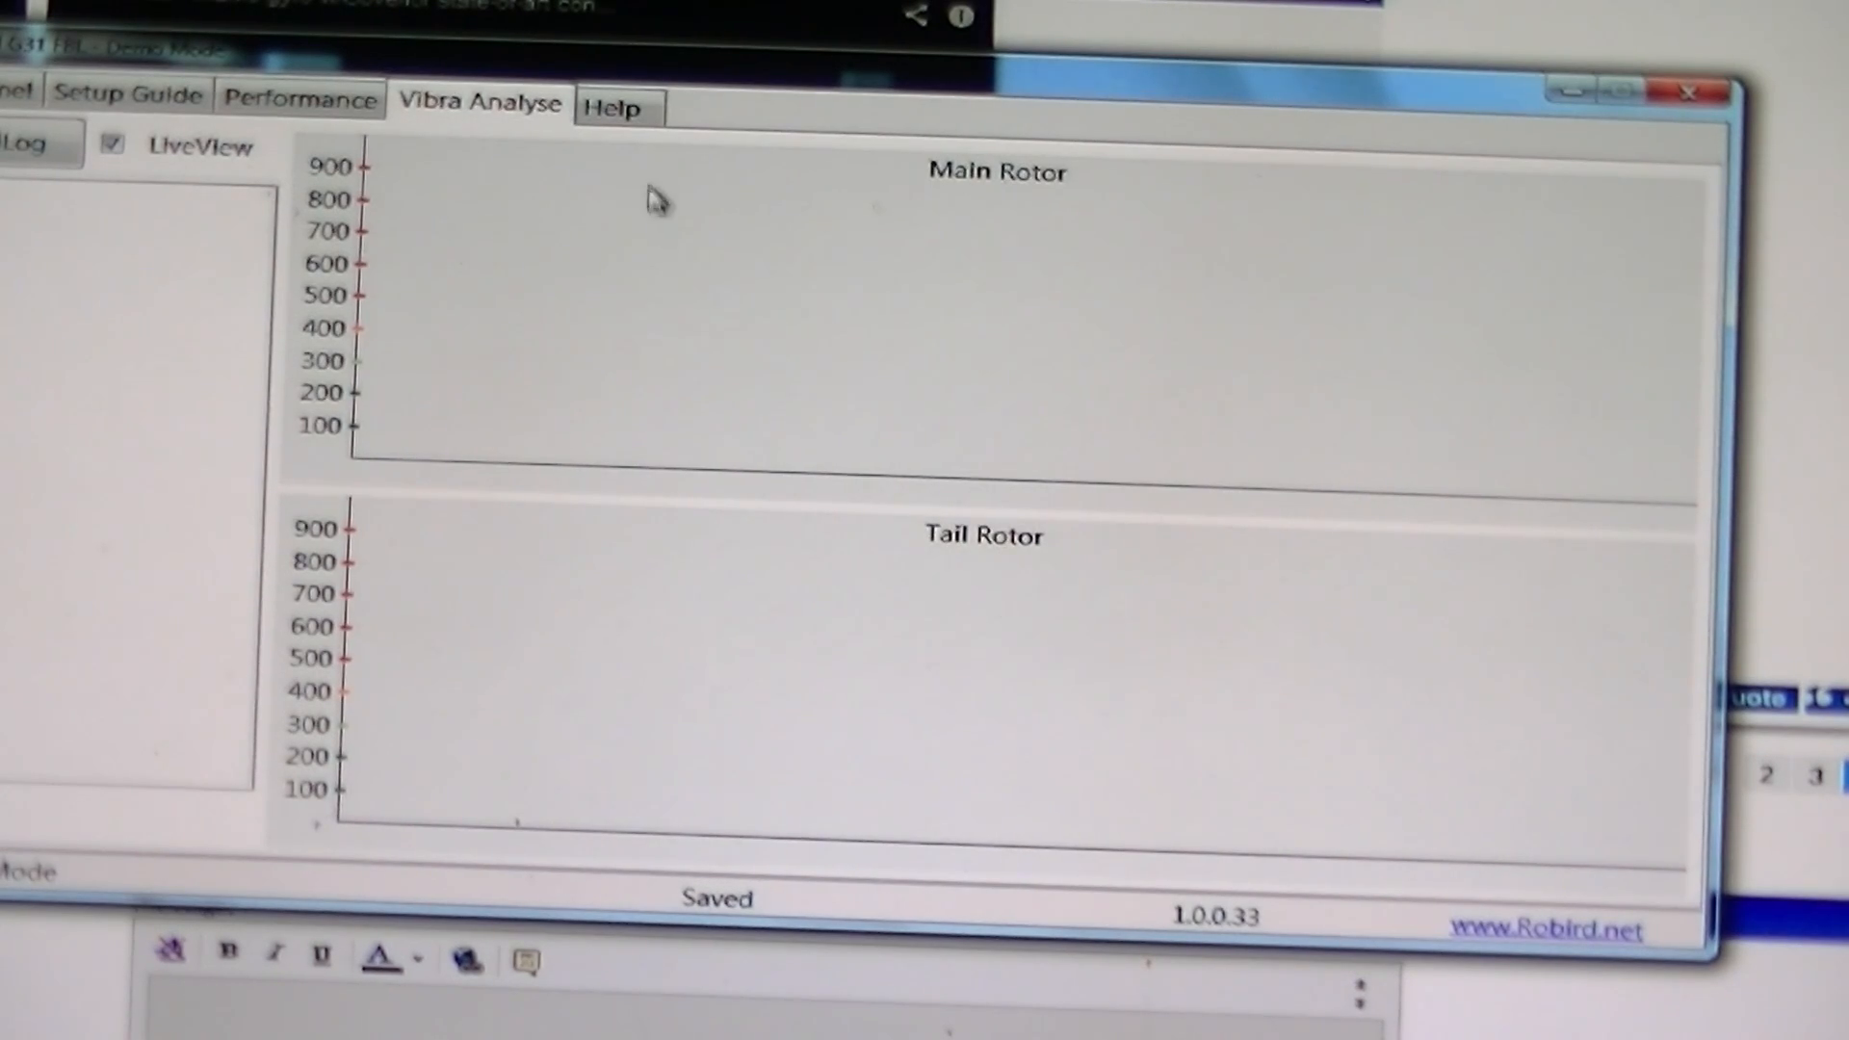
# Step: View the Vibra Analyse page with empty main rotor and tail rotor graphs
pyautogui.click(613, 104)
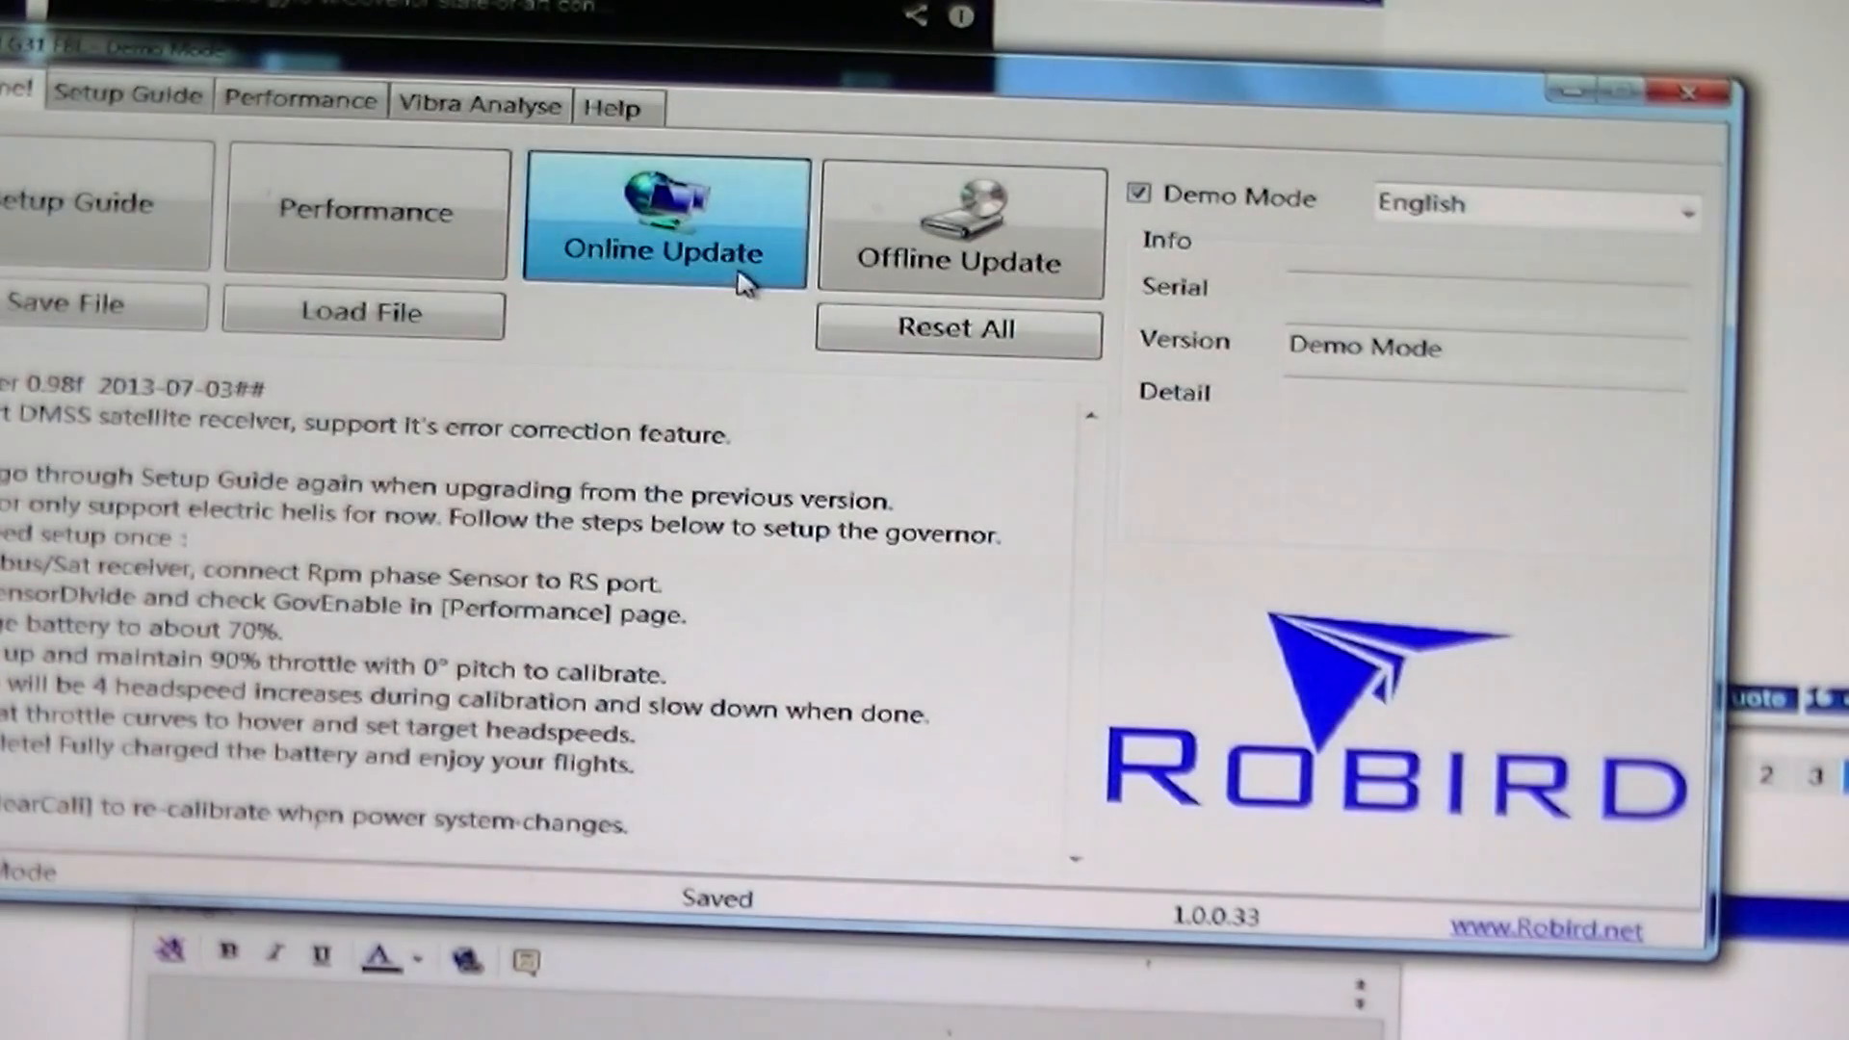
# Step: Run an online firmware check and acknowledge the 'Already newest' message
pyautogui.click(665, 223)
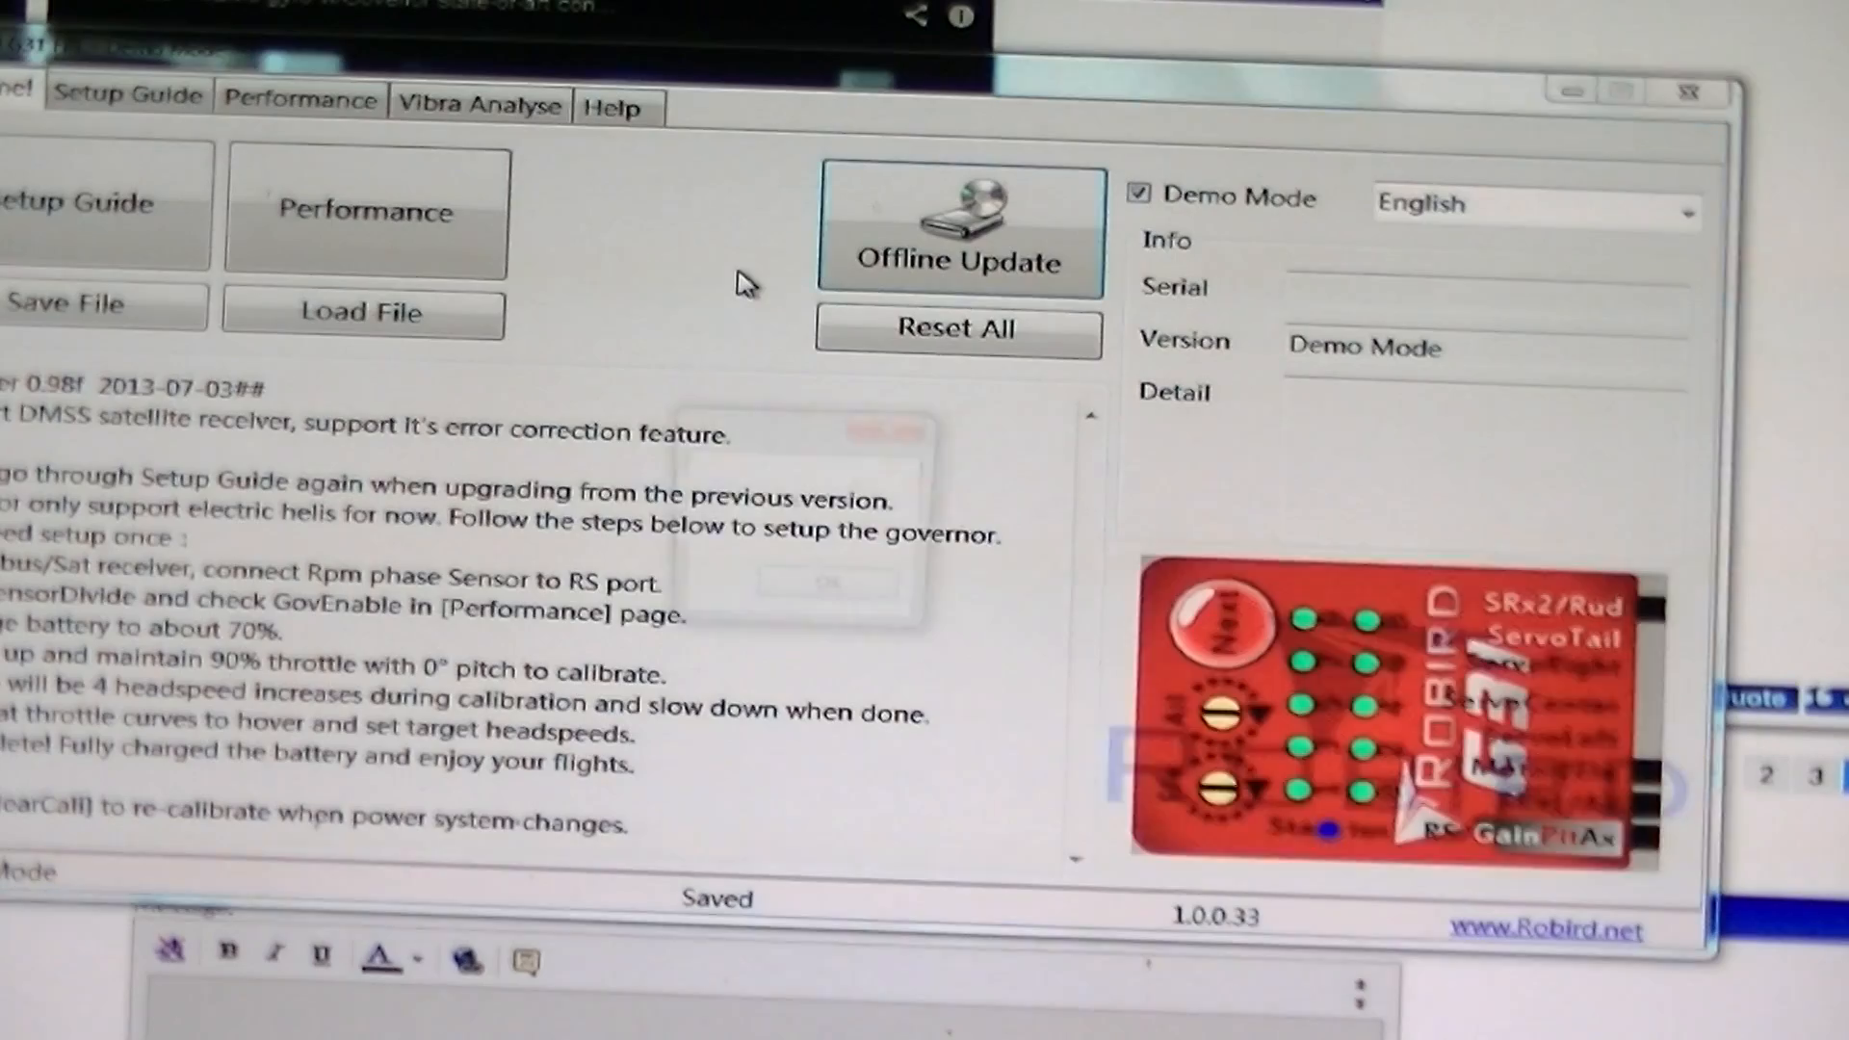
pyautogui.click(960, 227)
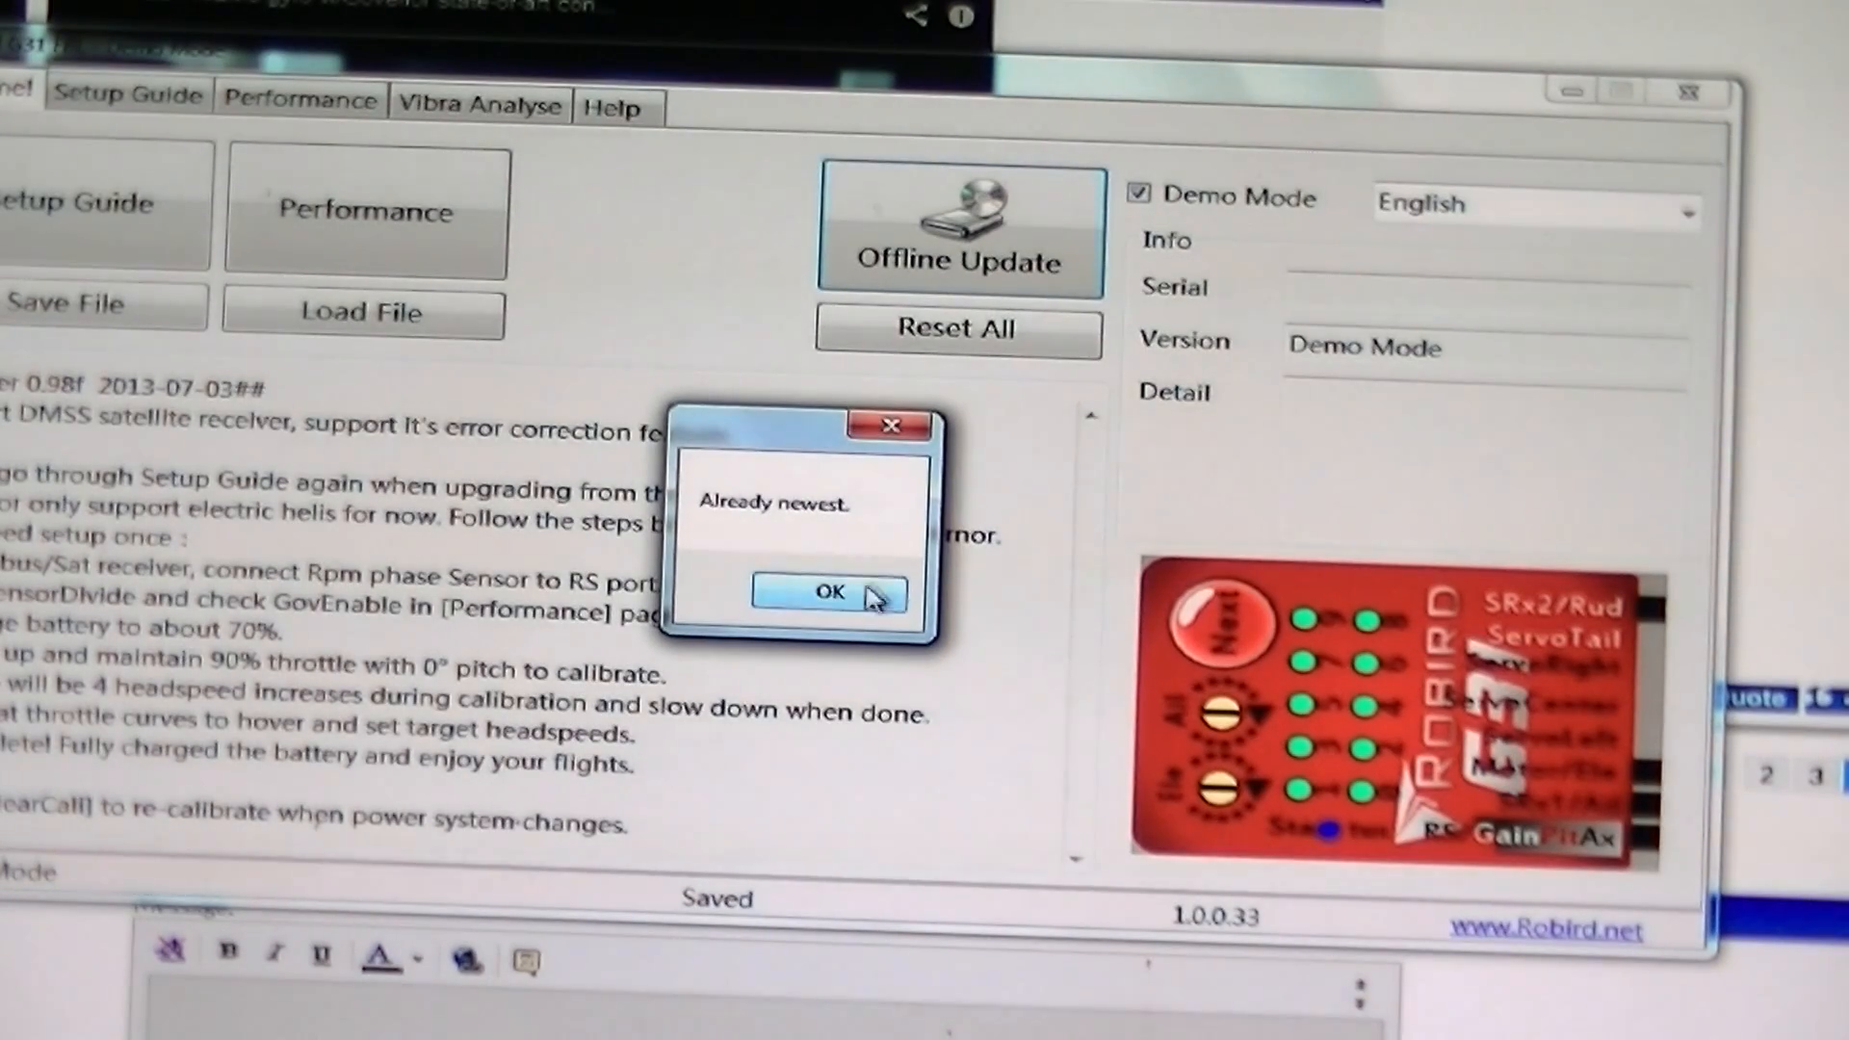
pyautogui.click(828, 592)
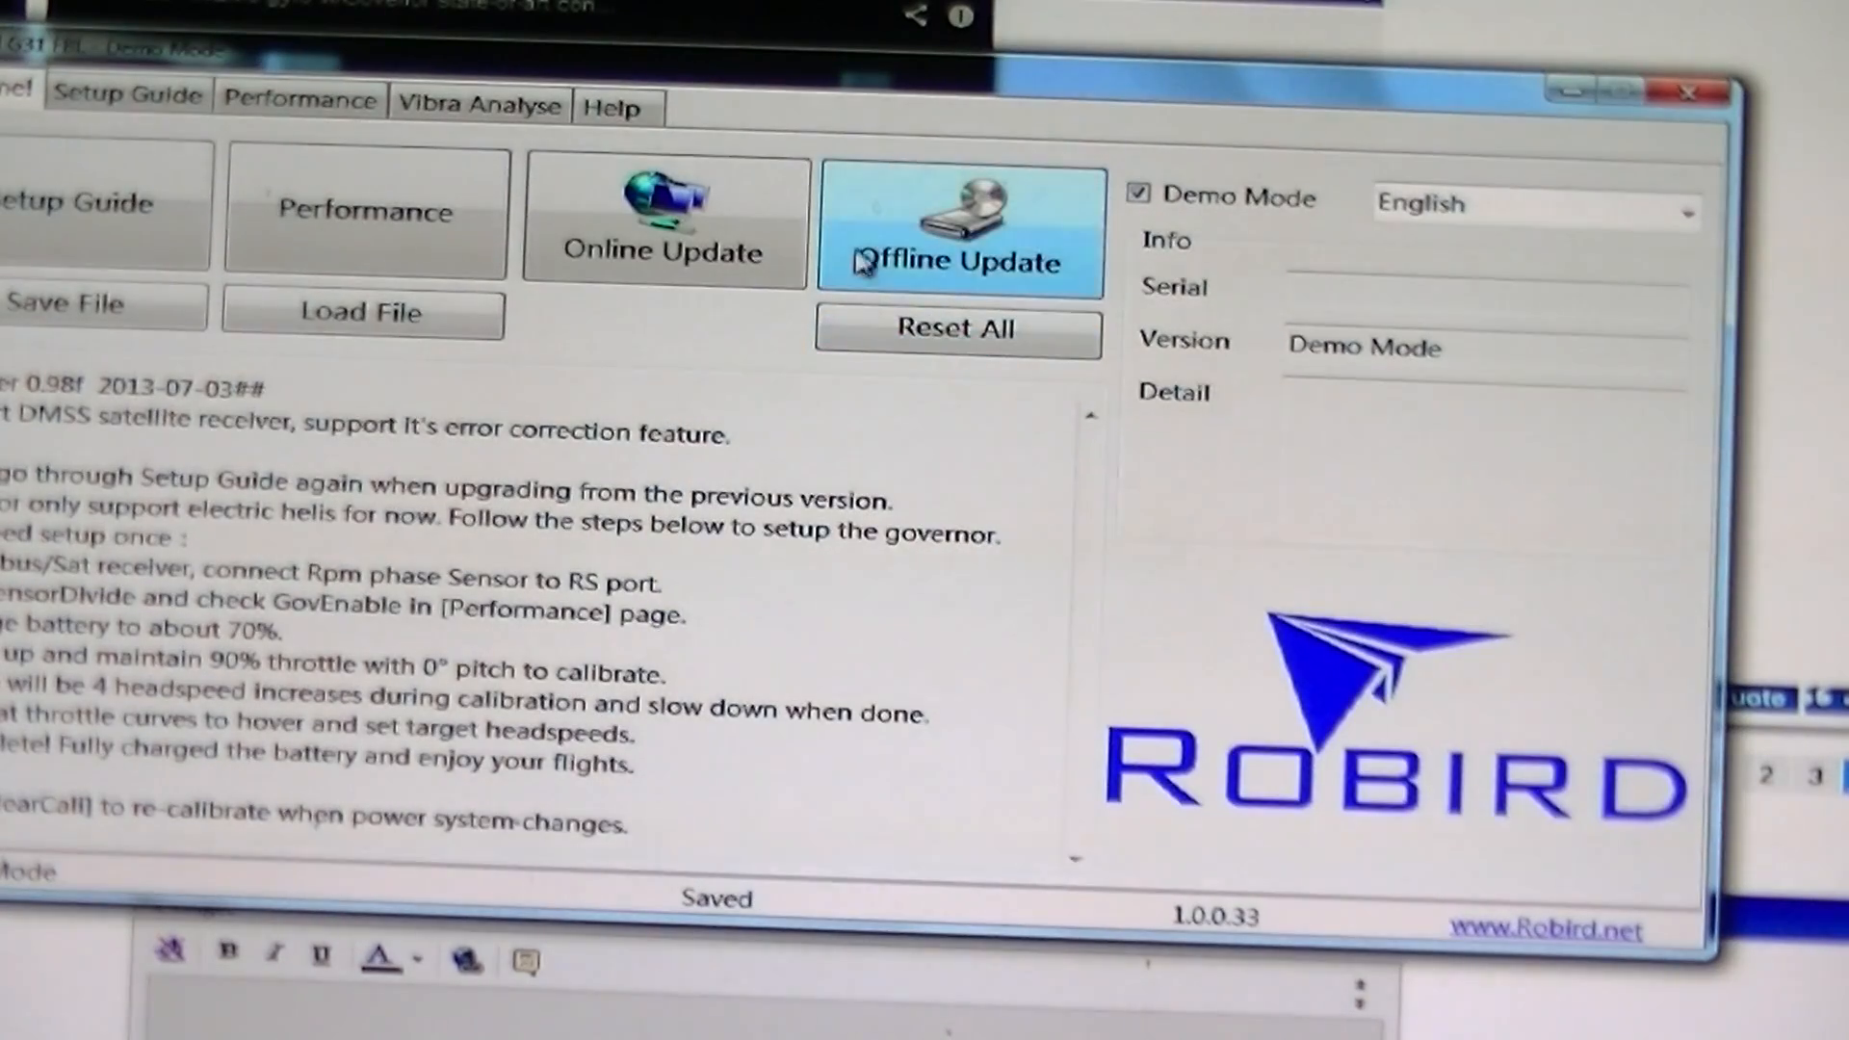
pyautogui.moveTo(855, 260)
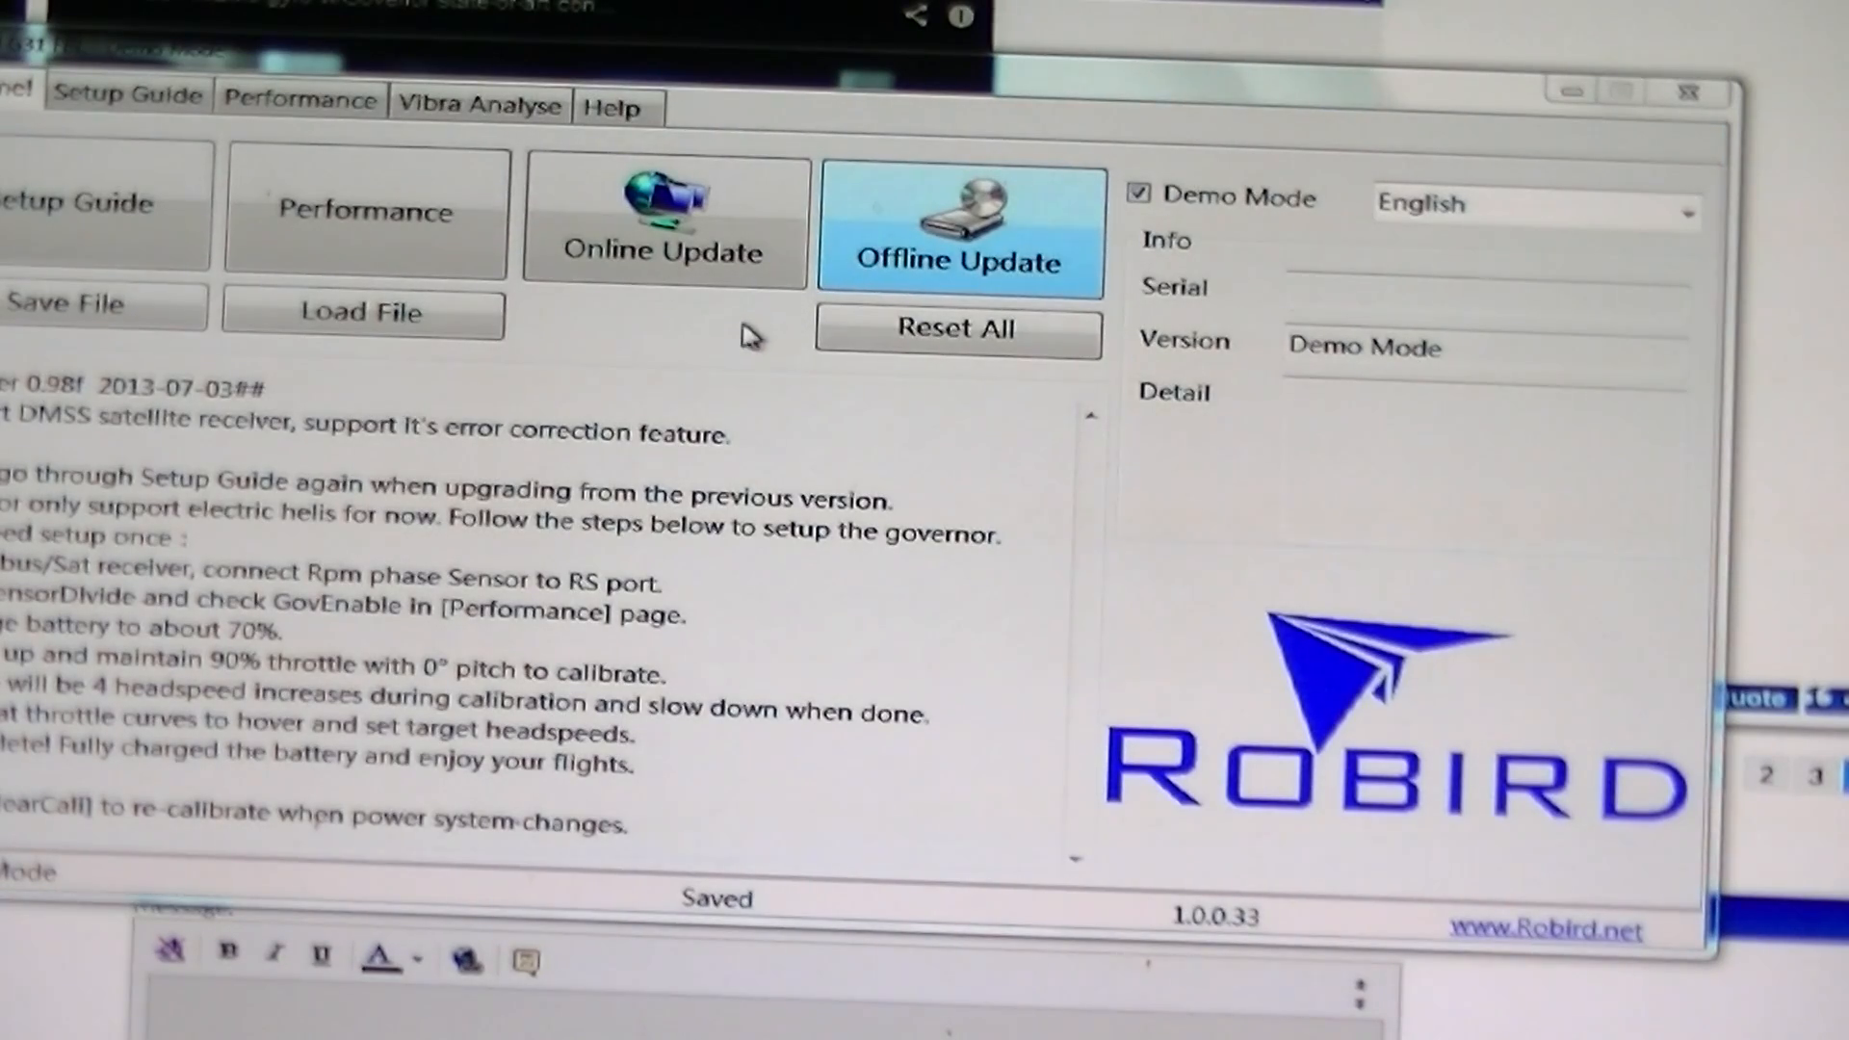
# Step: Start an offline firmware update, bringing up the firmware file browser
pyautogui.click(960, 223)
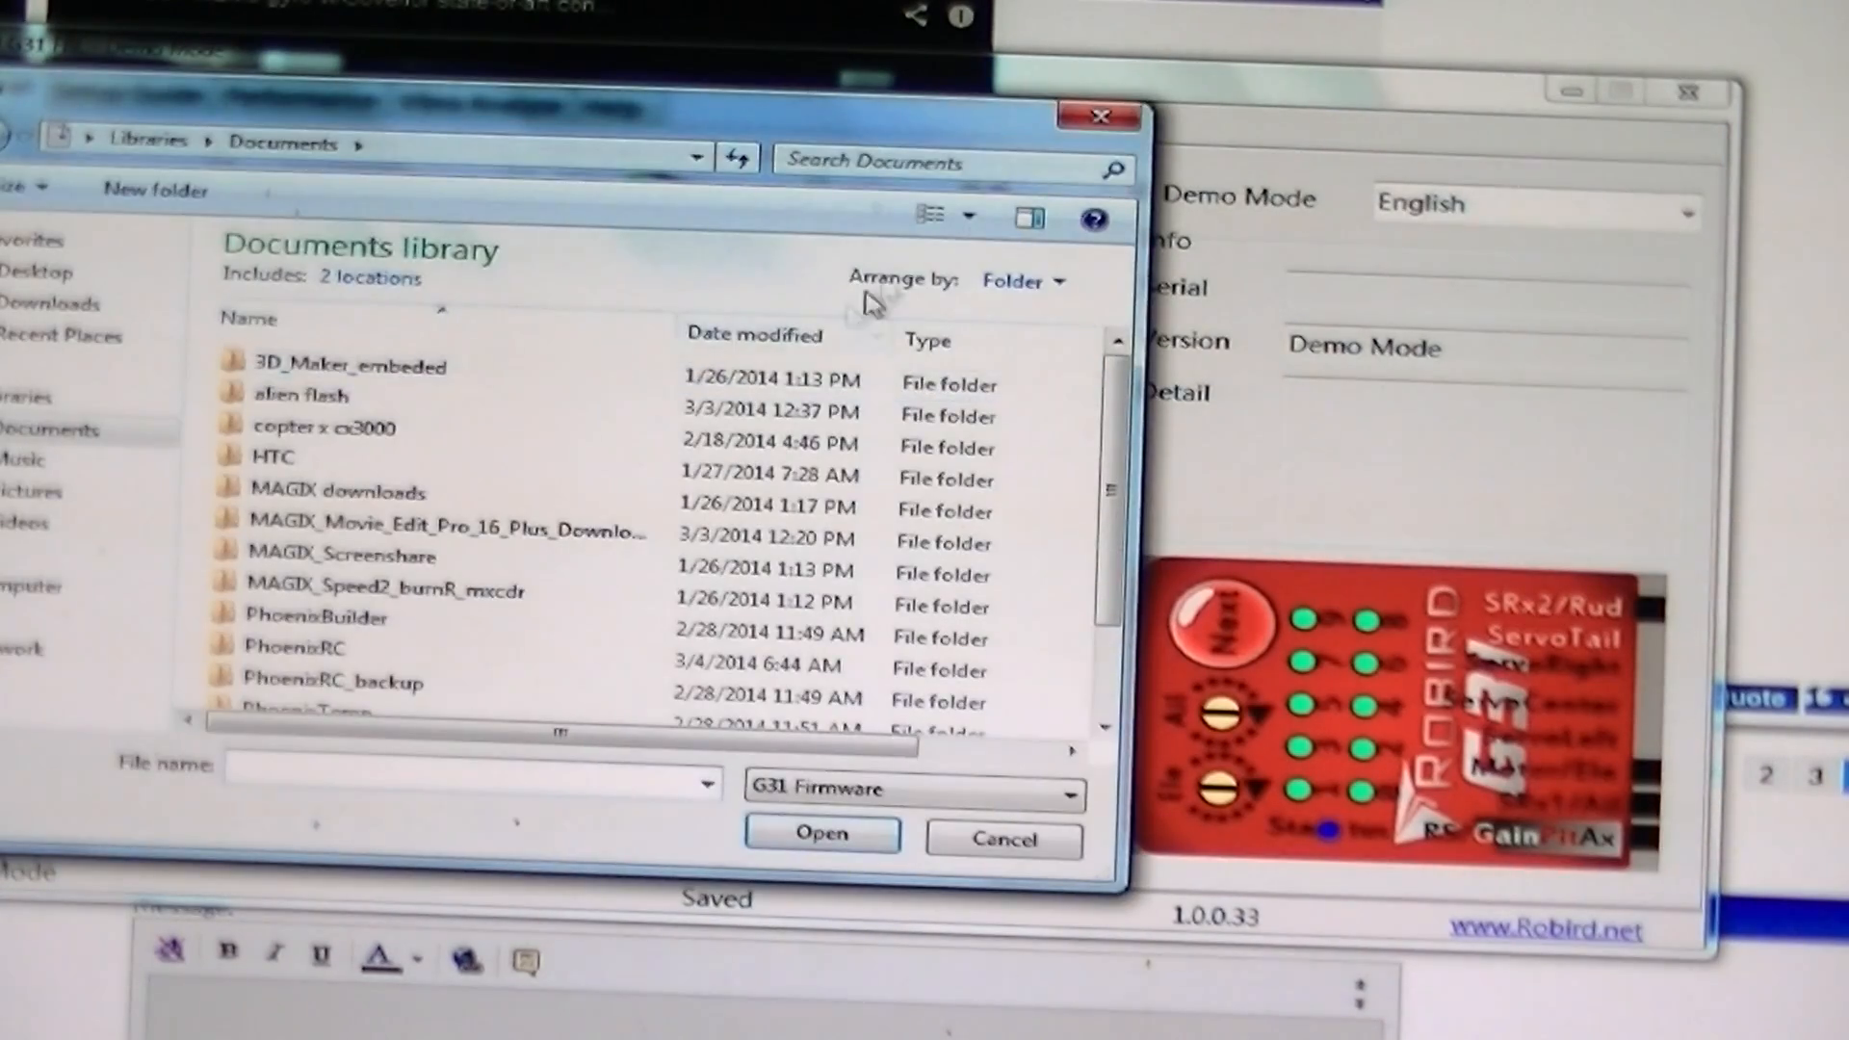